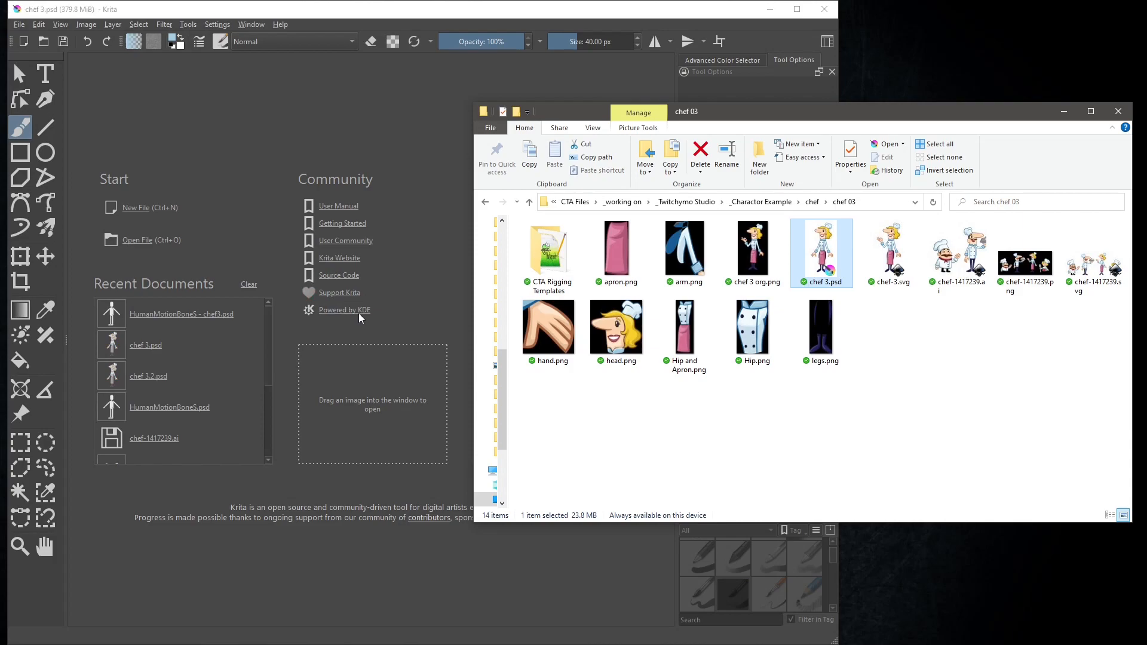
Open chef 3.psd in Krita and browse to the Rigging Templates PSD folder
double_click(822, 252)
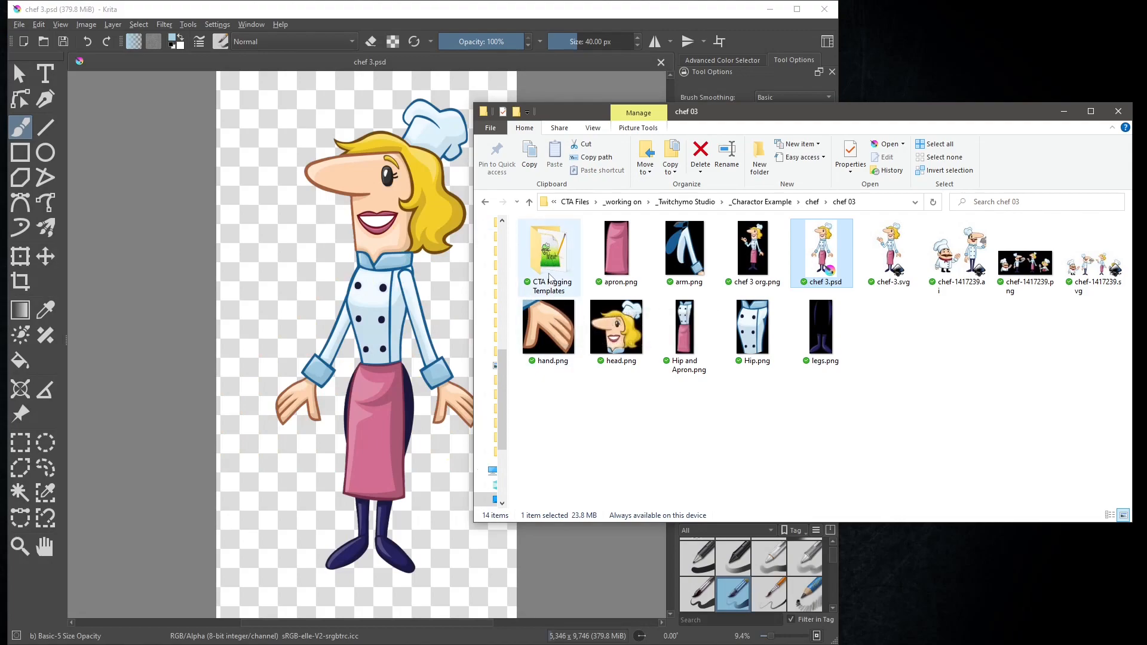
double_click(548, 249)
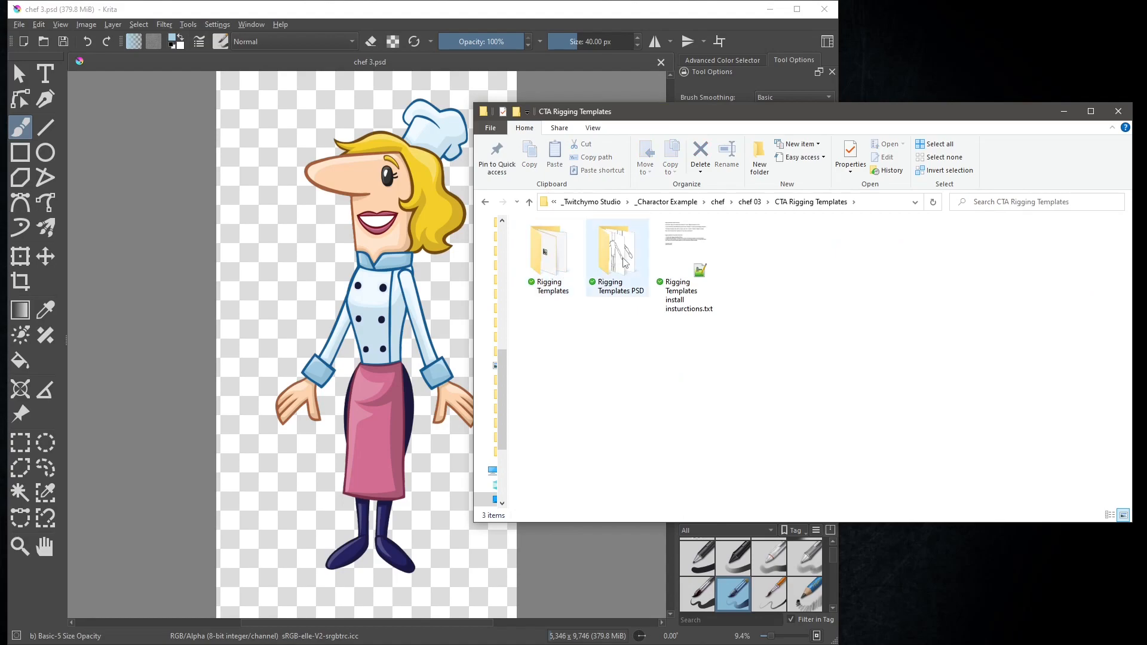
double_click(618, 249)
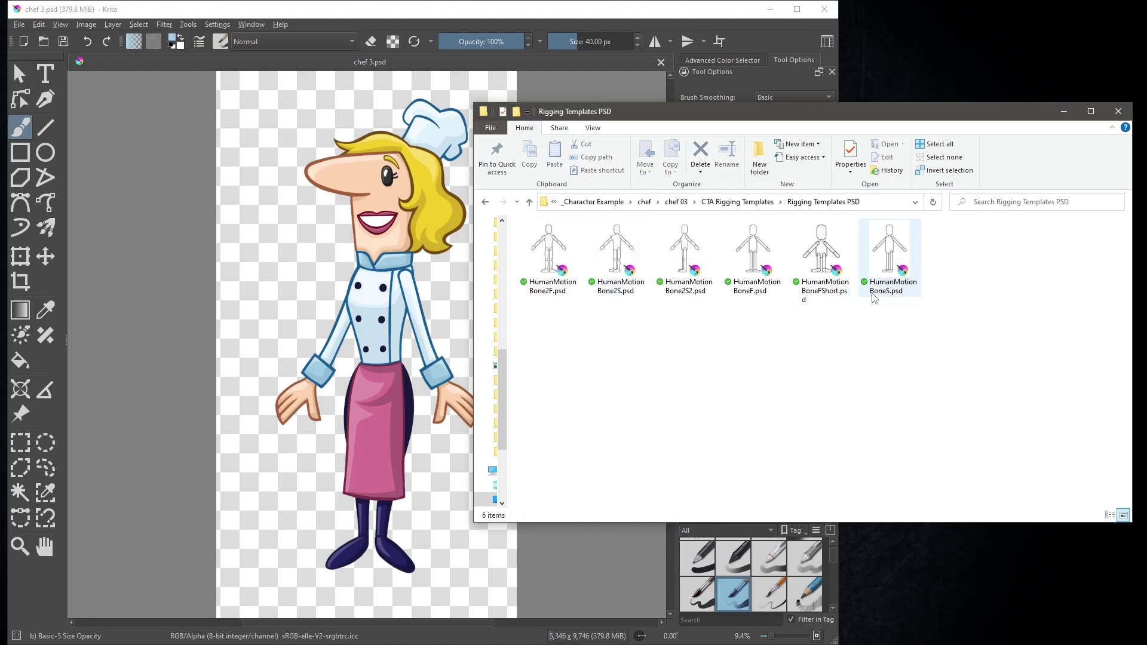
mouse_move(910, 231)
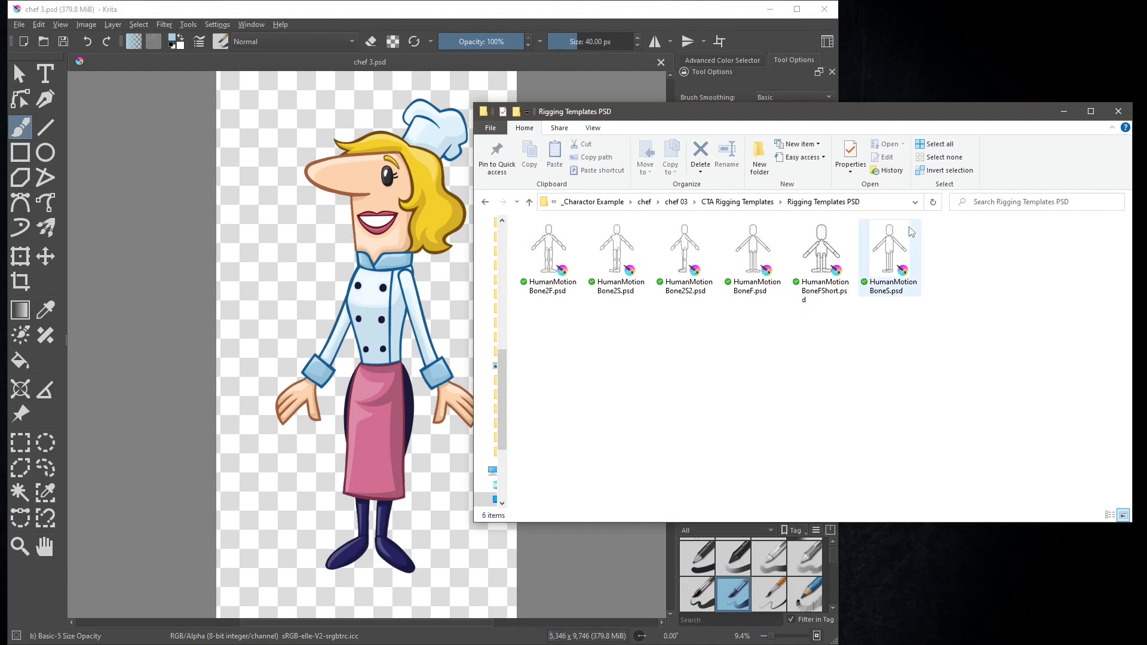
Copy HumanMotionBone5.psd into the chef 03 folder and select the copy for renaming
right_click(889, 246)
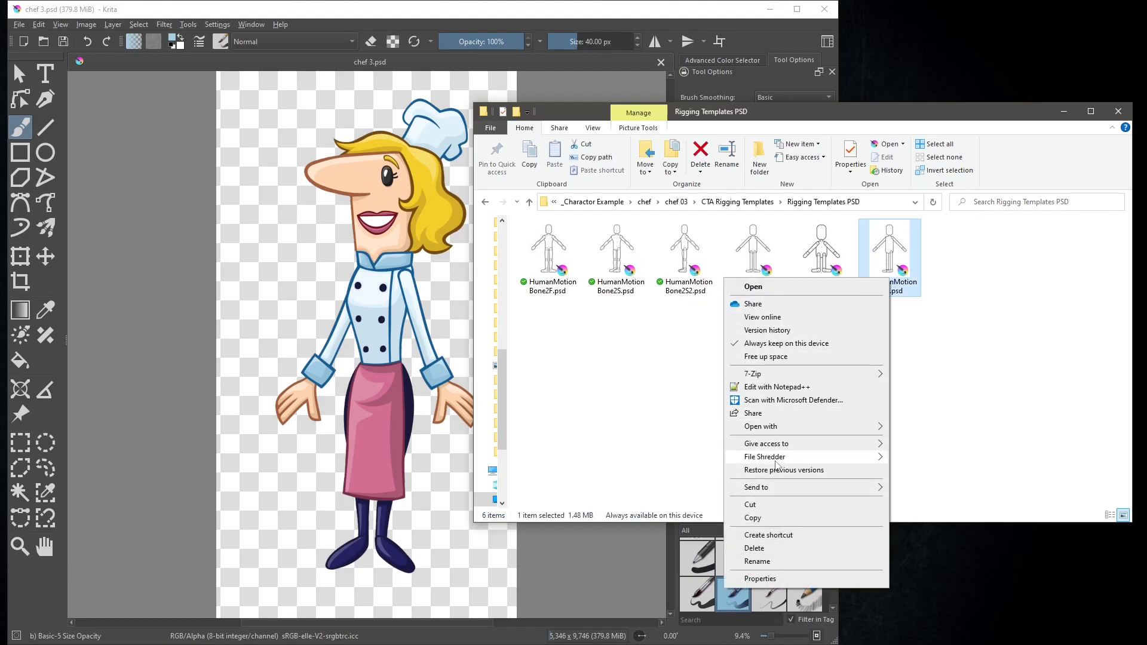
left_click(762, 359)
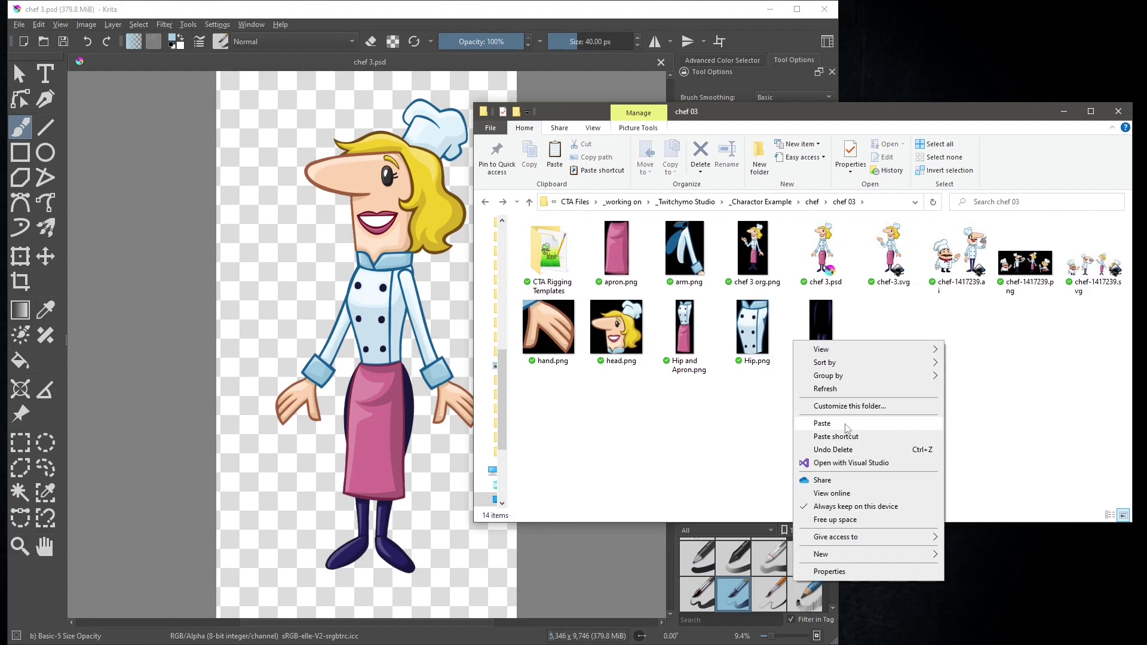
left_click(822, 423)
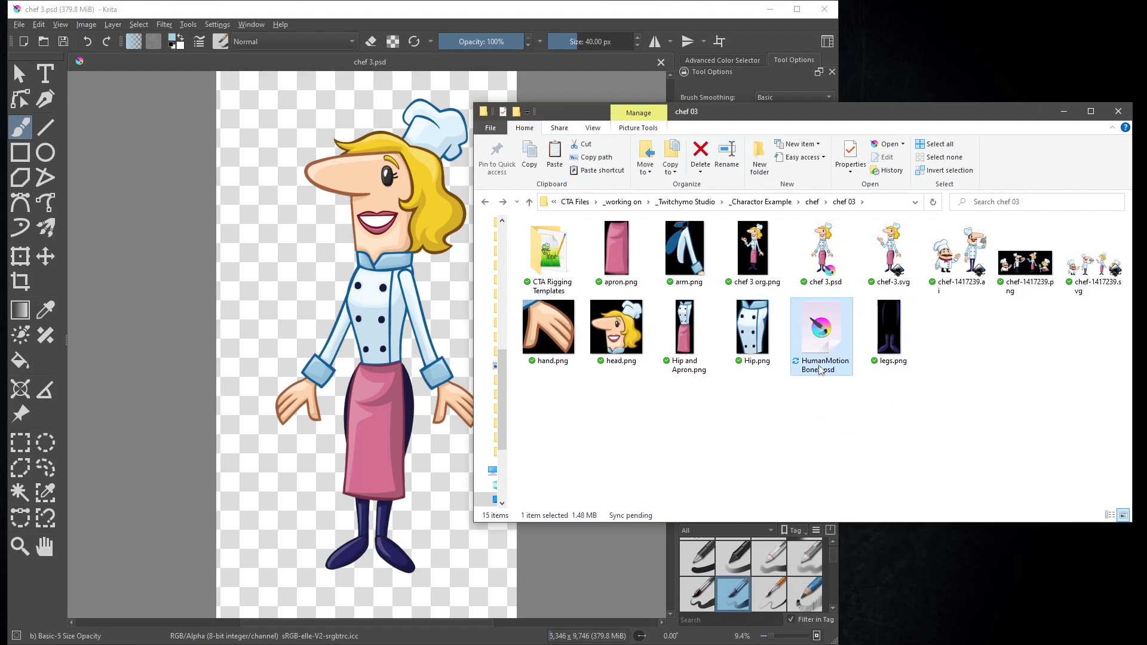
left_click(819, 325)
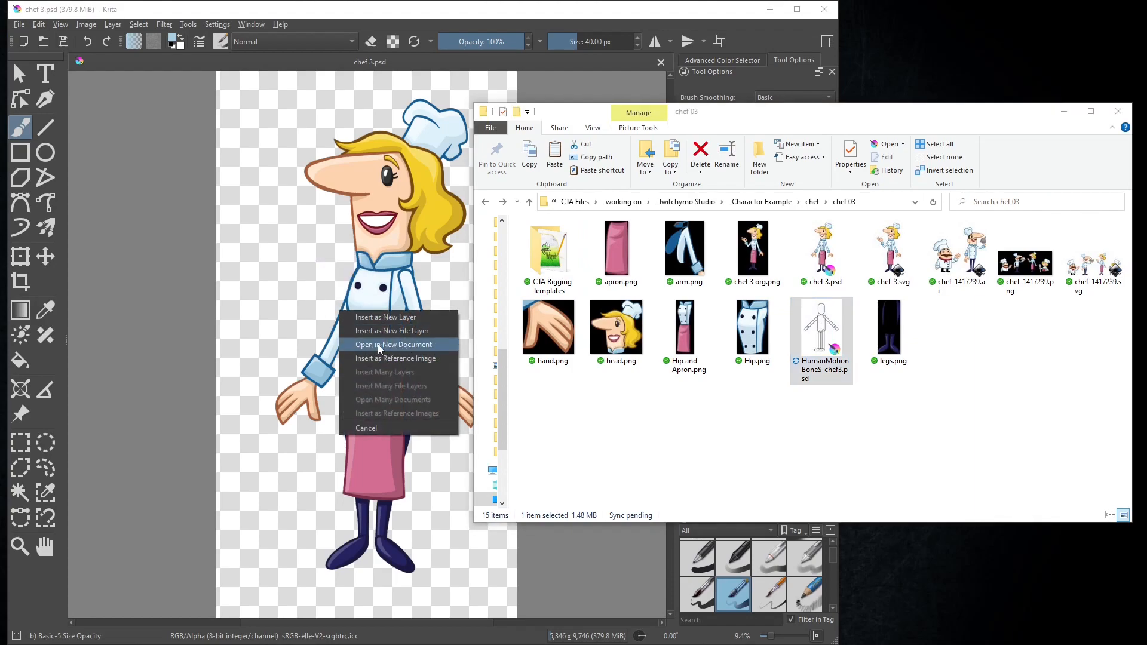
Open HumanMotionBone5-chef3.psd as a new Krita document and return to chef 3.psd
left_click(393, 344)
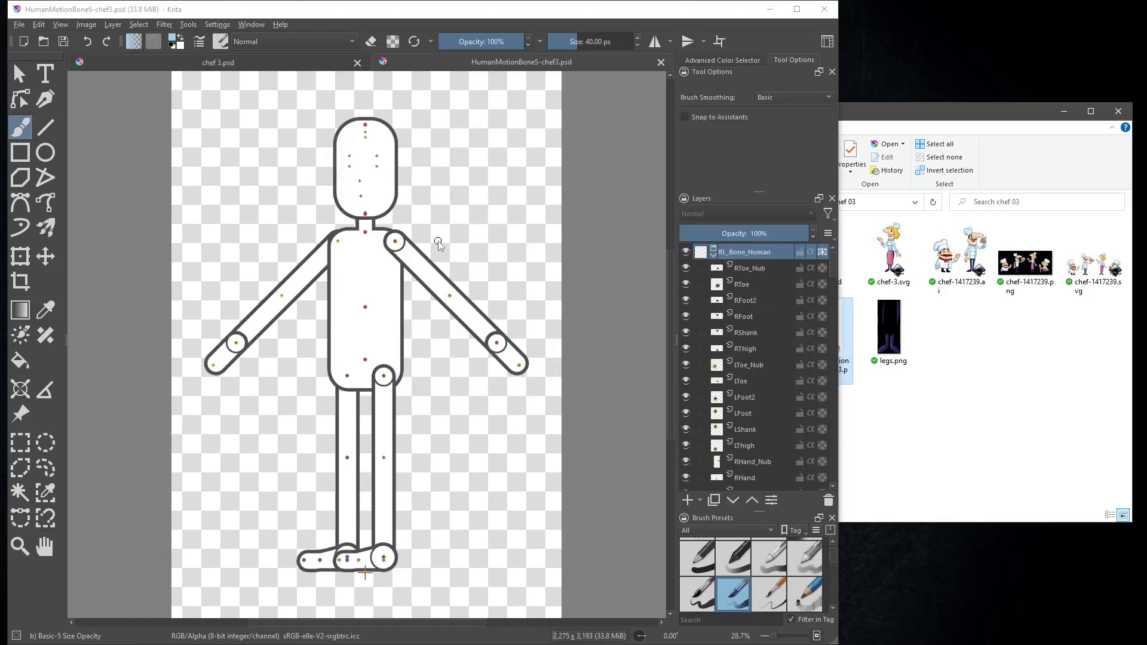
mouse_move(569, 644)
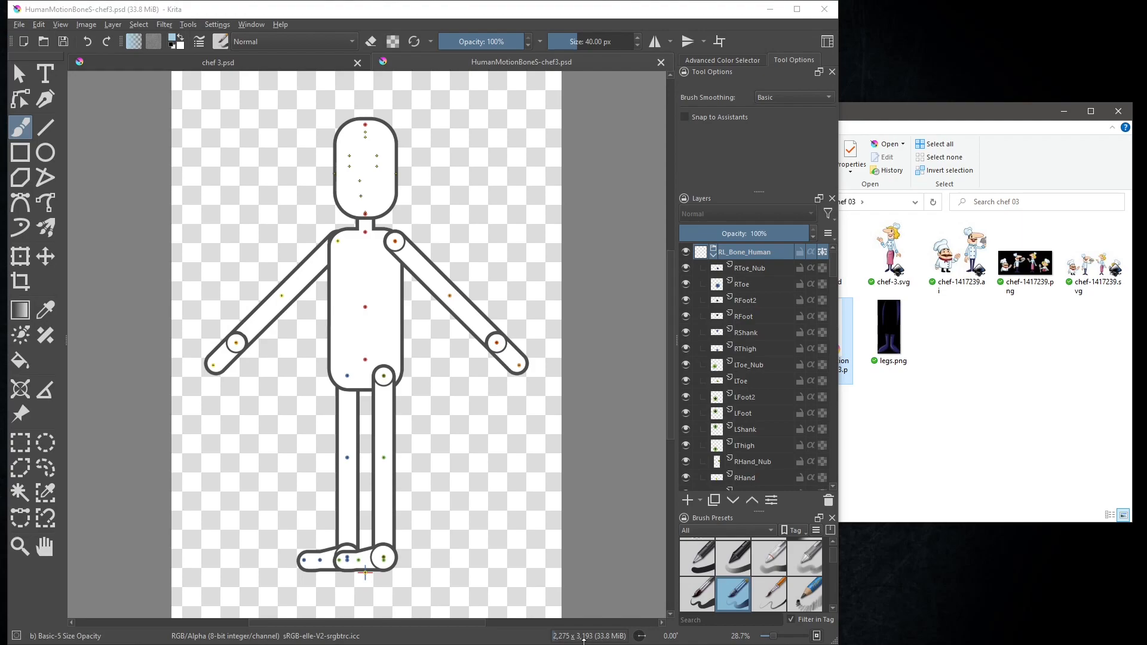
left_click(218, 62)
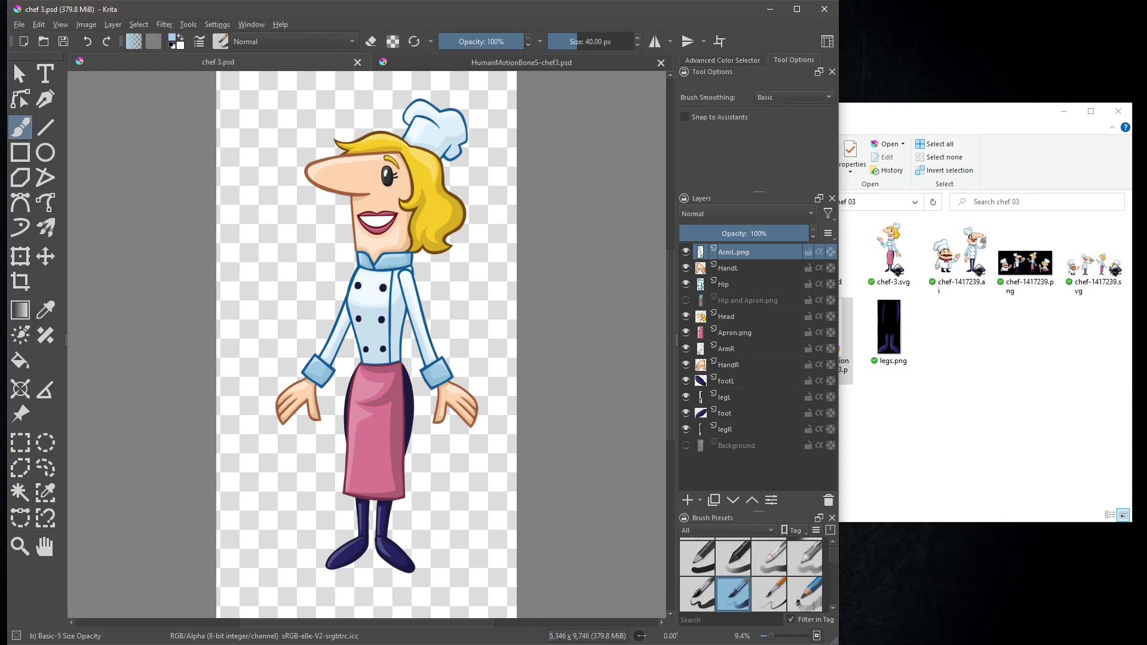
mouse_move(109, 21)
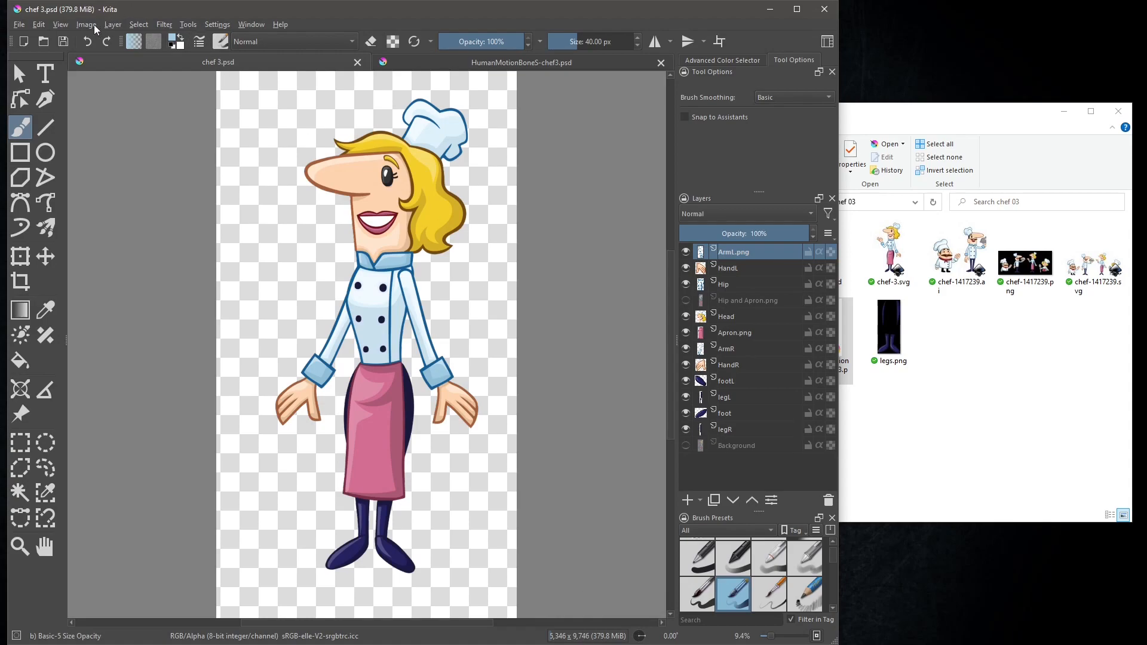
Scale the chef 3 image to 1755 × 3200 pixels with proportions constrained
left_click(86, 24)
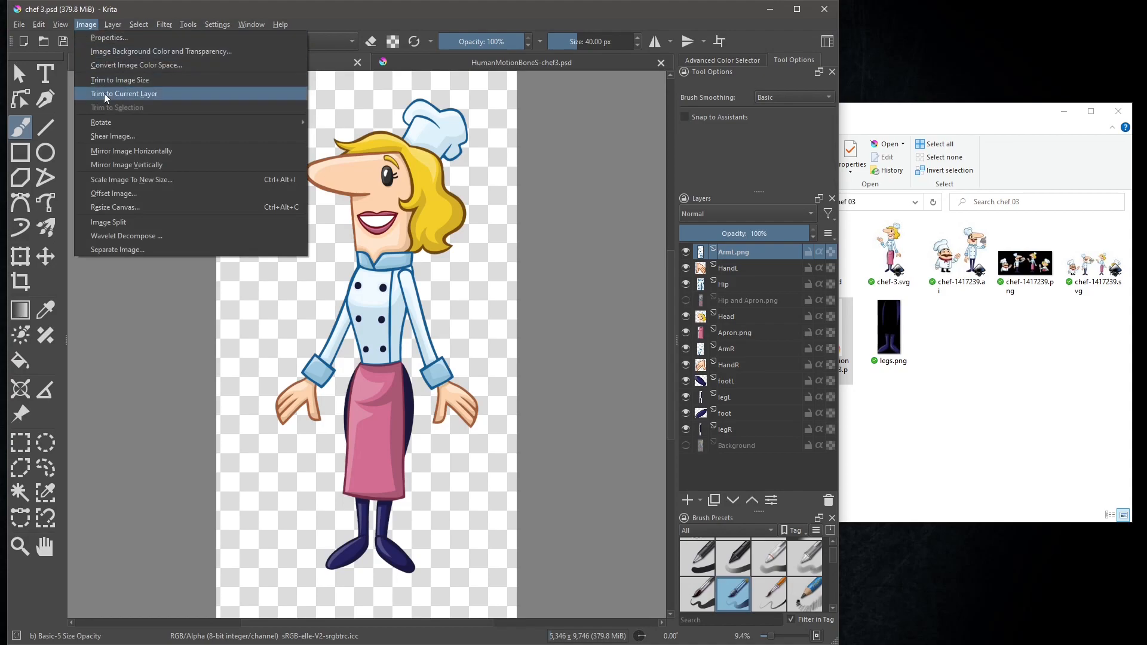
mouse_move(113, 136)
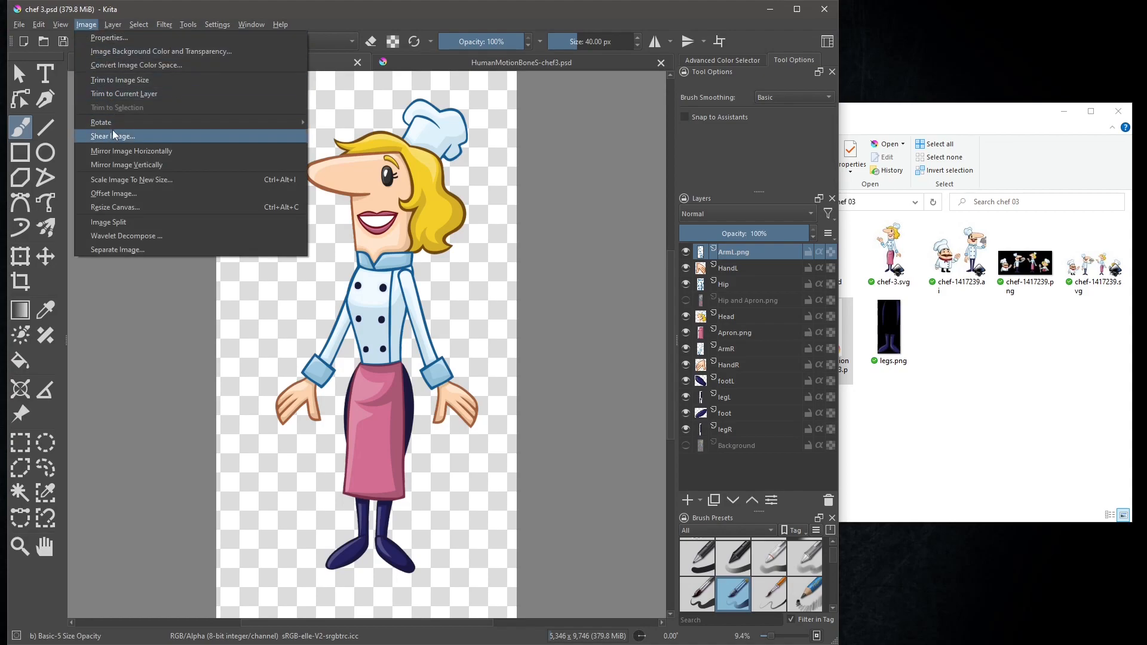
mouse_move(133, 183)
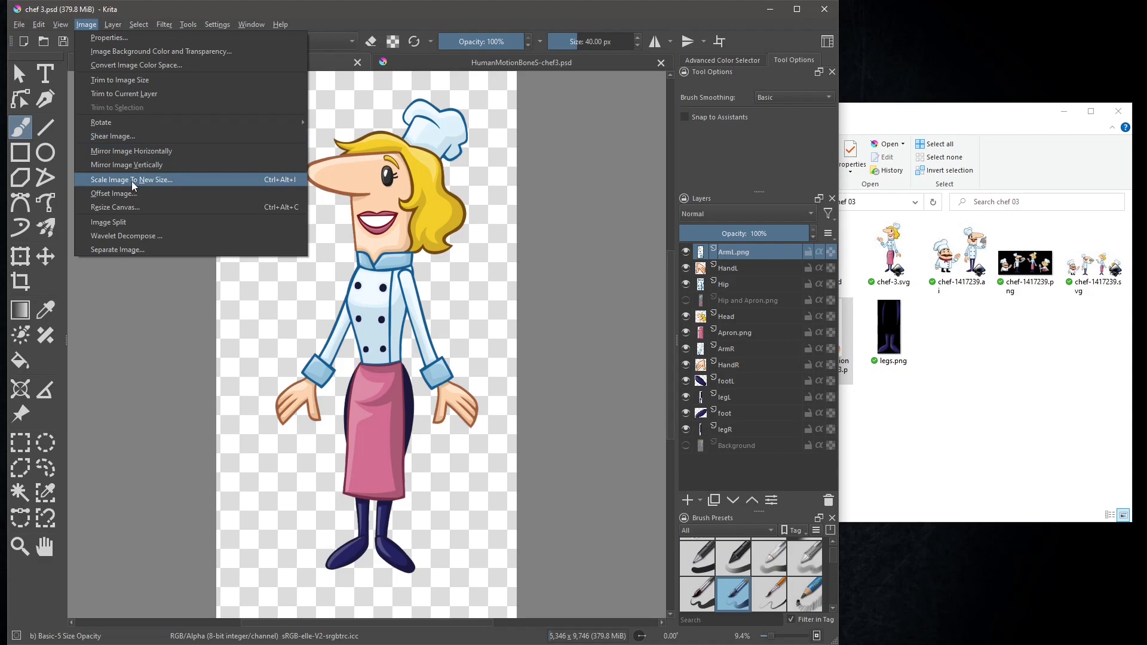
left_click(132, 179)
type("3200")
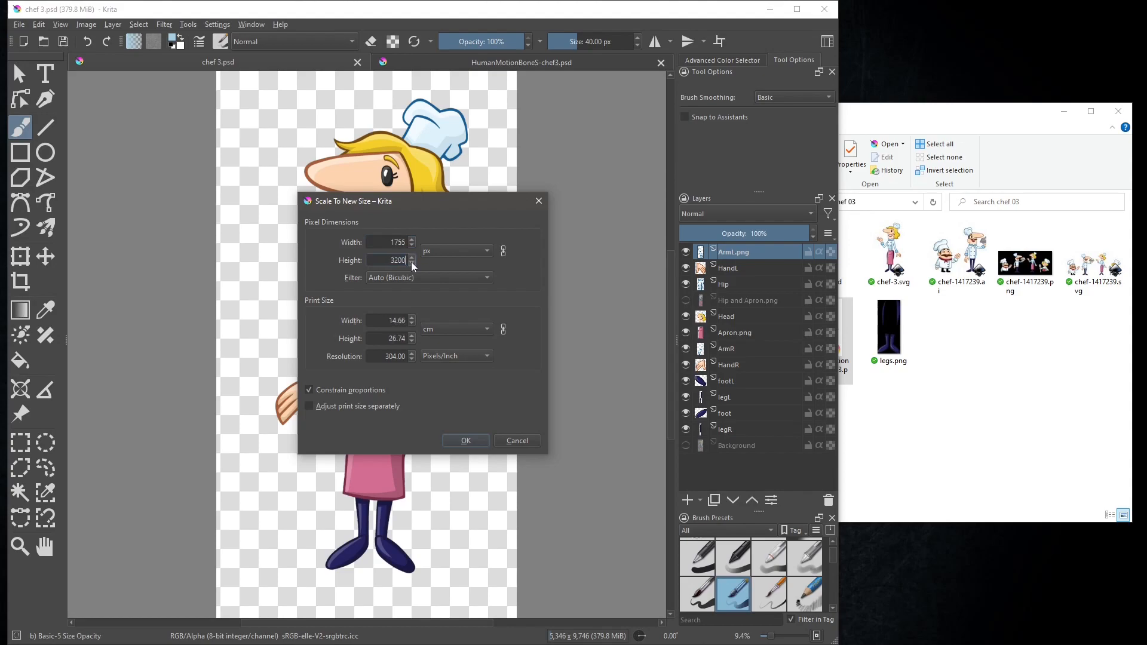
mouse_move(464, 426)
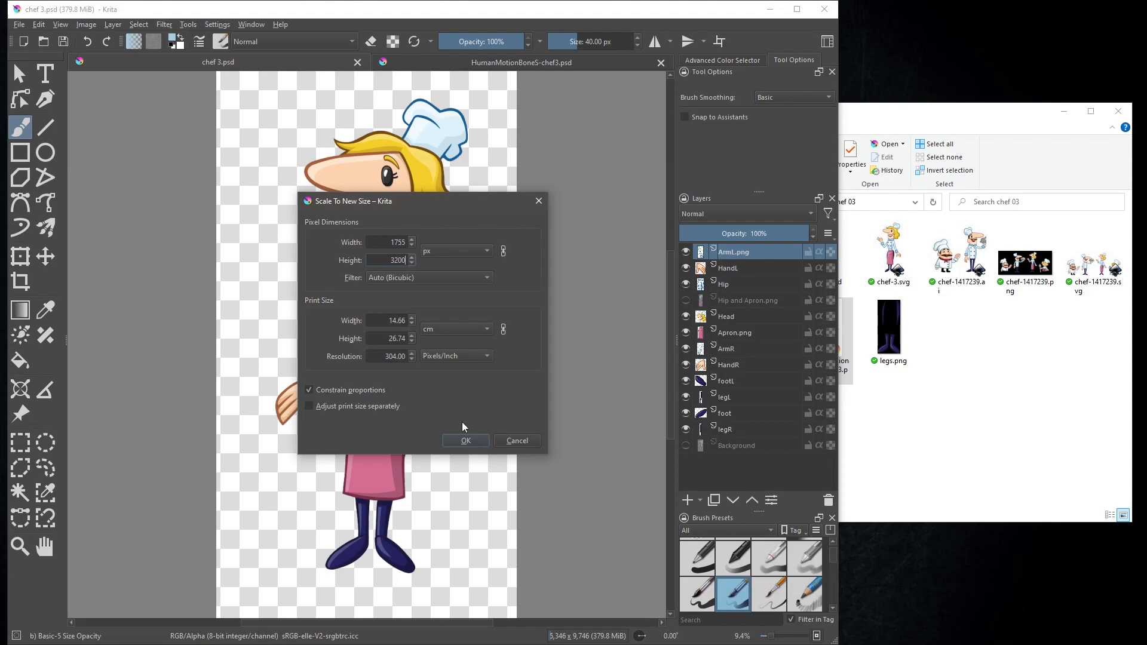
left_click(466, 439)
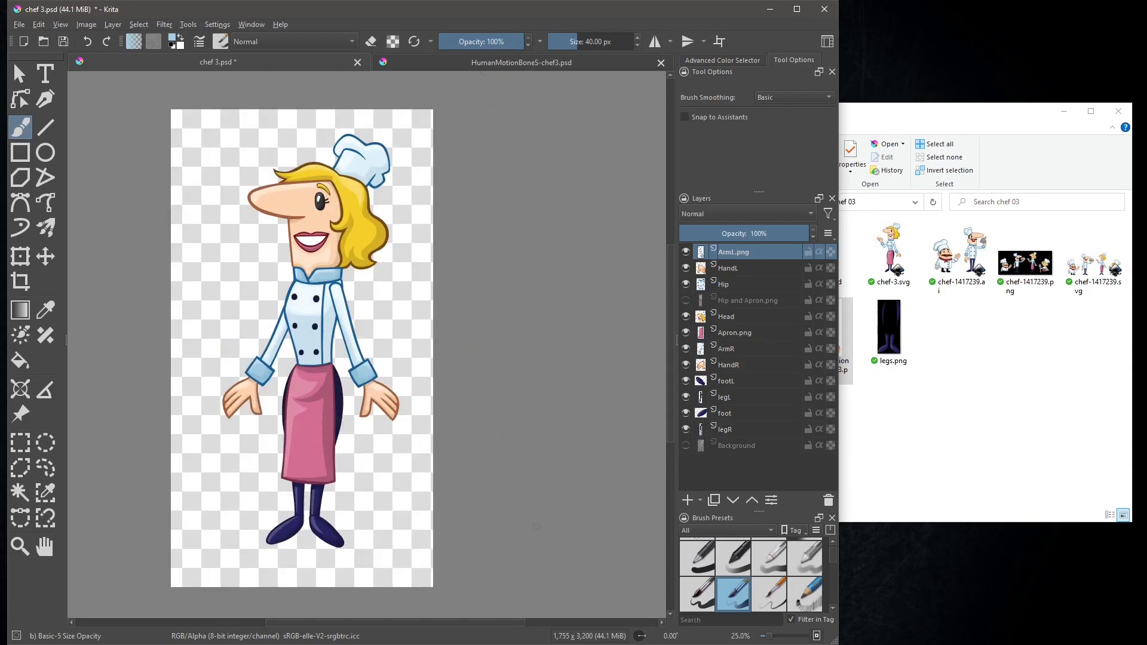
mouse_move(751, 464)
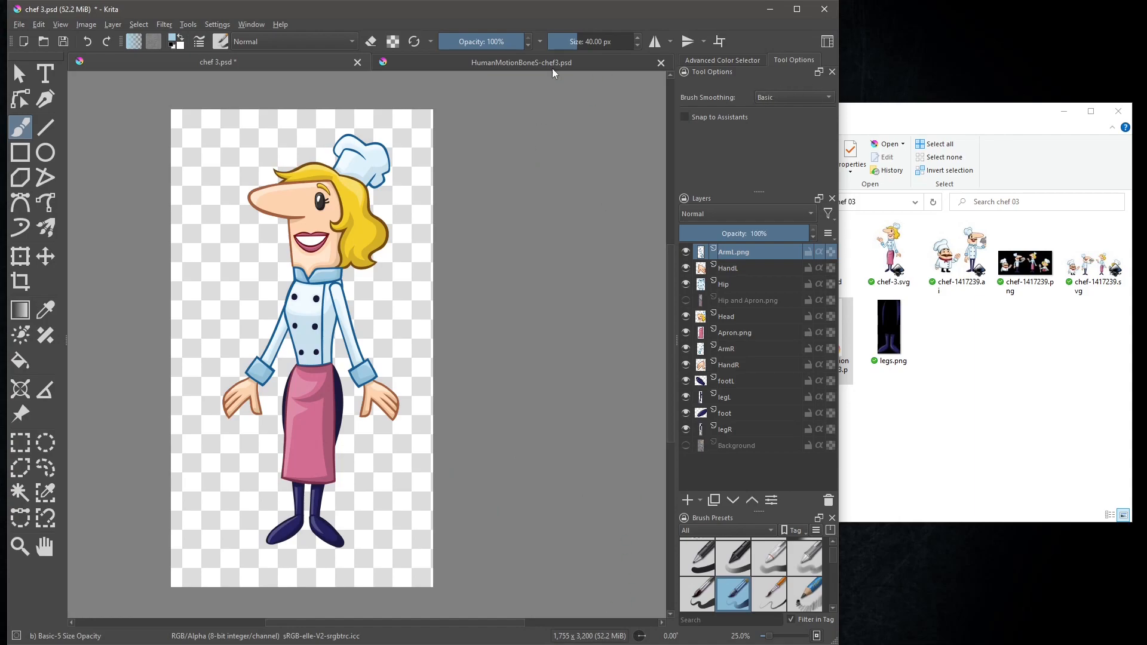
Hide the template's RL_Bone_Human and RL_TalkingHead layers and select the Hip layer
left_click(522, 62)
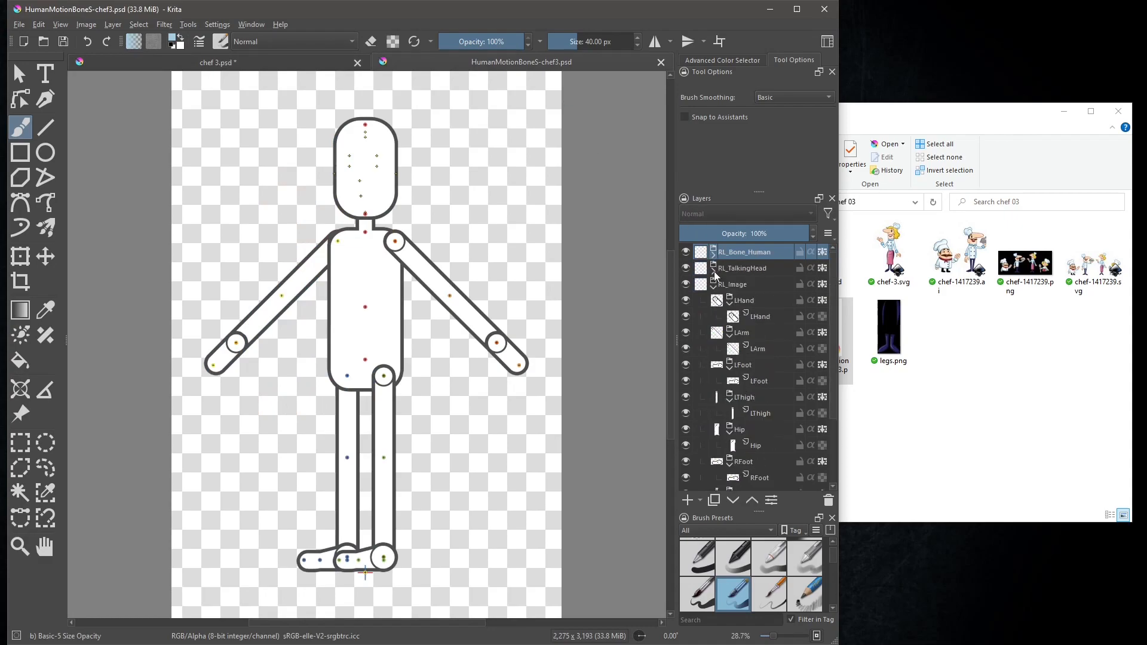
left_click(686, 252)
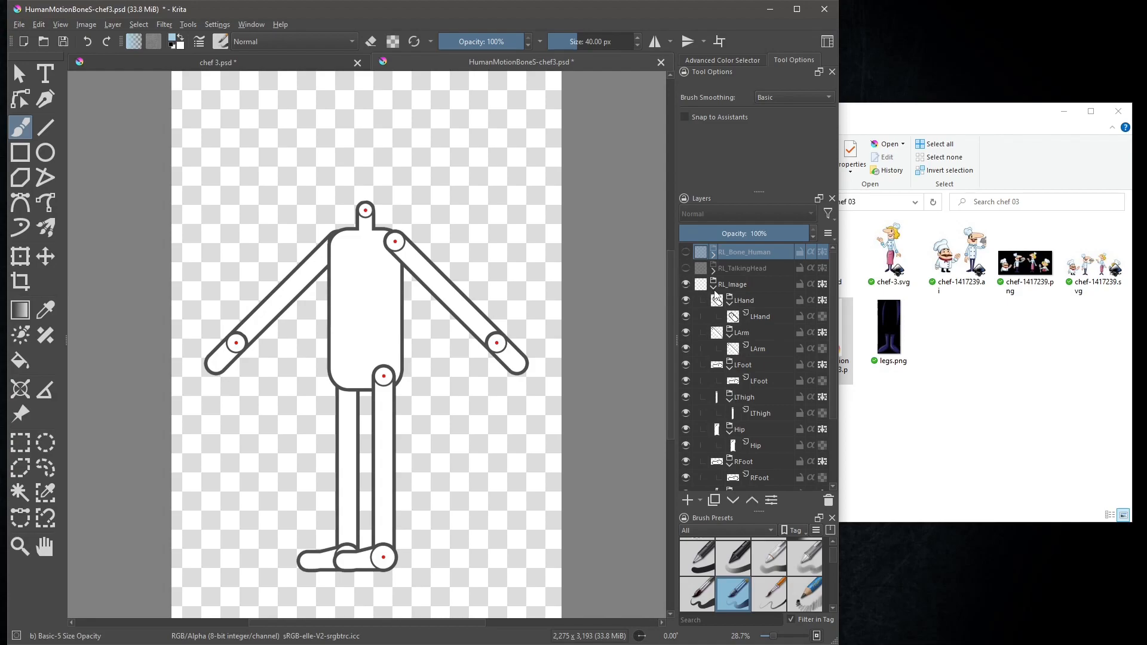
scroll("down", 3)
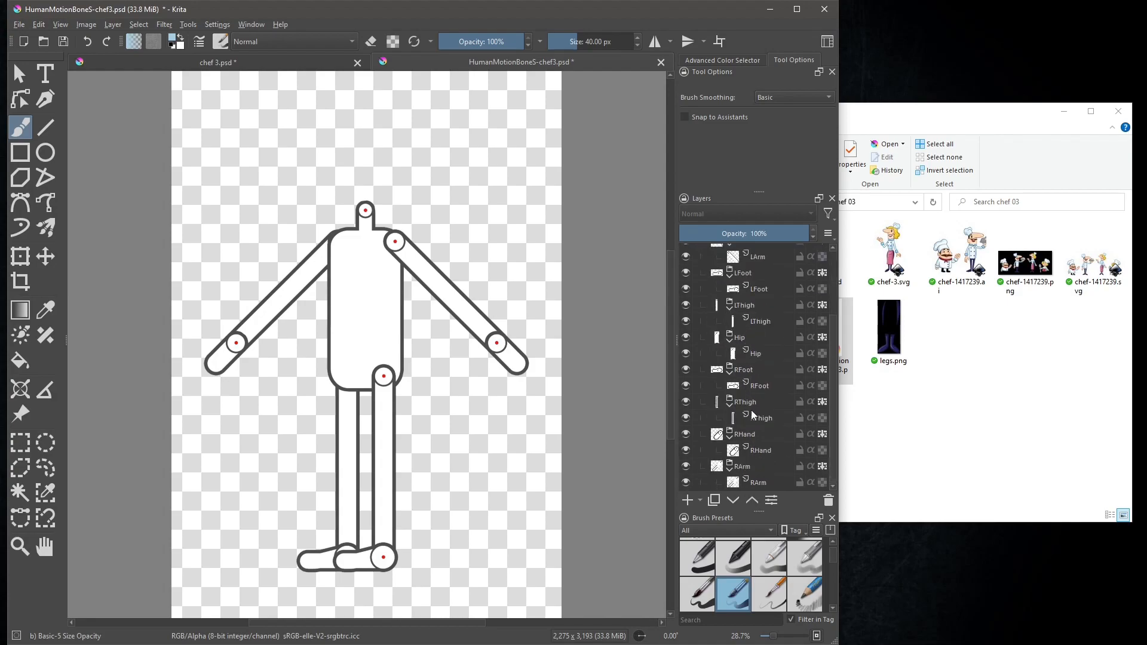
left_click(755, 353)
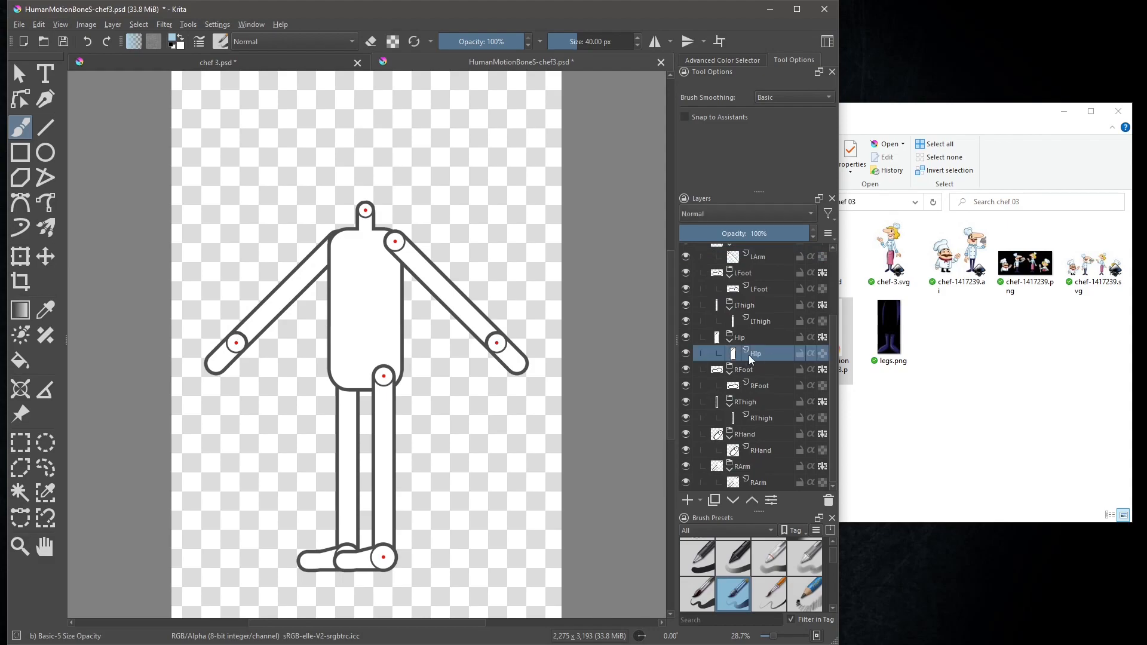
mouse_move(260, 69)
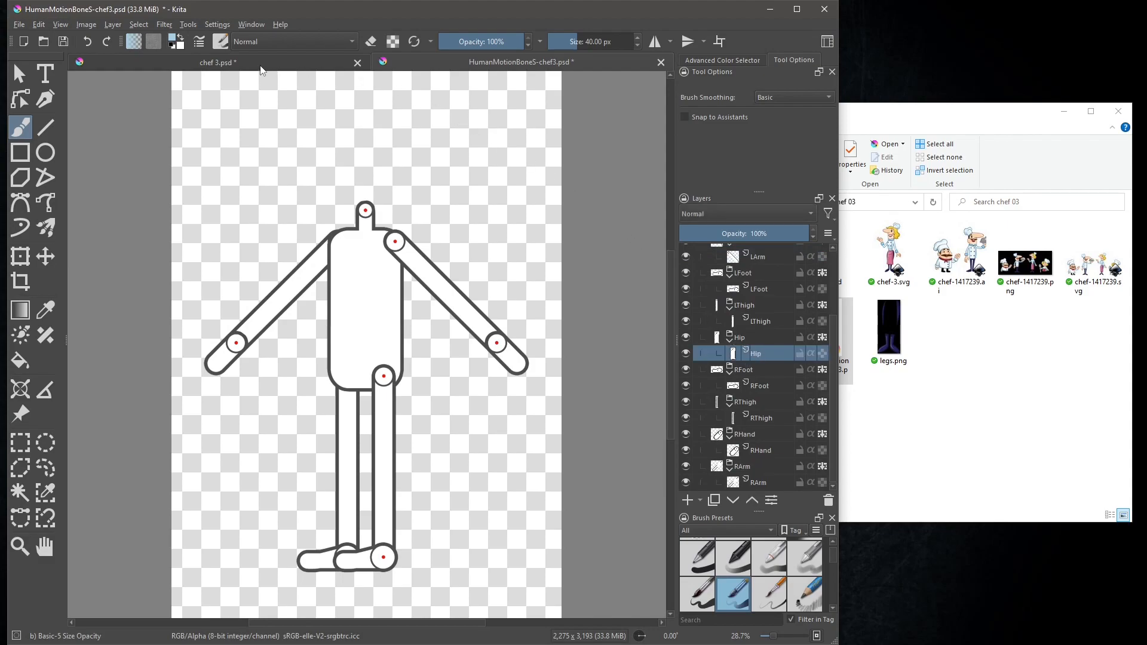
Copy the Hip and Apron layer from chef 3 into the template's Hip group
left_click(217, 62)
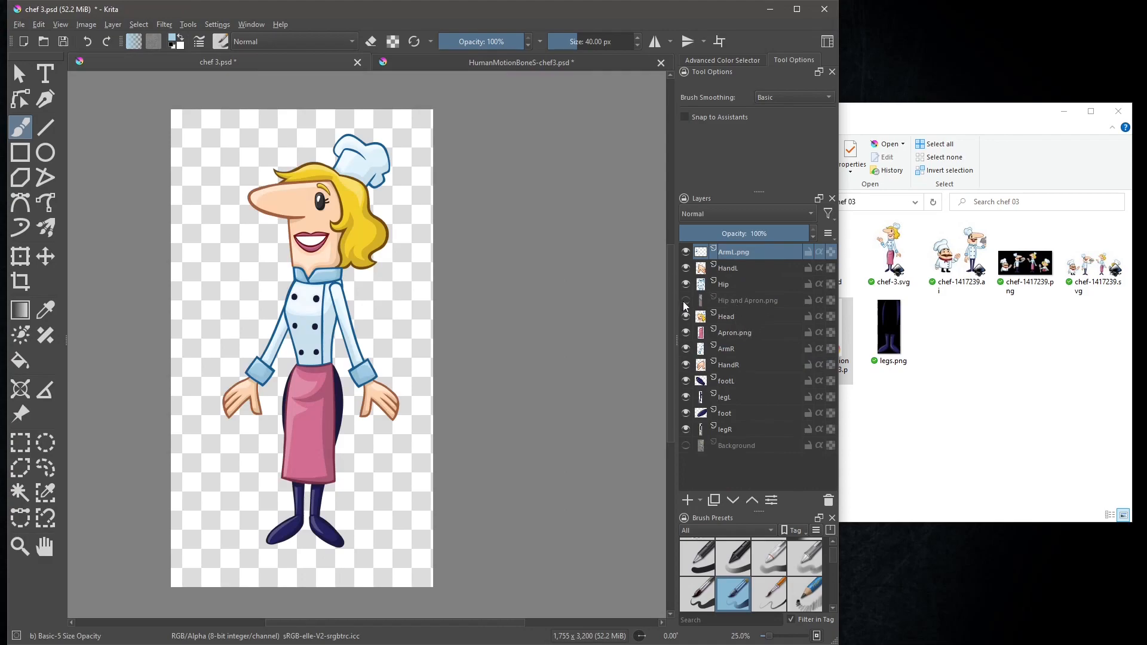
mouse_move(726, 316)
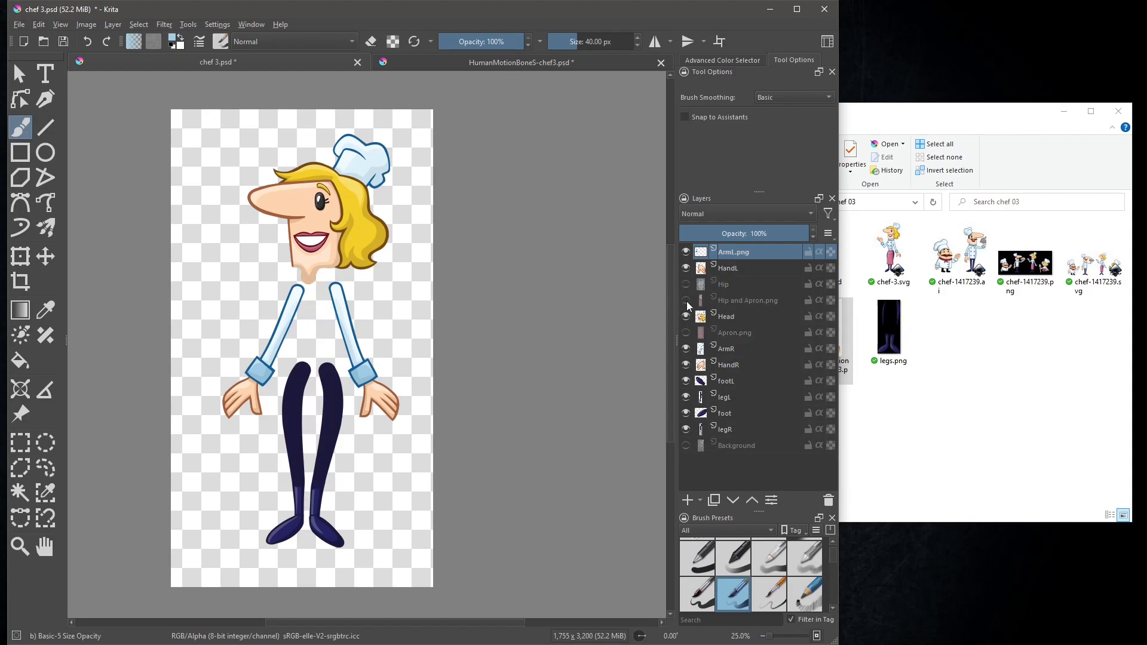
right_click(747, 300)
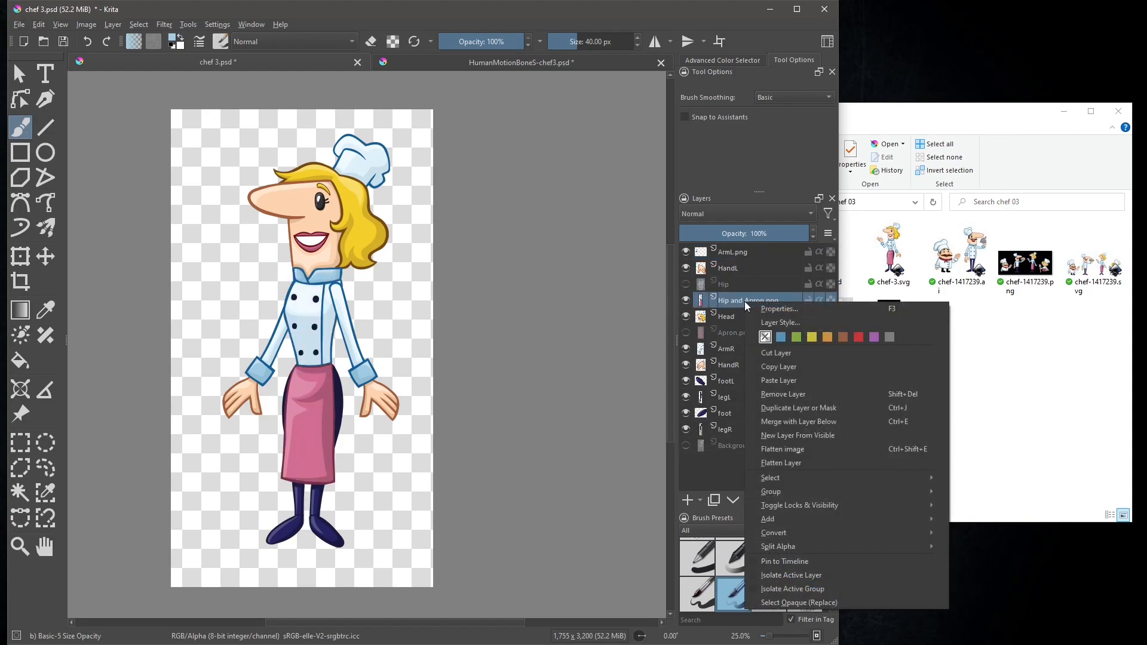
mouse_move(793, 367)
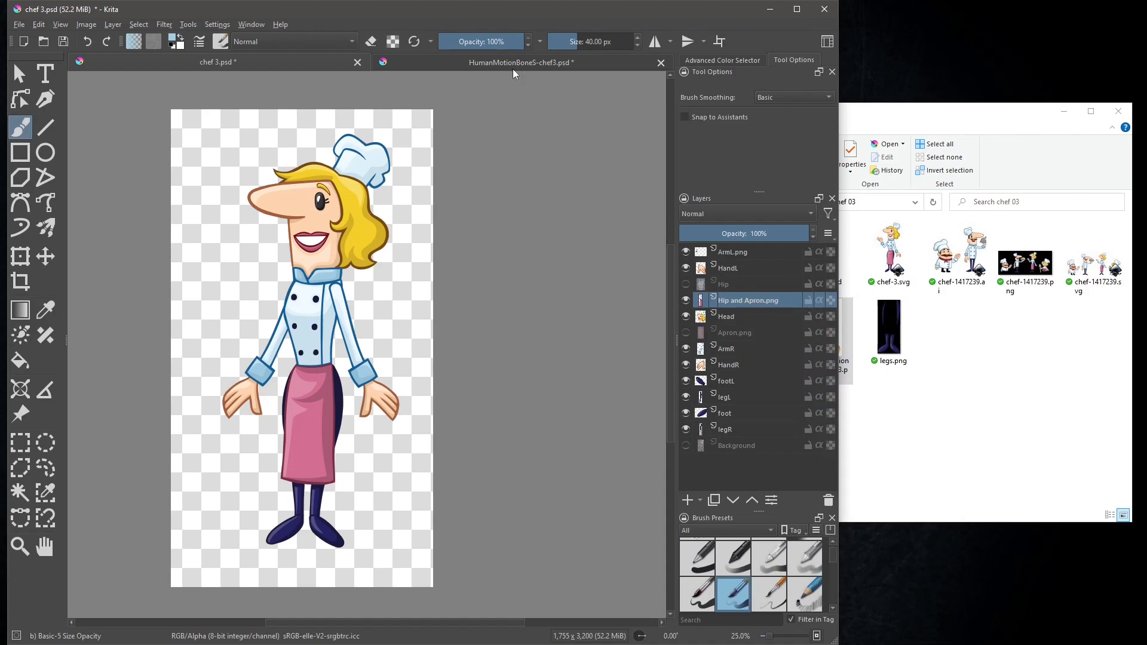
left_click(521, 62)
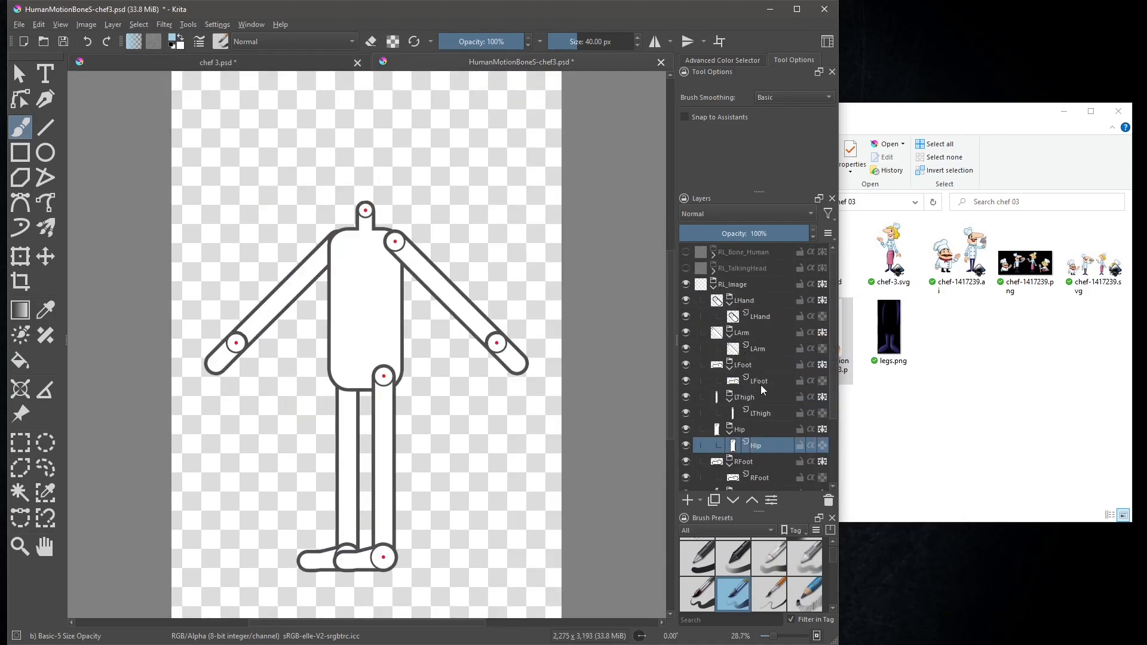
right_click(755, 444)
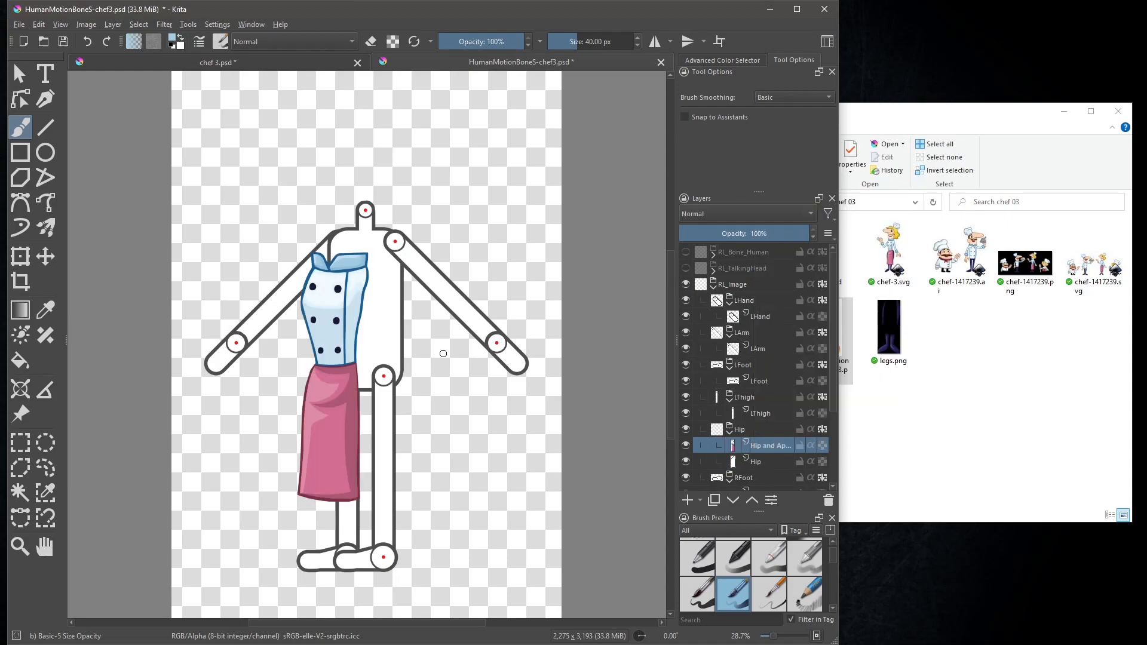
mouse_move(37, 278)
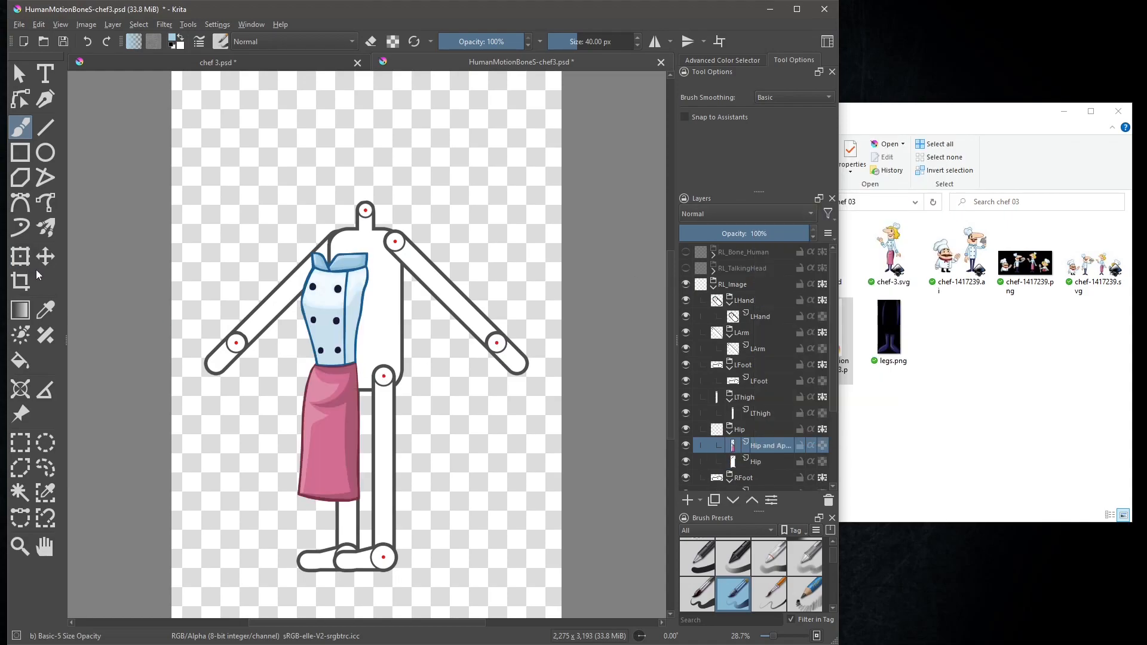
Enlarge the Hip and Apron layer to fully cover the template's torso and hip
left_click(19, 256)
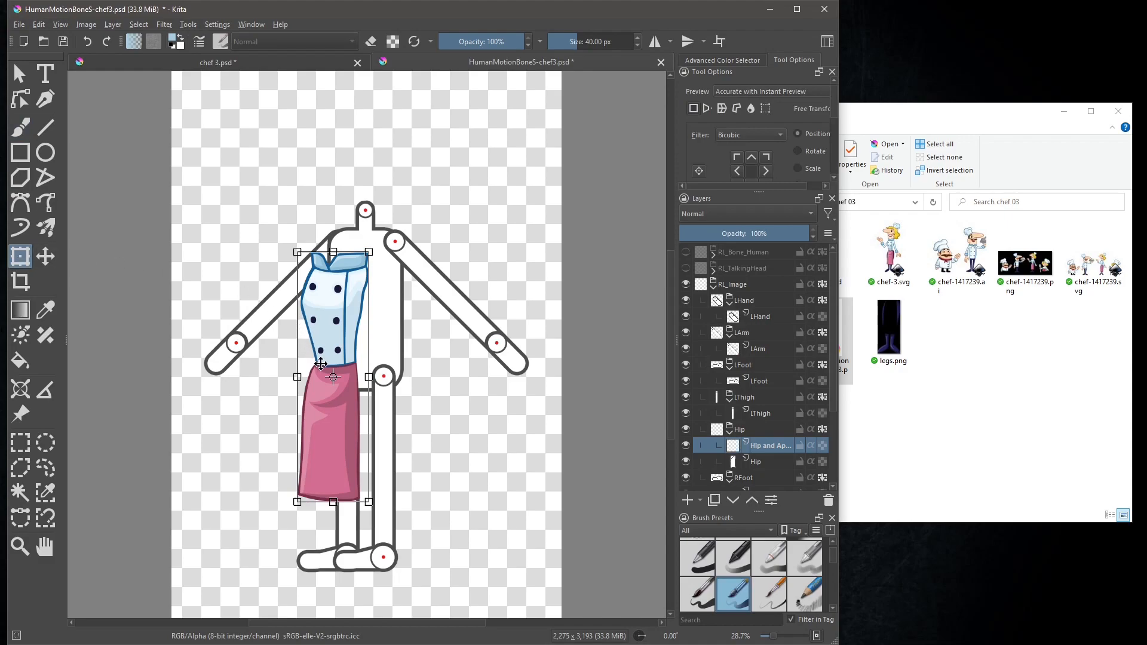
left_click_drag(320, 363, 354, 337)
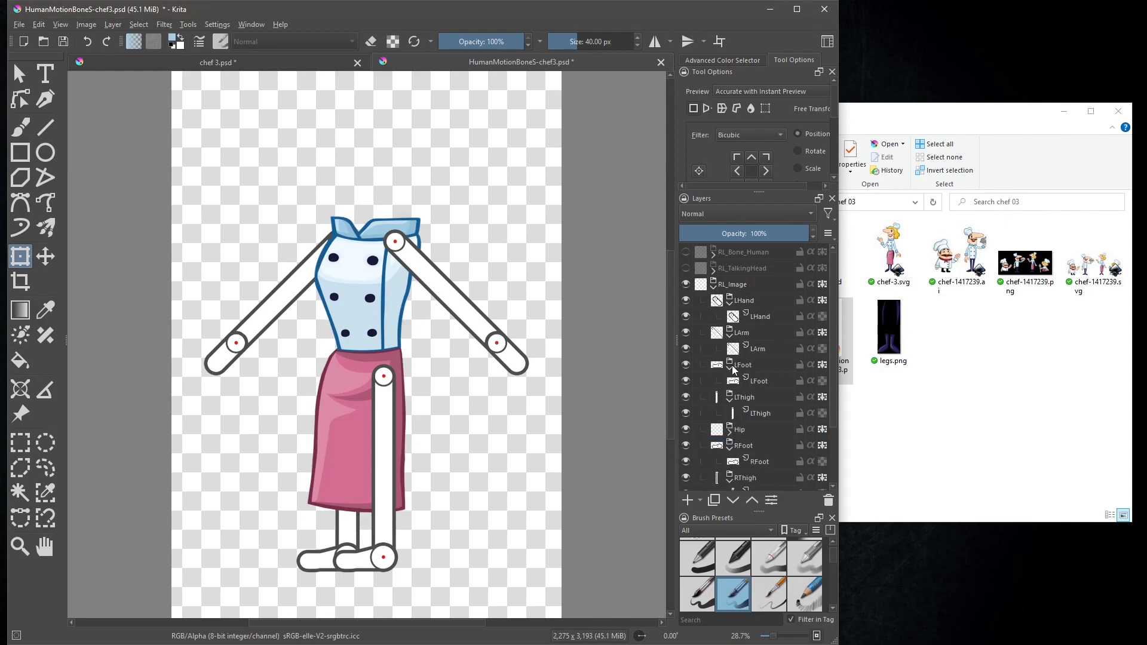
scroll("down", 3)
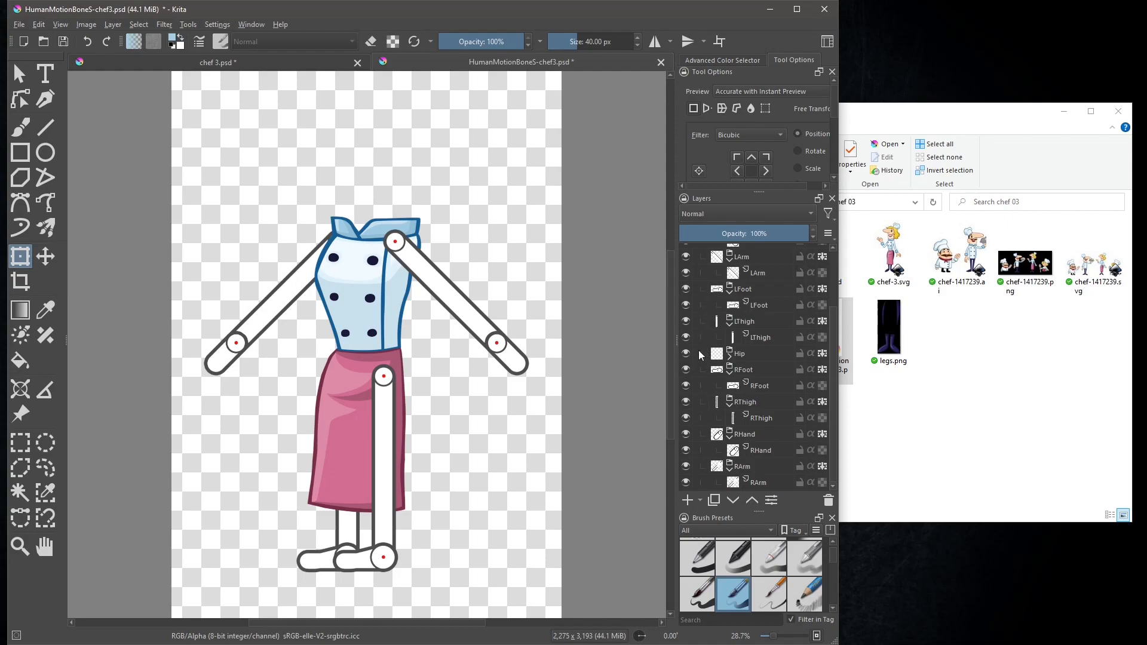
Hide the Hip group and move the chef's right foot onto the template's right foot
left_click(686, 354)
type("legR")
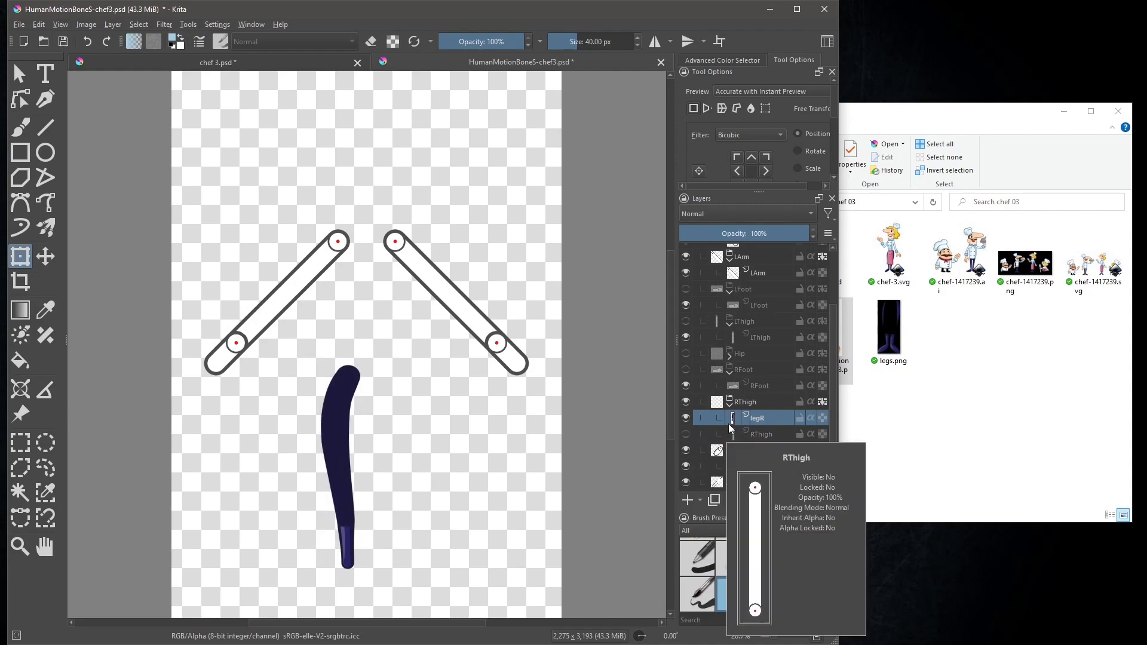
left_click(217, 62)
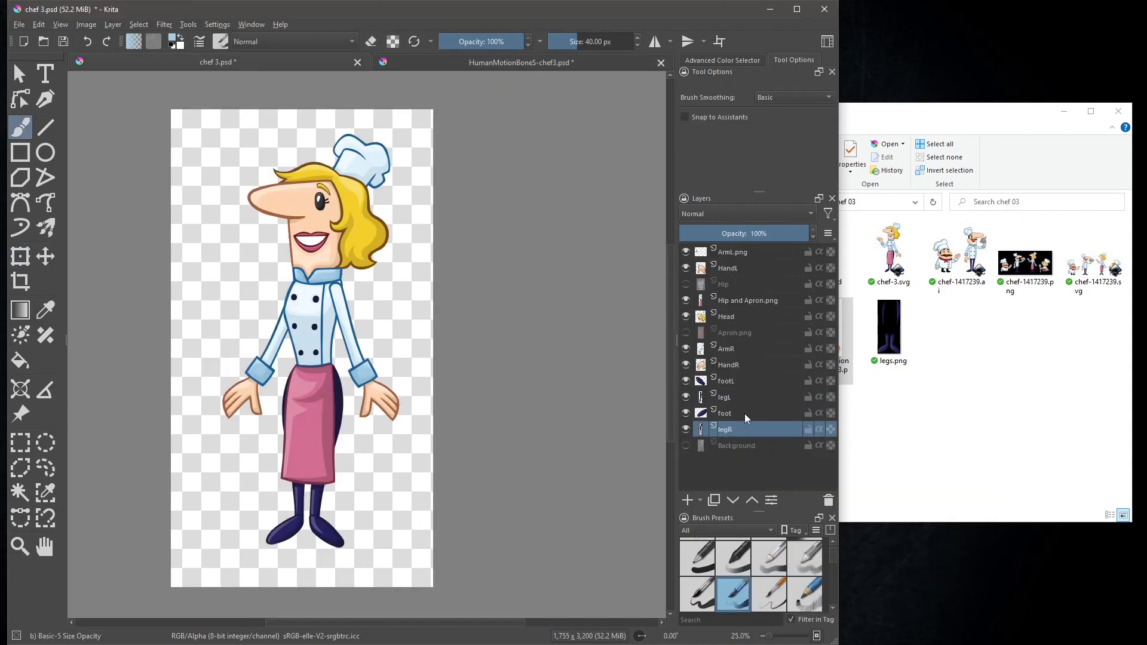
left_click(522, 62)
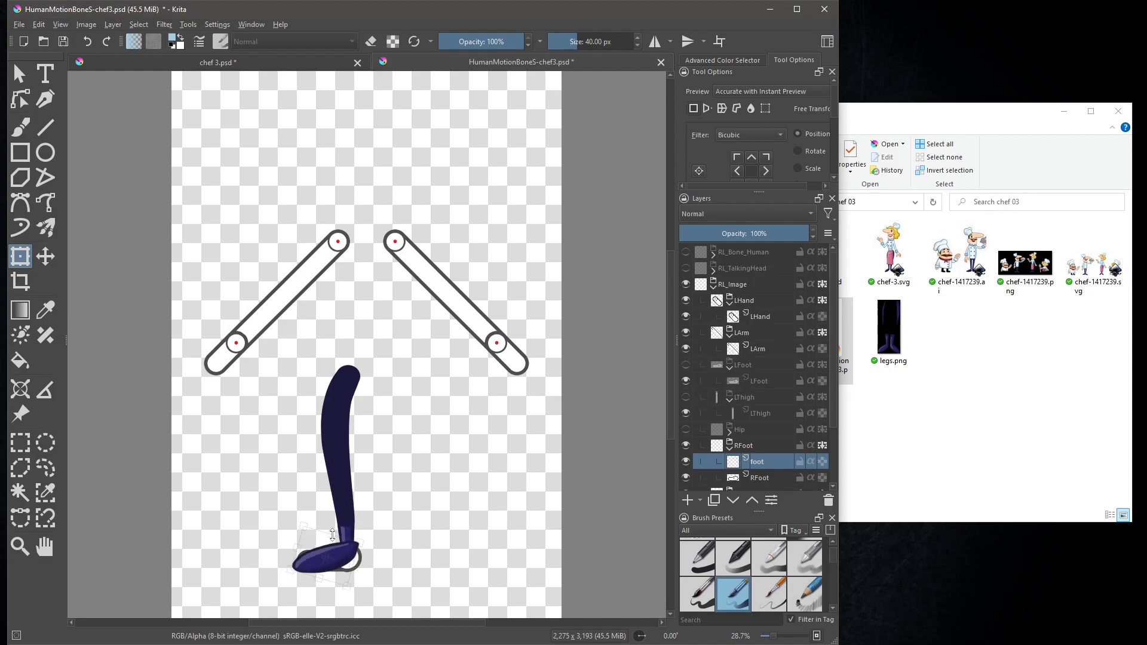
left_click_drag(331, 535, 335, 571)
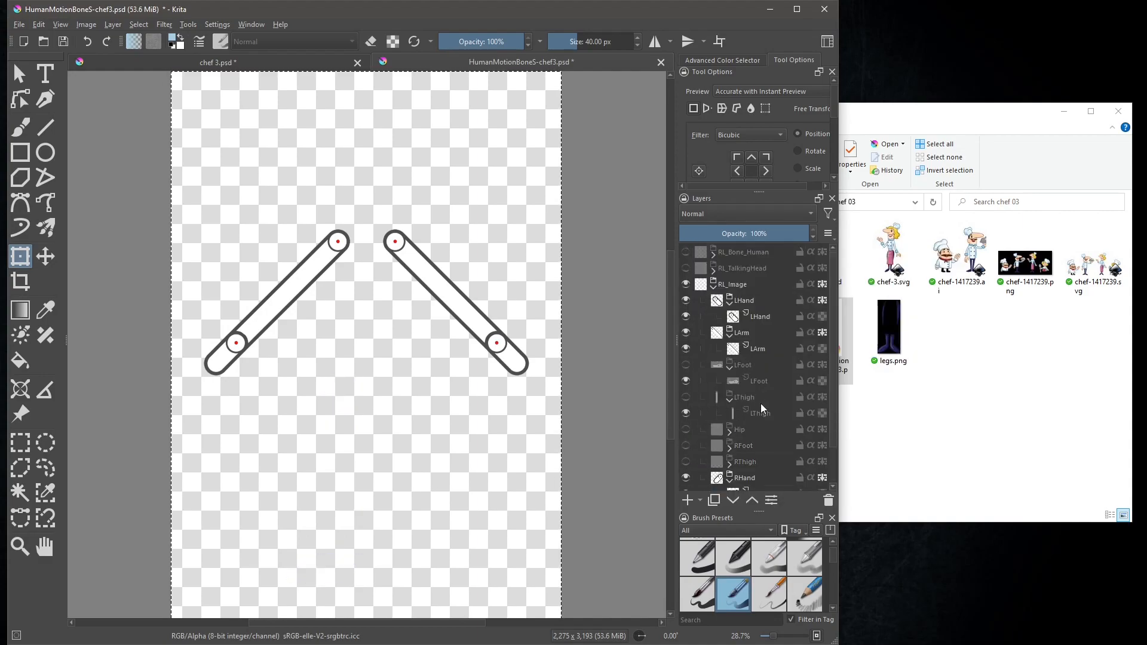
left_click(217, 63)
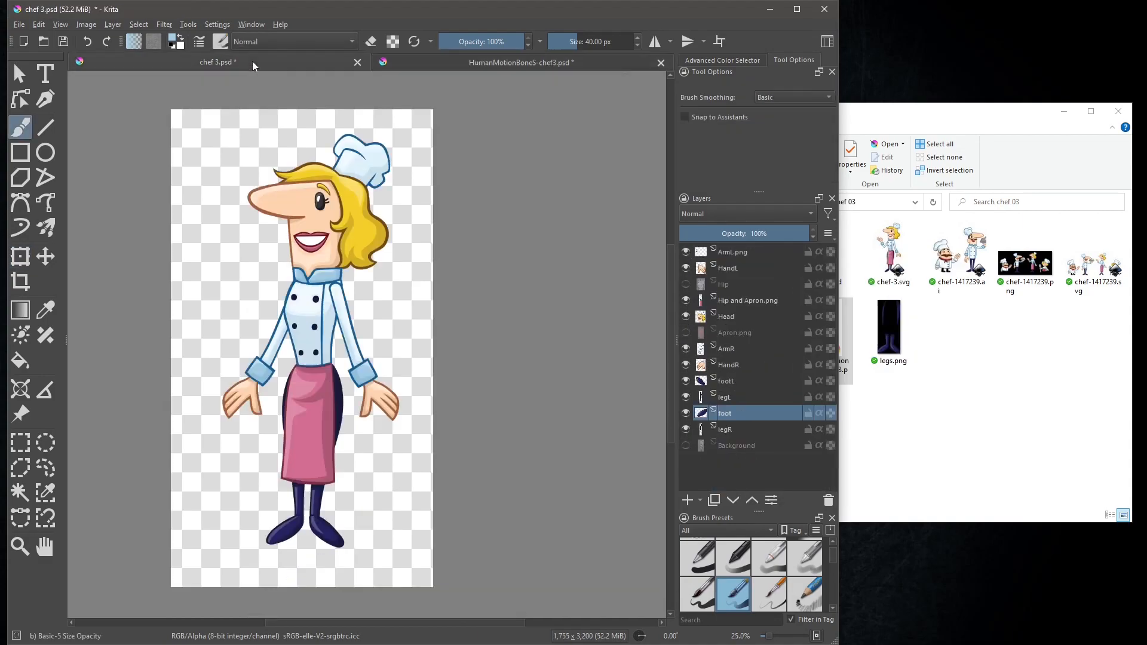
mouse_move(724, 429)
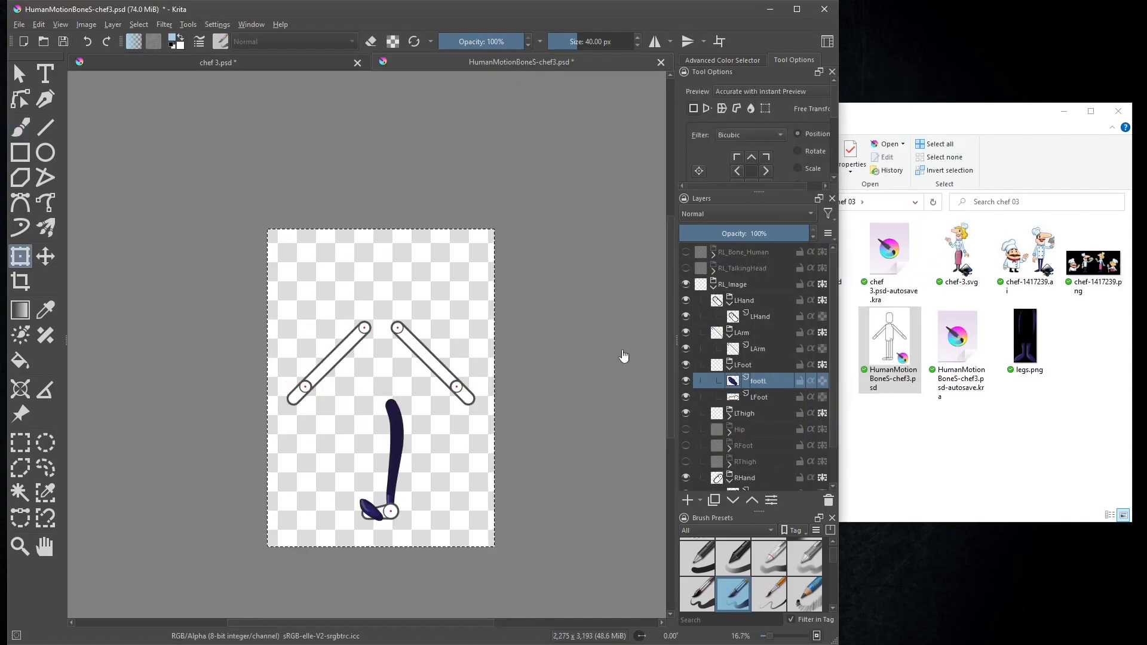
Rotate and resize footL to lie flat over the template's left foot outline
left_click(380, 387)
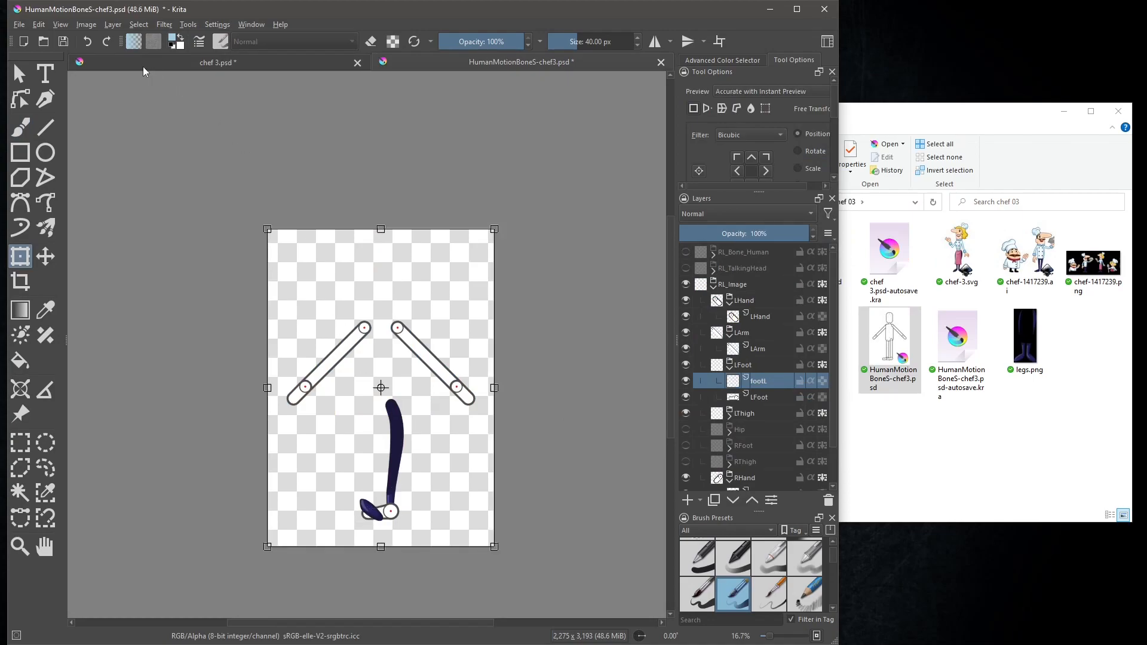
left_click(112, 24)
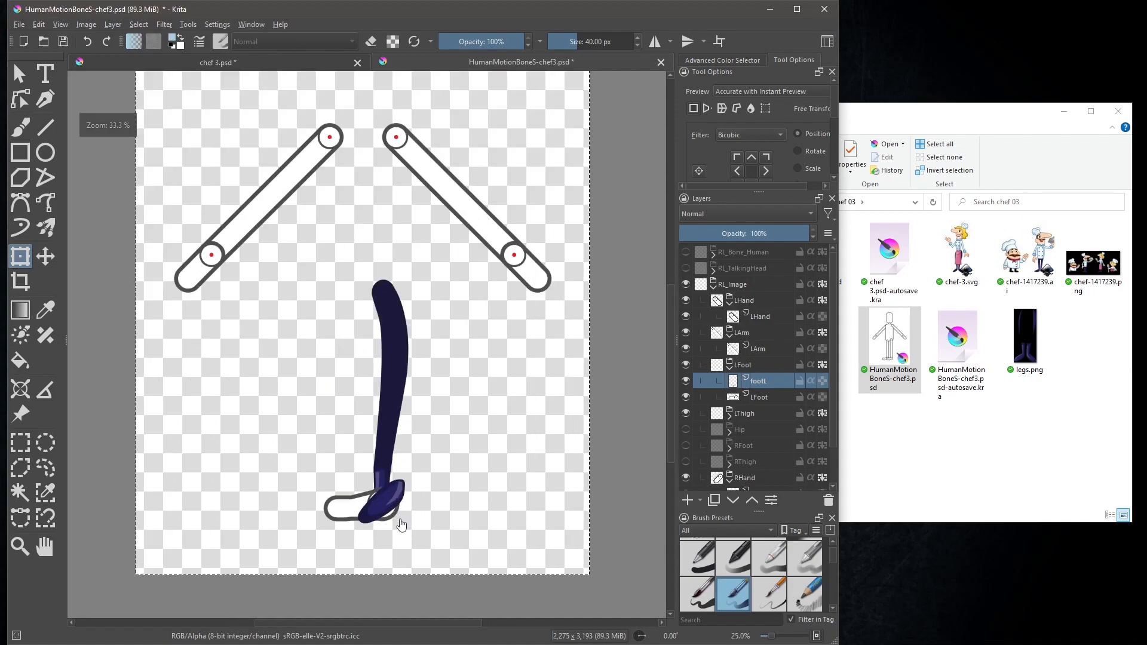
left_click_drag(402, 524, 382, 503)
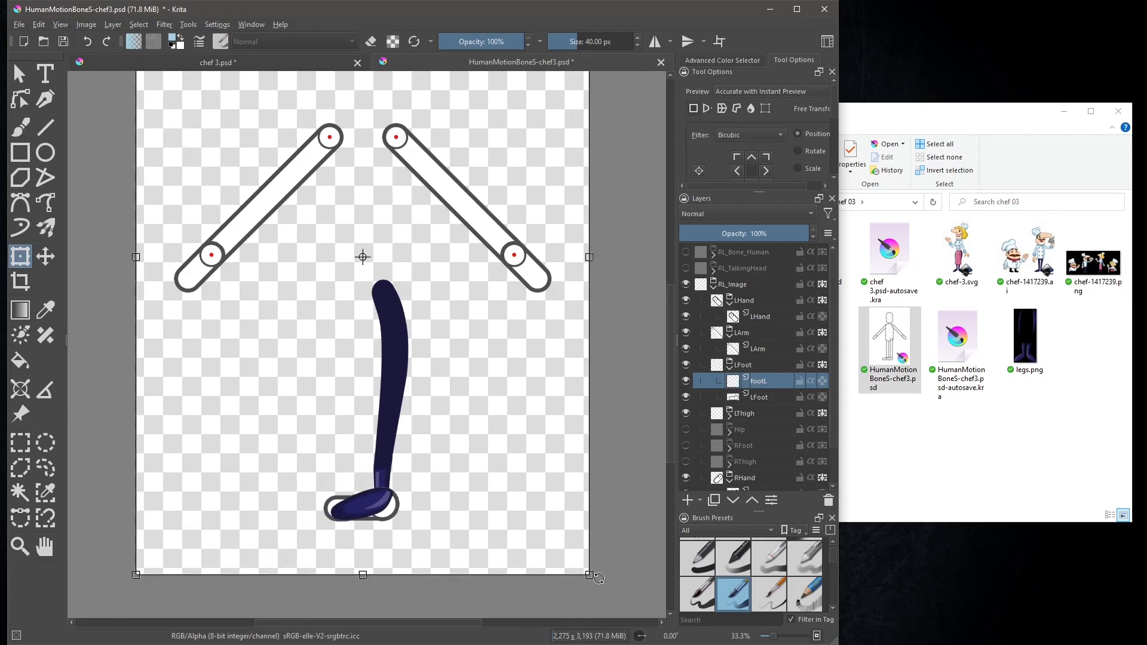
left_click_drag(589, 576, 572, 610)
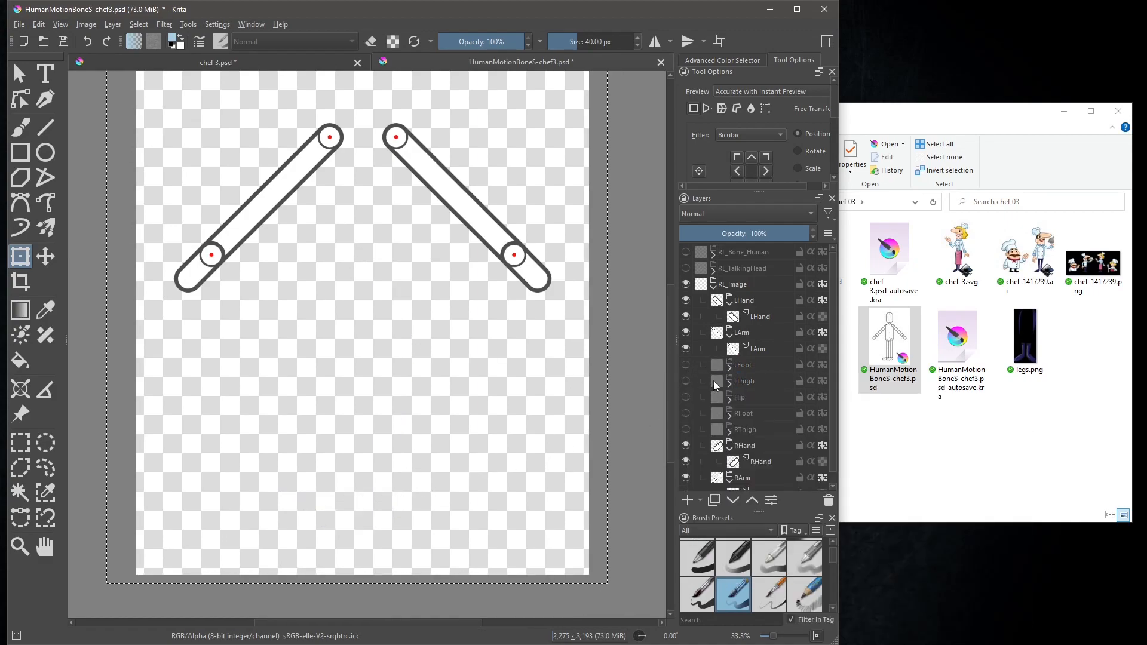
Hide the left leg and foot groups before placing ArmL.png
left_click(759, 349)
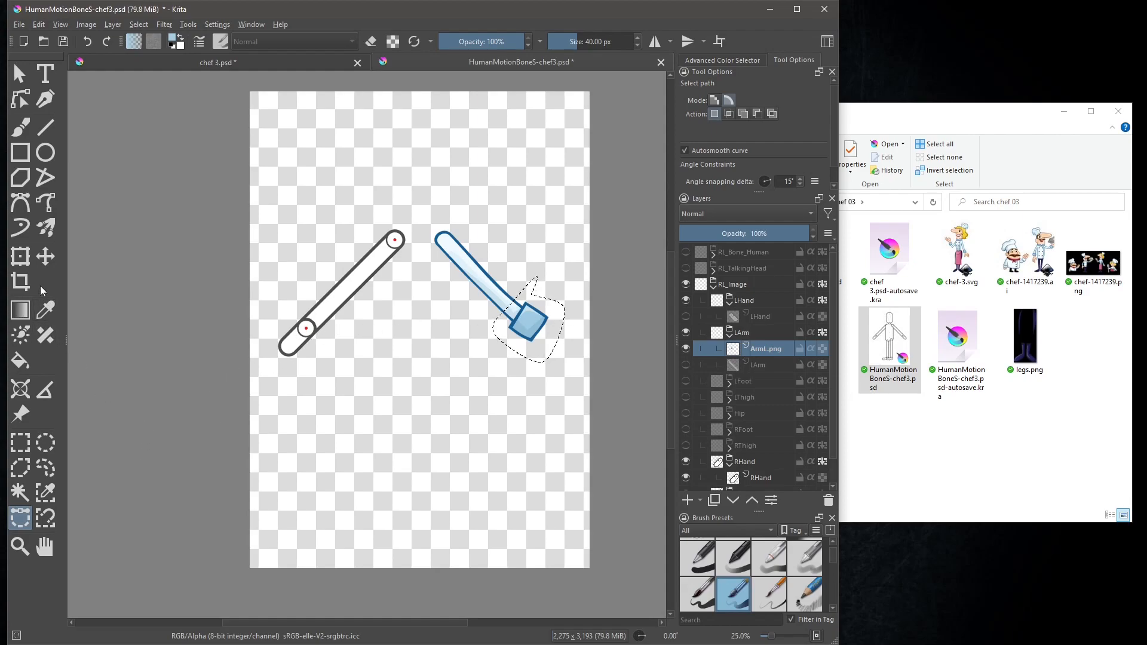
Confirm the blue left arm's placement with Move and Transform, then select the RArm group's layer
left_click(20, 256)
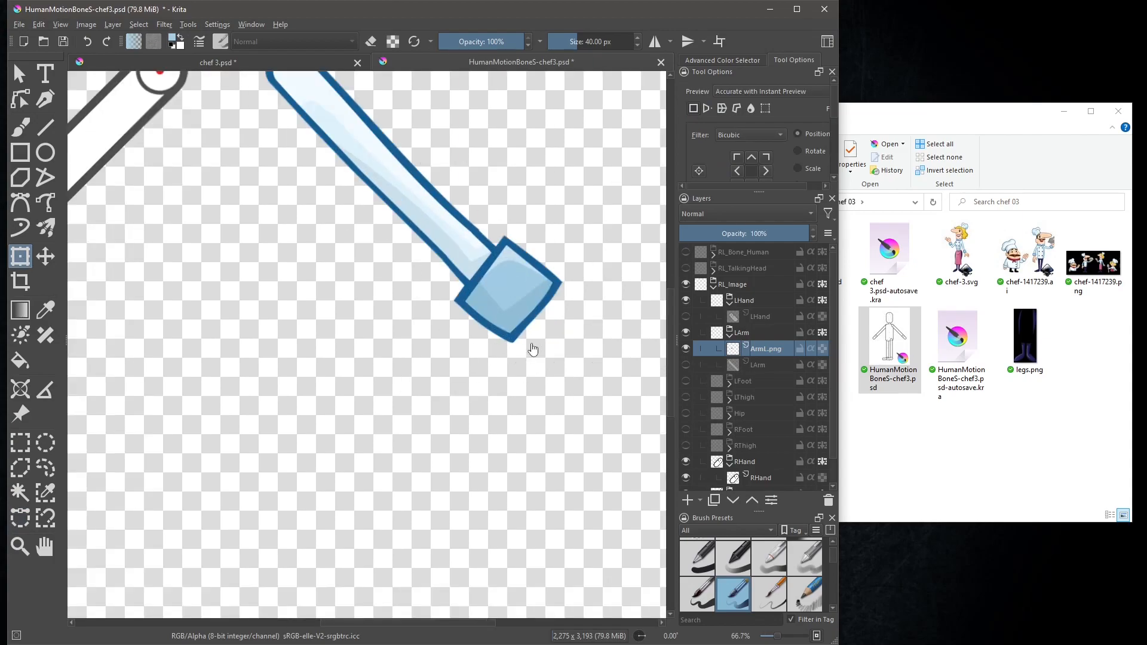
left_click(45, 256)
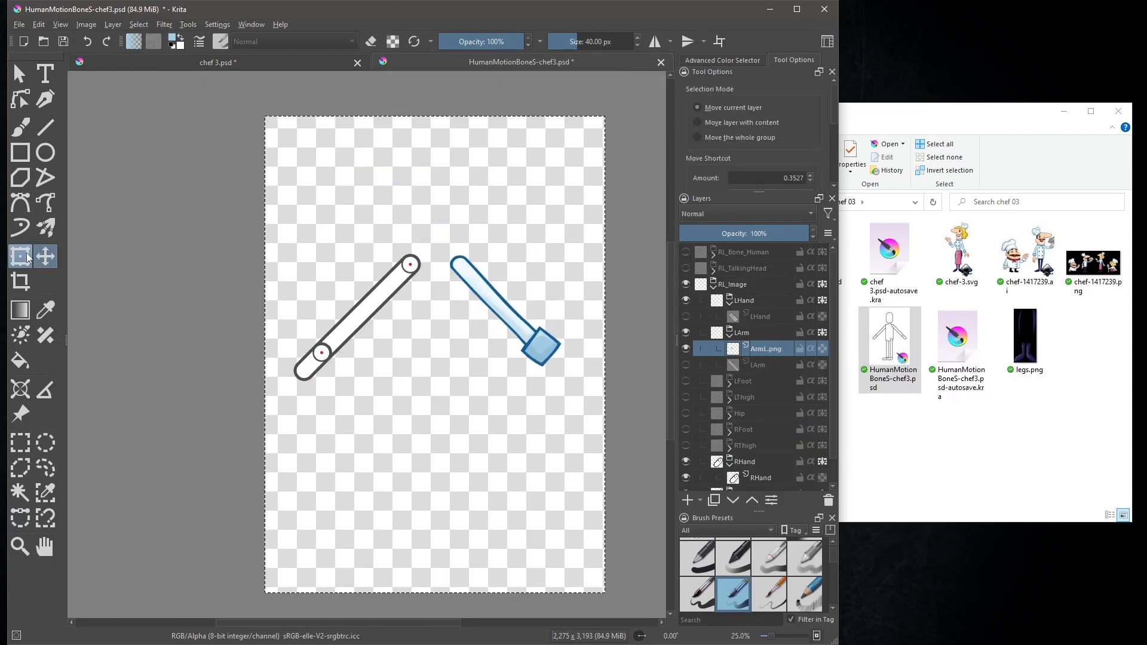
left_click(19, 256)
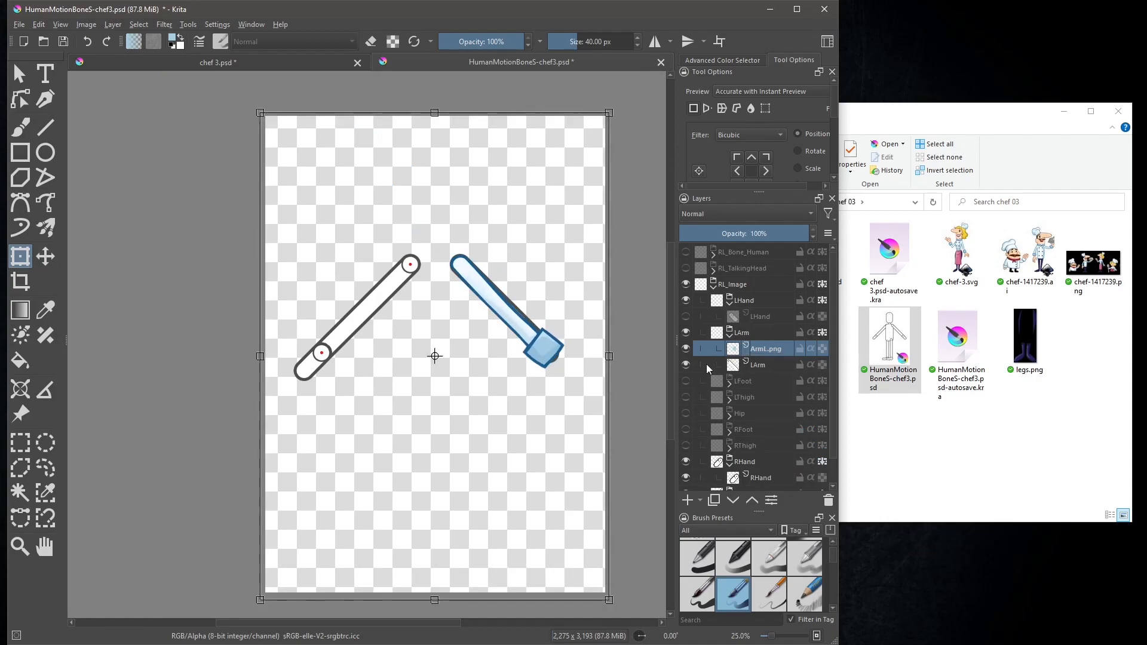
mouse_move(764, 349)
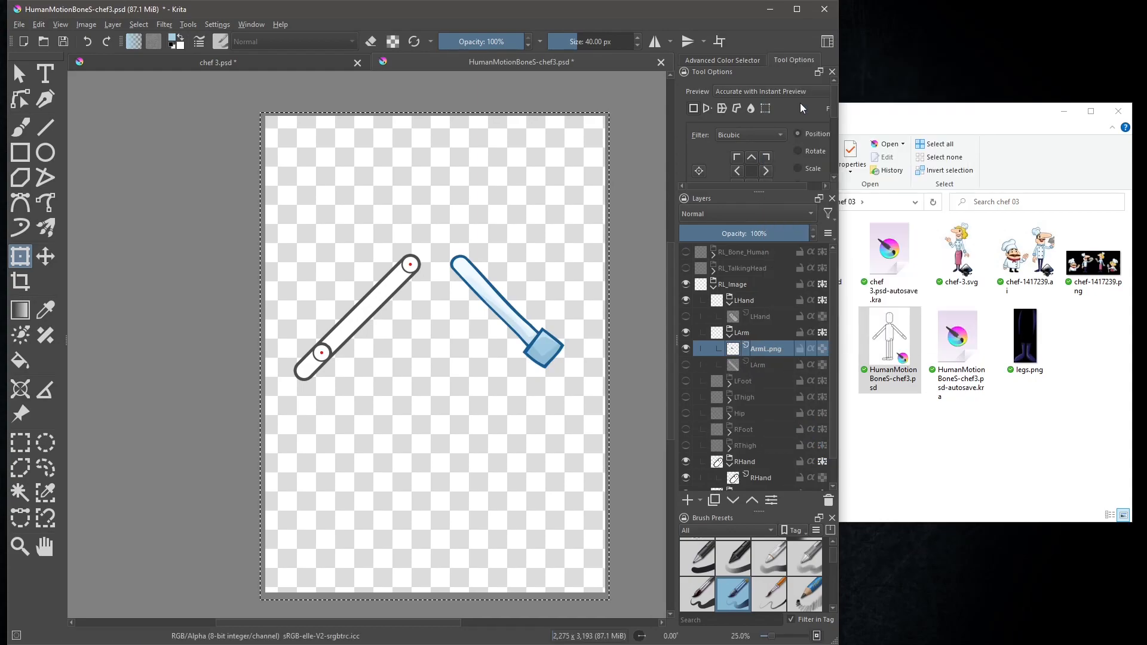
scroll("down", 3)
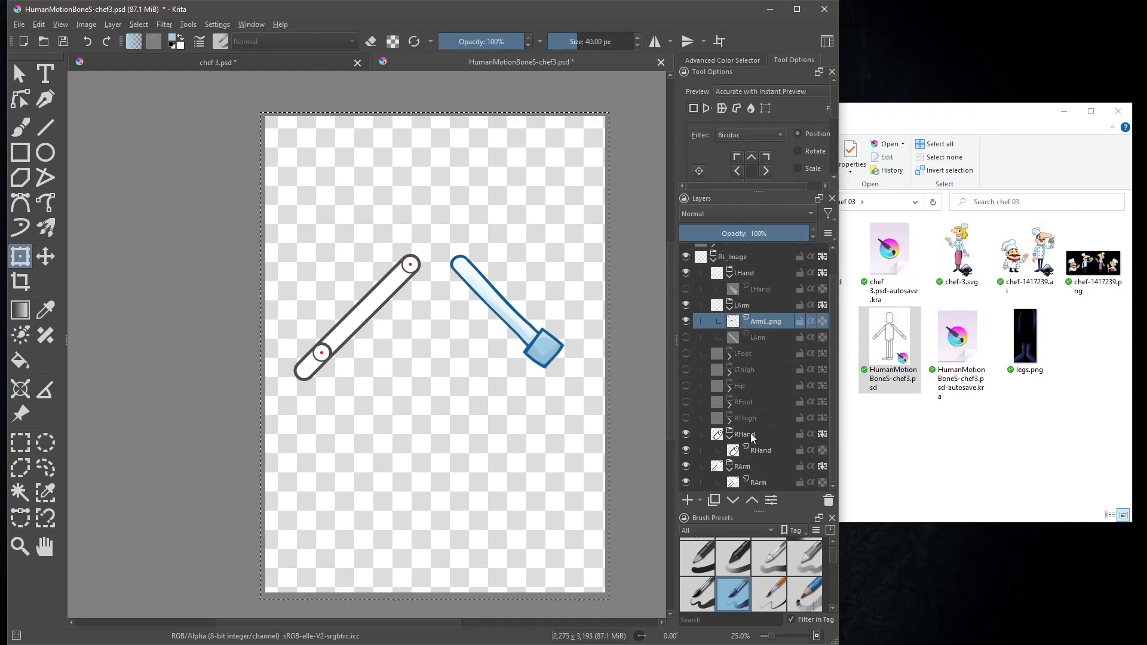
left_click(757, 481)
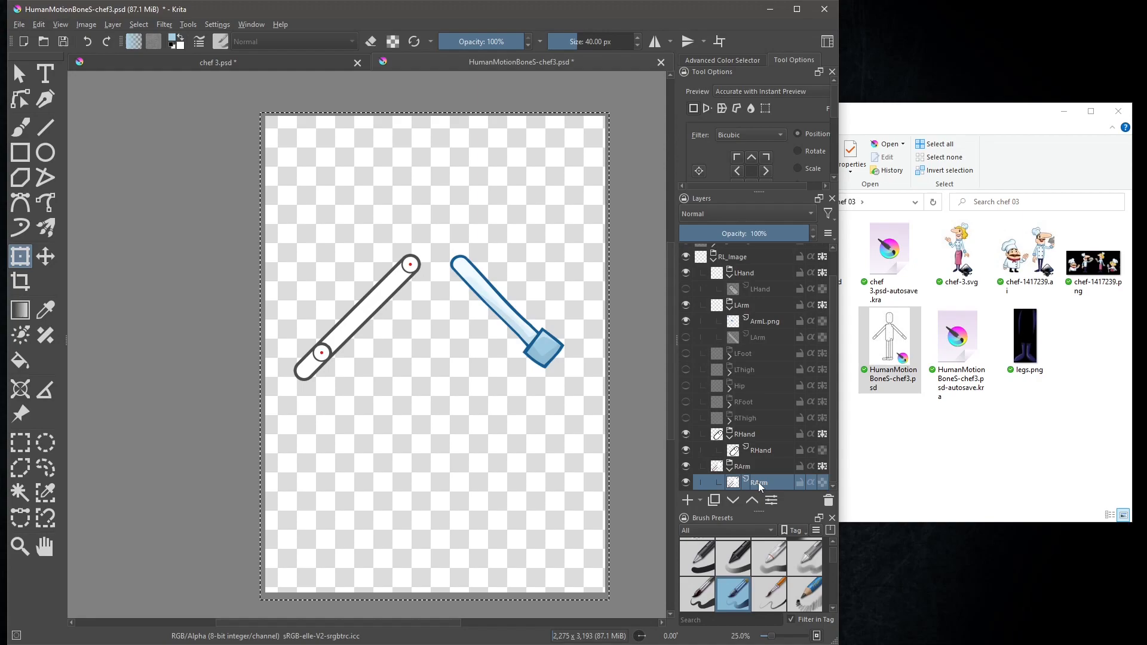
Paste the blue arm into the RArm group and mirror it onto the right arm bone
right_click(759, 482)
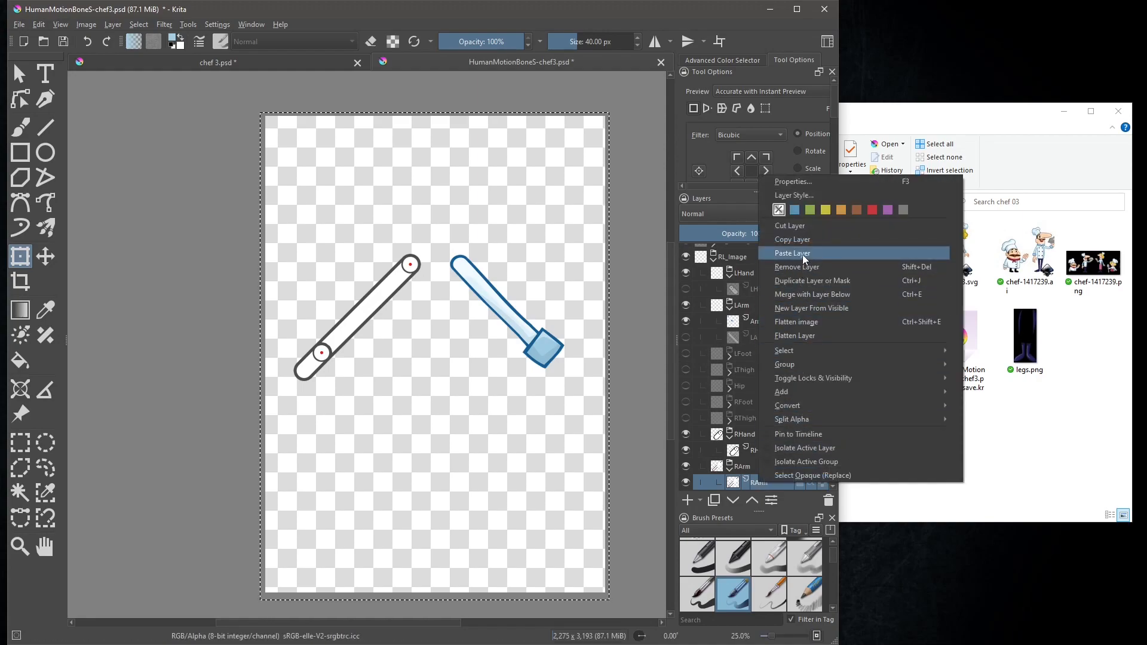
left_click(791, 253)
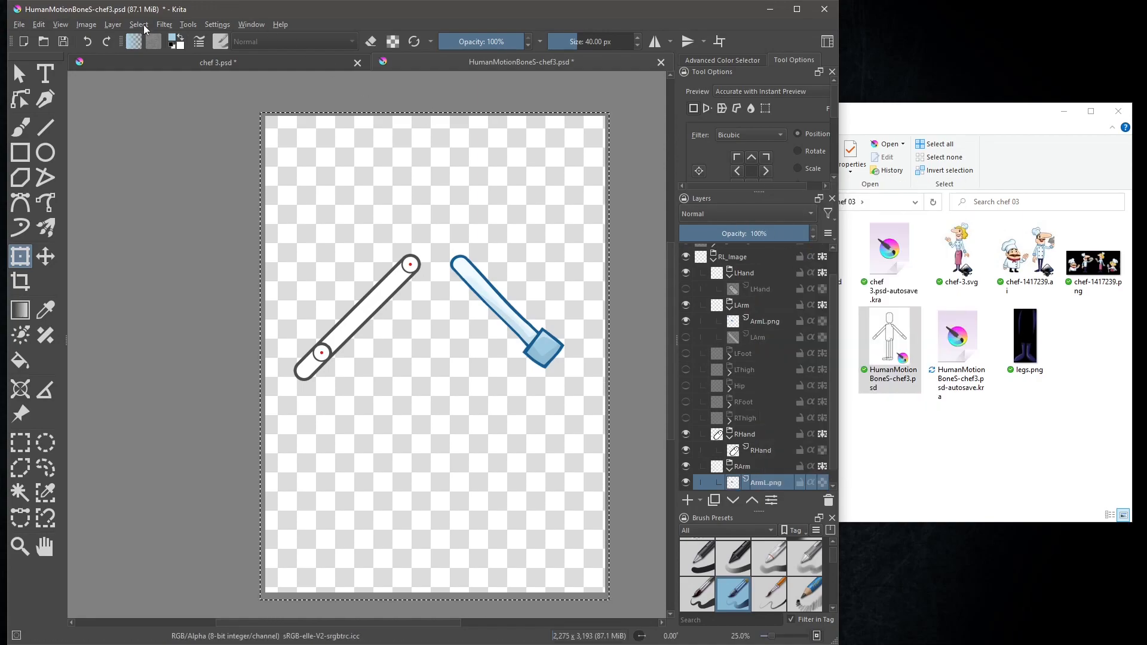
left_click(112, 24)
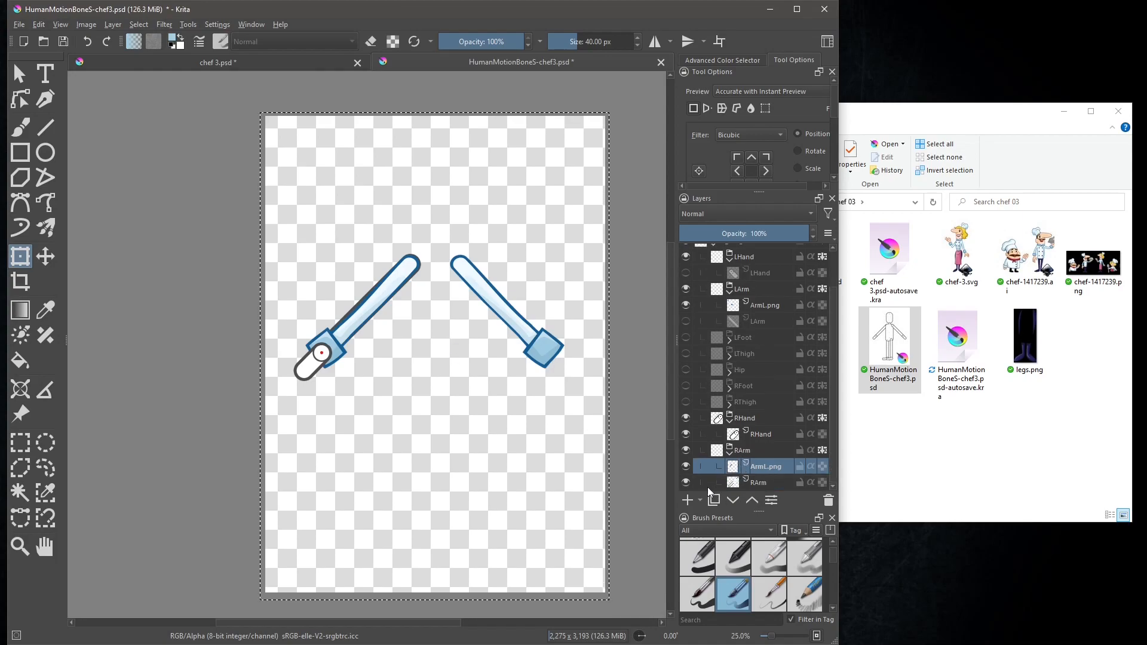
left_click(685, 466)
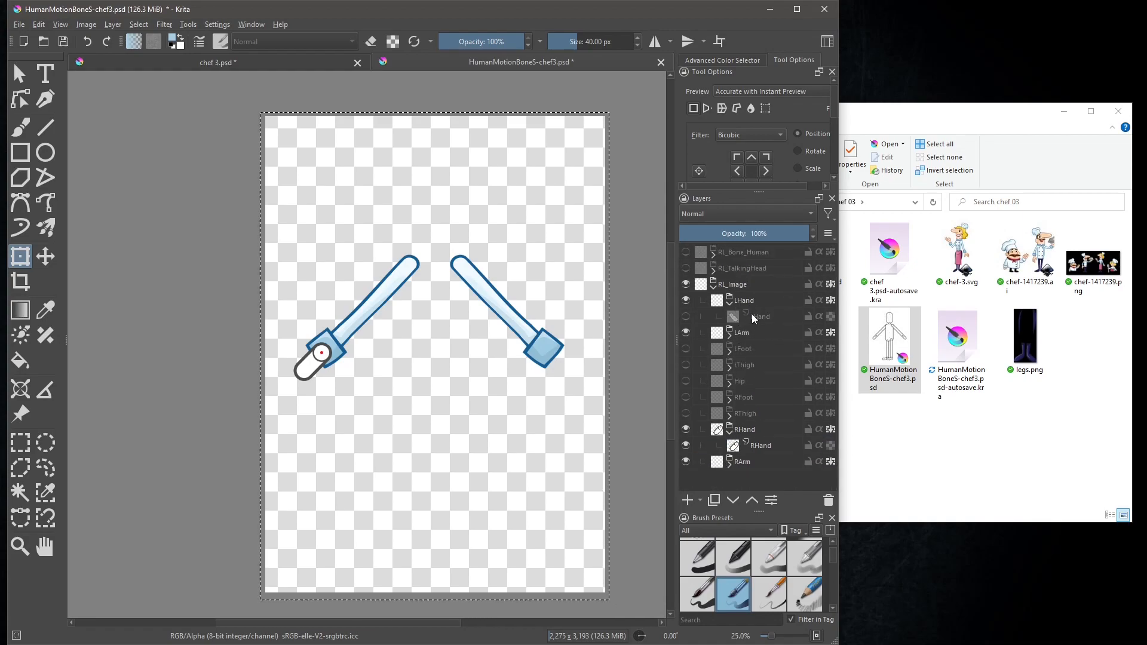
left_click(757, 316)
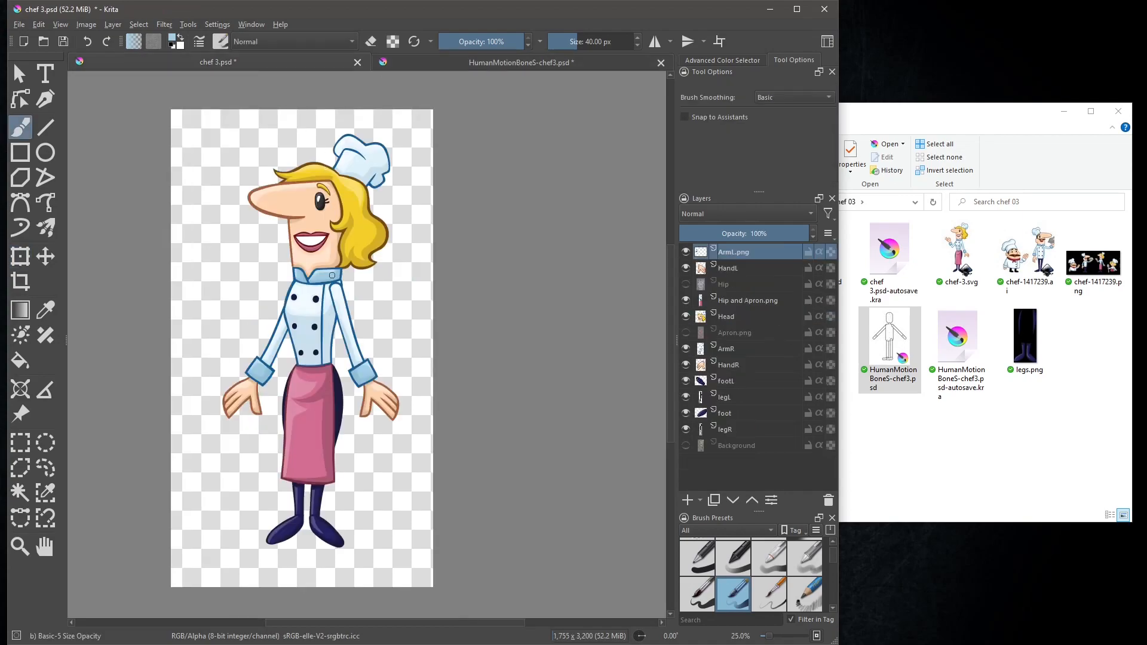
mouse_move(481, 70)
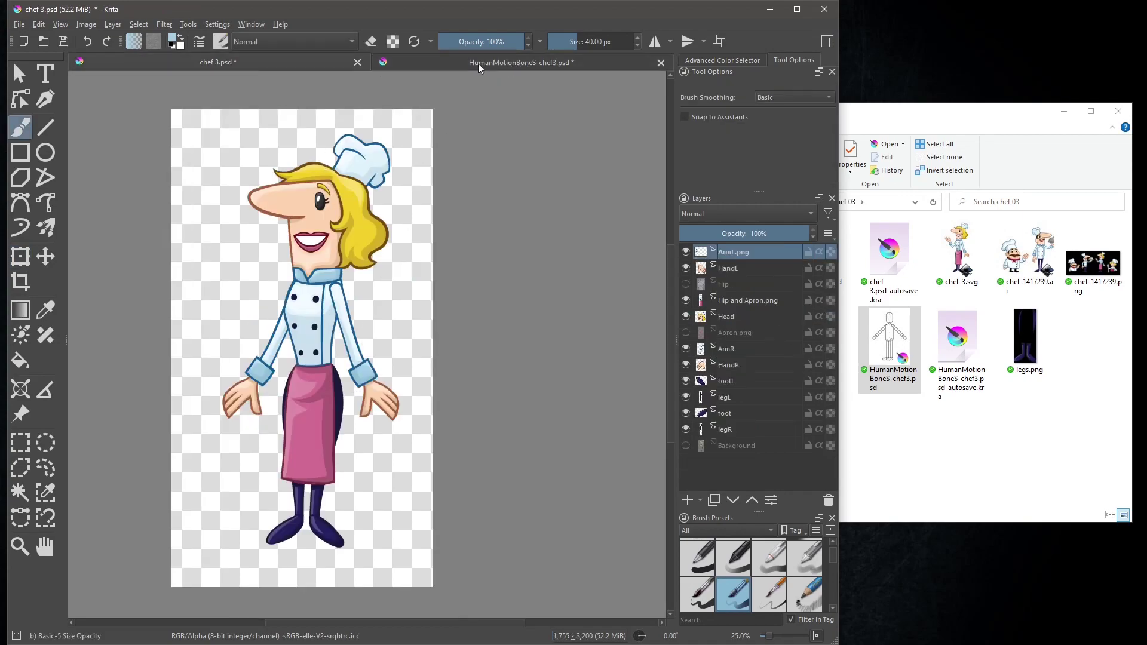
Copy the HandL layer from chef 3 into the LHand group, then select the RHand placeholder
left_click(729, 267)
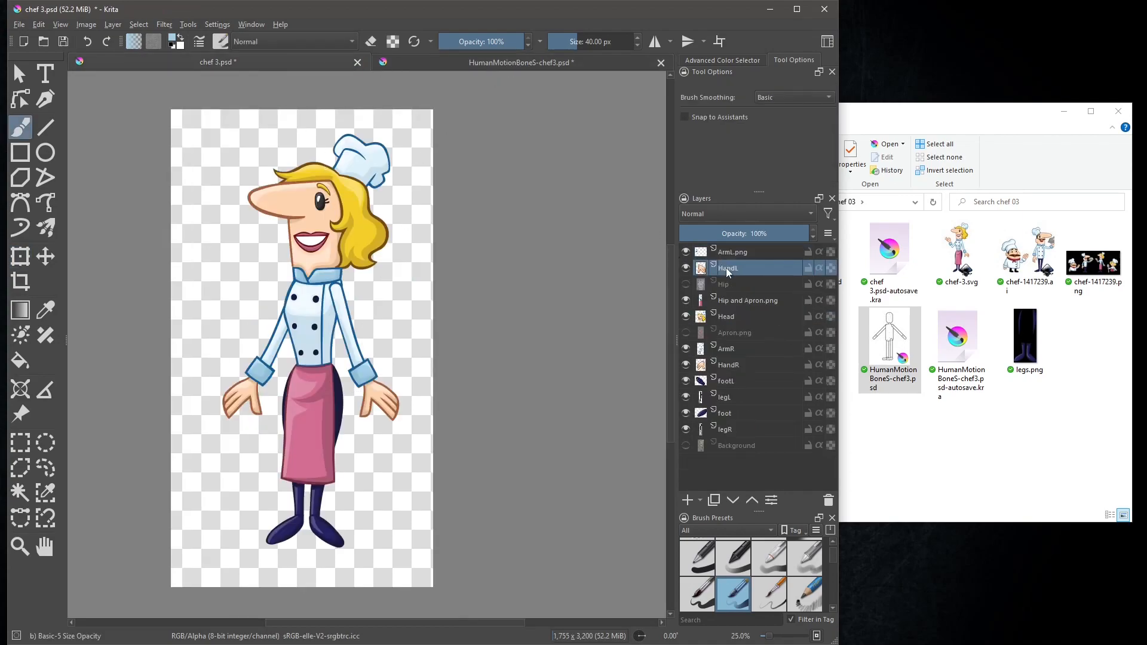
right_click(727, 268)
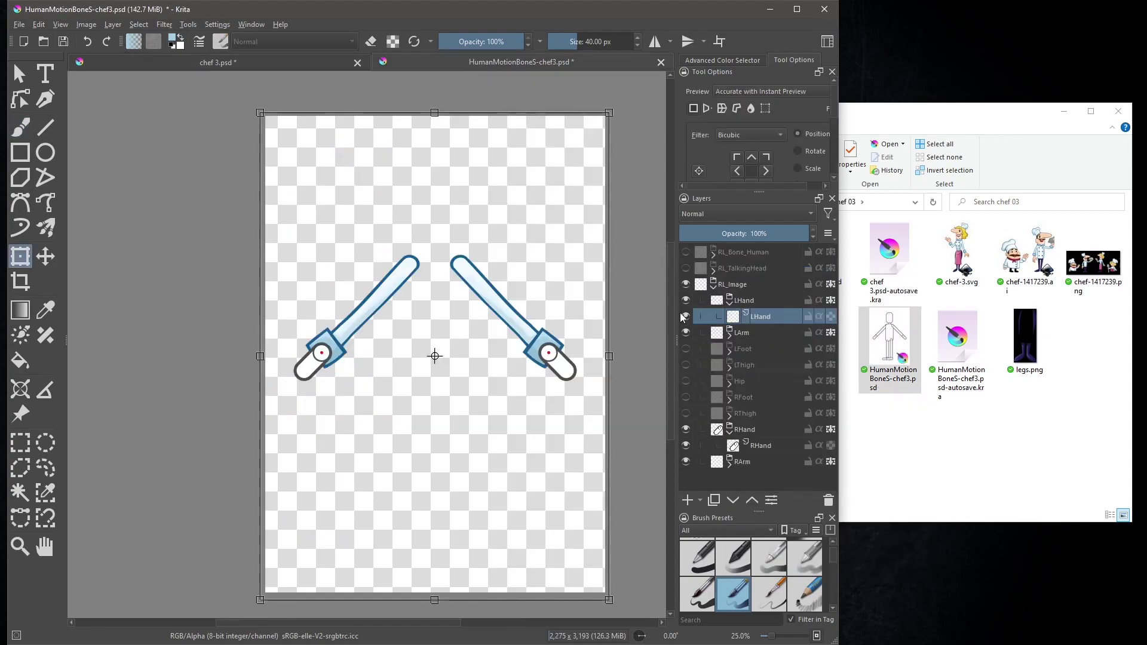
right_click(760, 315)
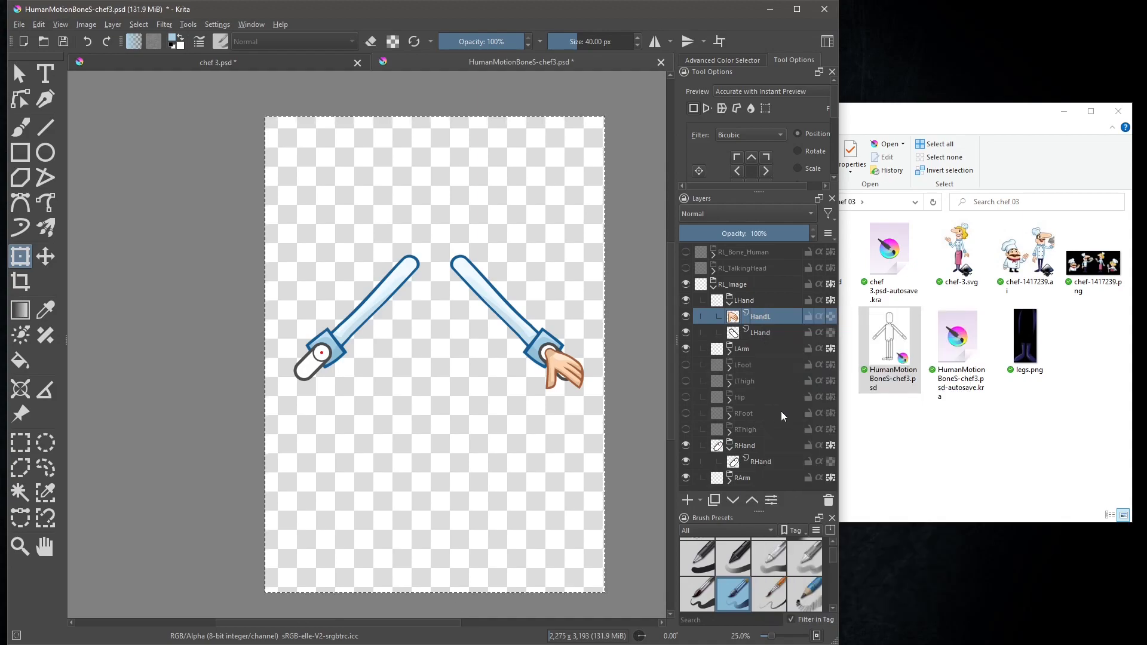
left_click(760, 461)
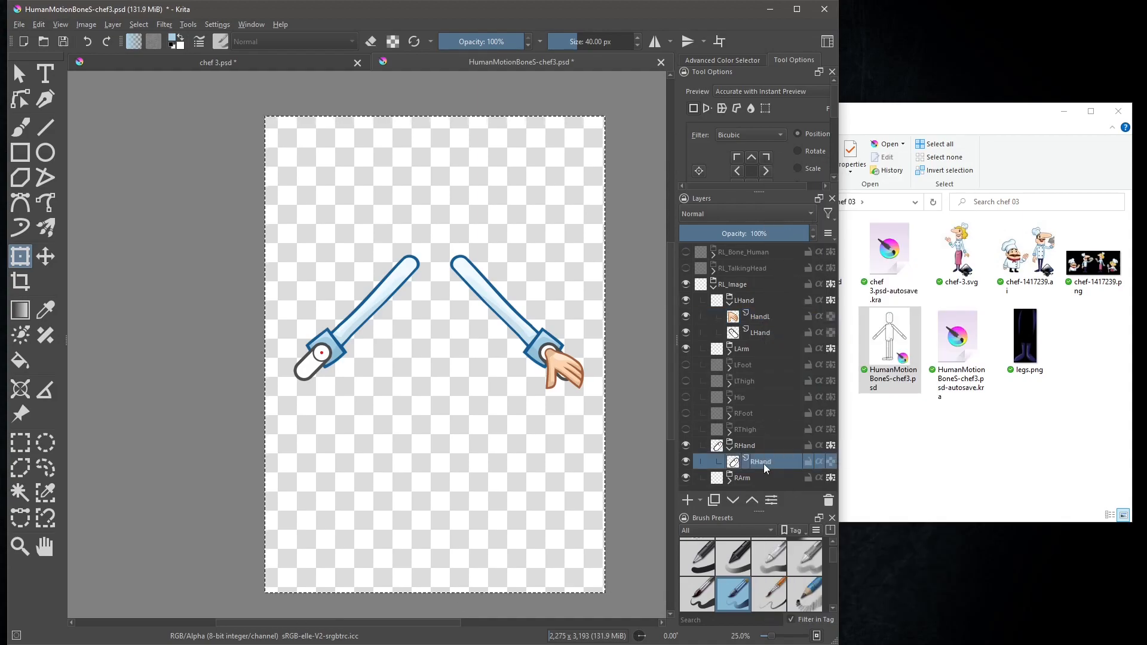
Paste the hand into the RHand group and mirror it so both sleeves end in hands
right_click(760, 461)
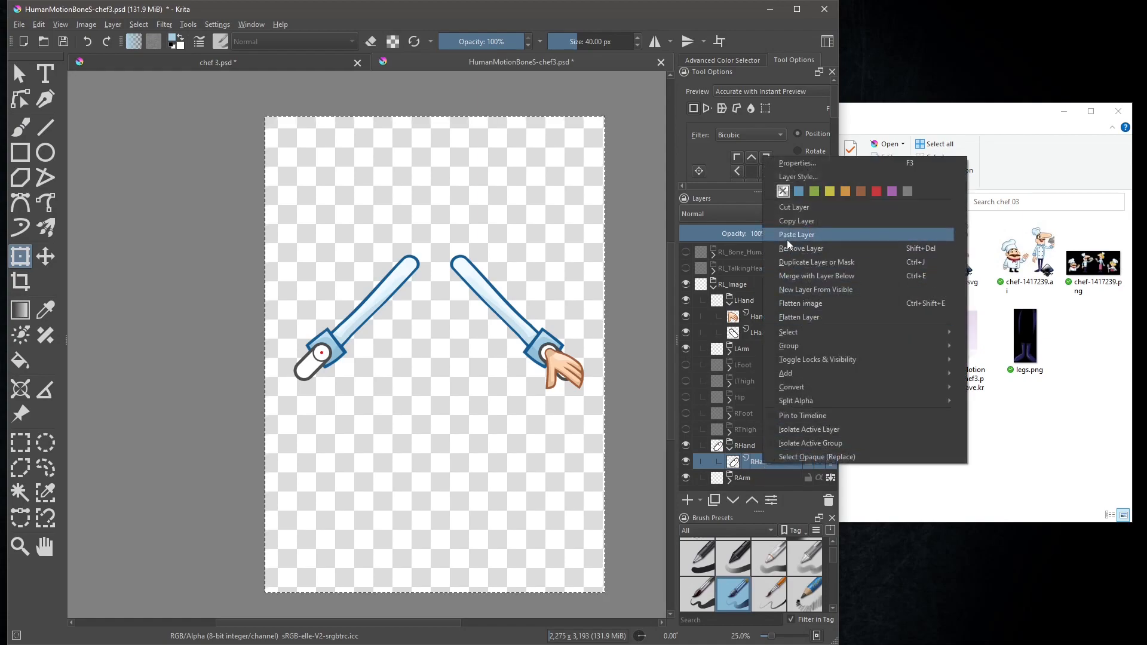
left_click(796, 234)
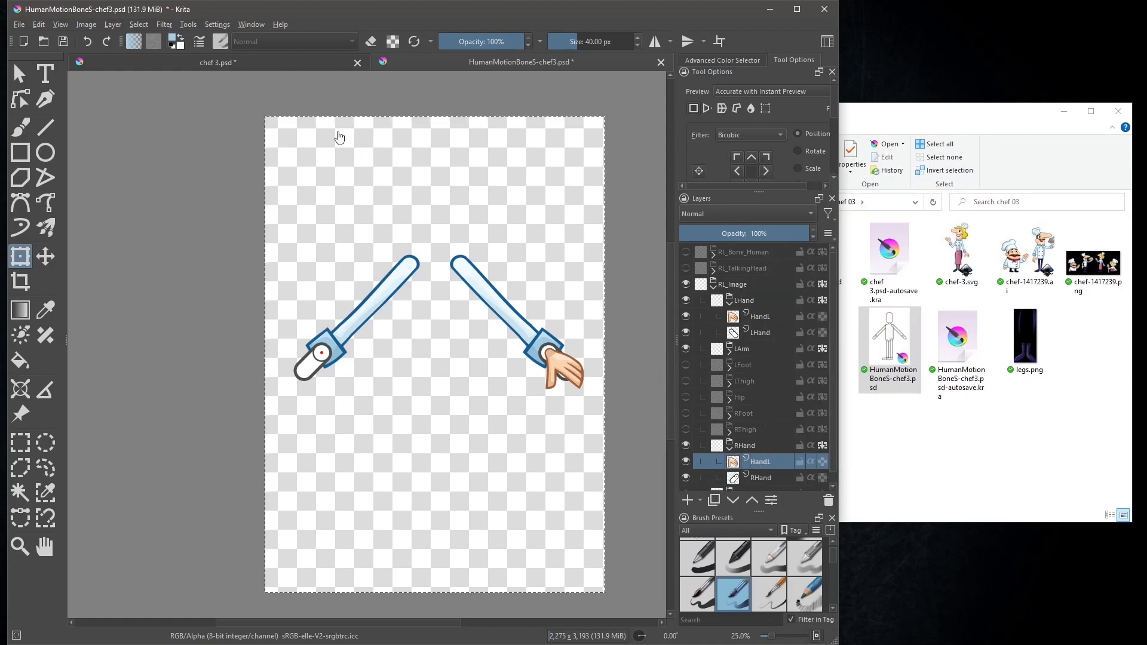
left_click(86, 24)
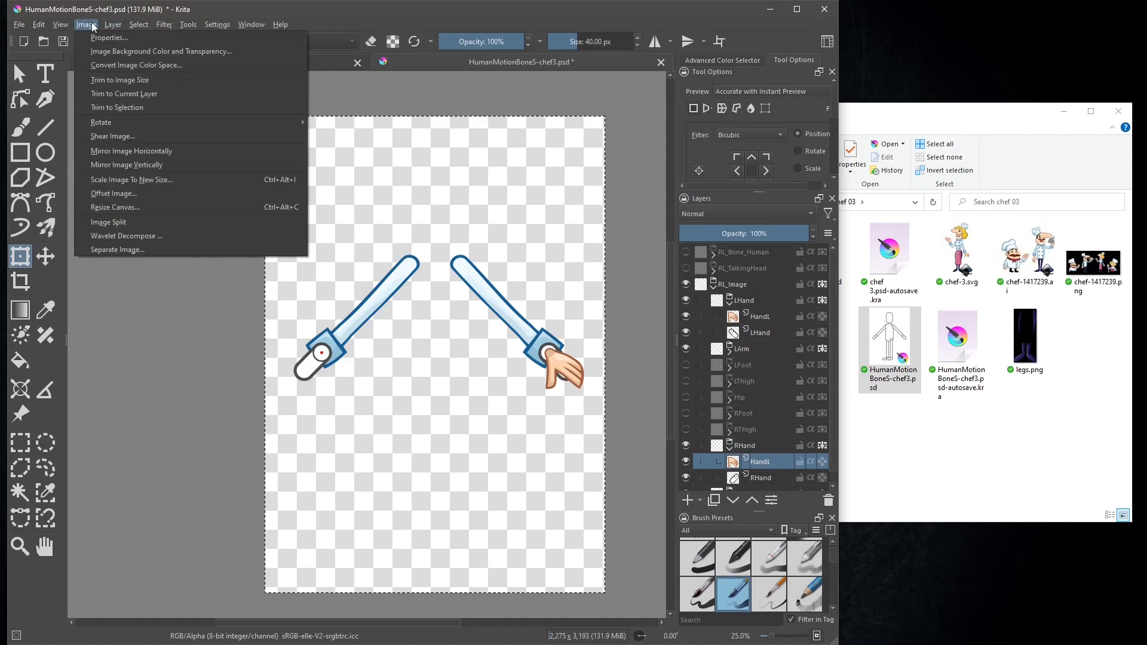
left_click(112, 24)
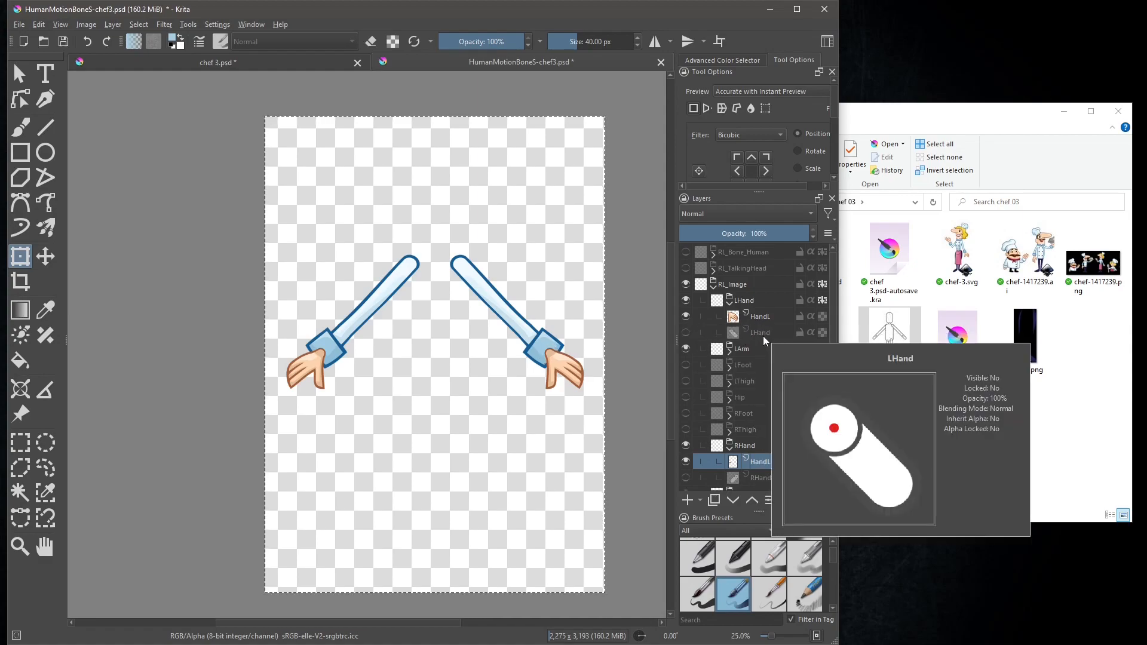
mouse_move(764, 318)
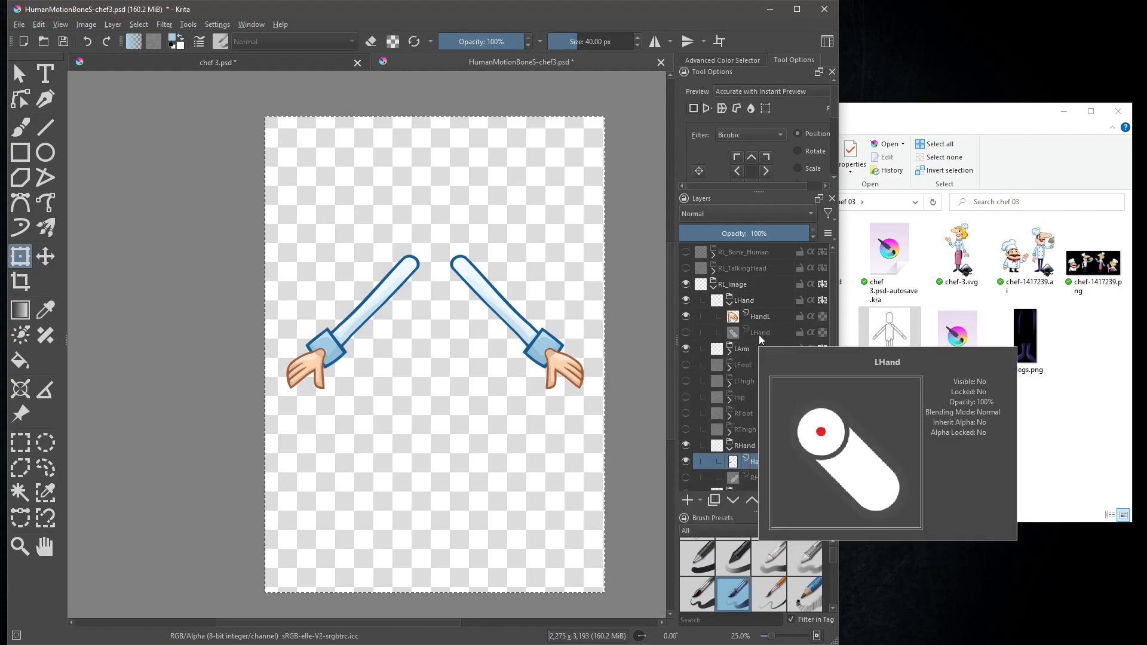
Rename the LHand group's hand layer 'LH...' and start renaming ArmL.png to LArm
double_click(757, 317)
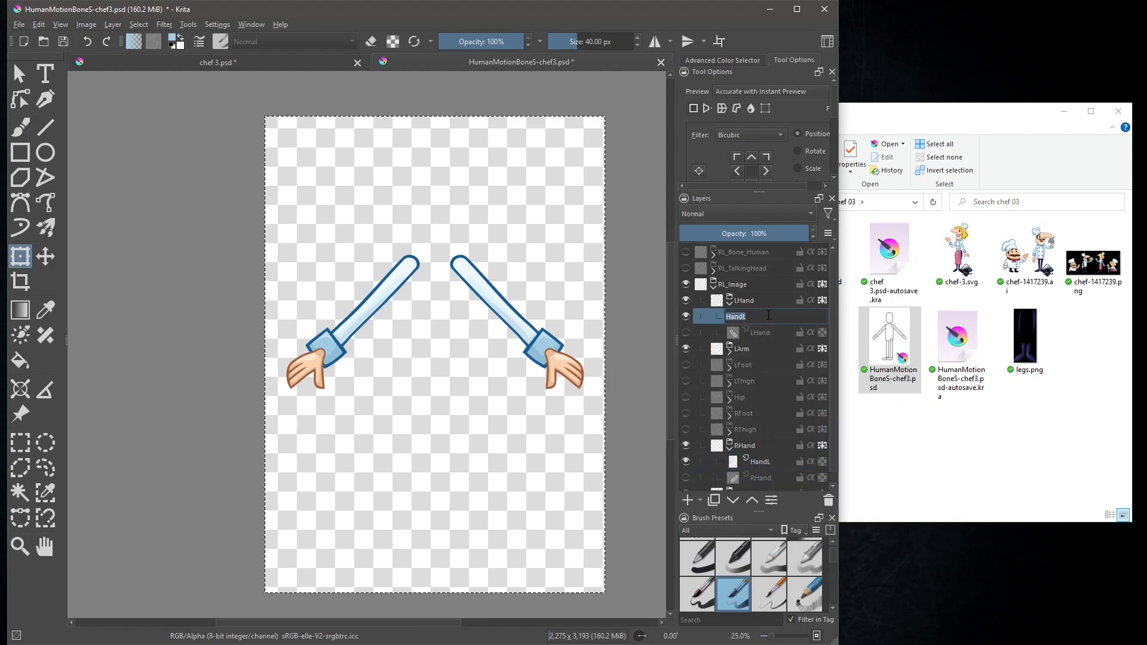
type("LH")
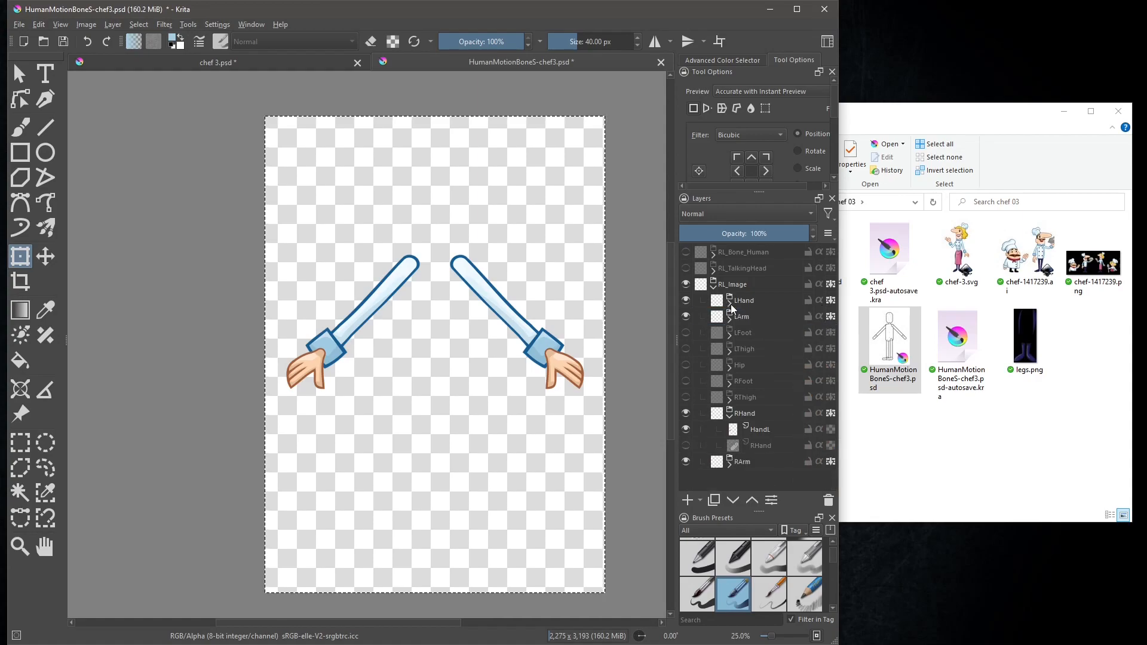
left_click(727, 315)
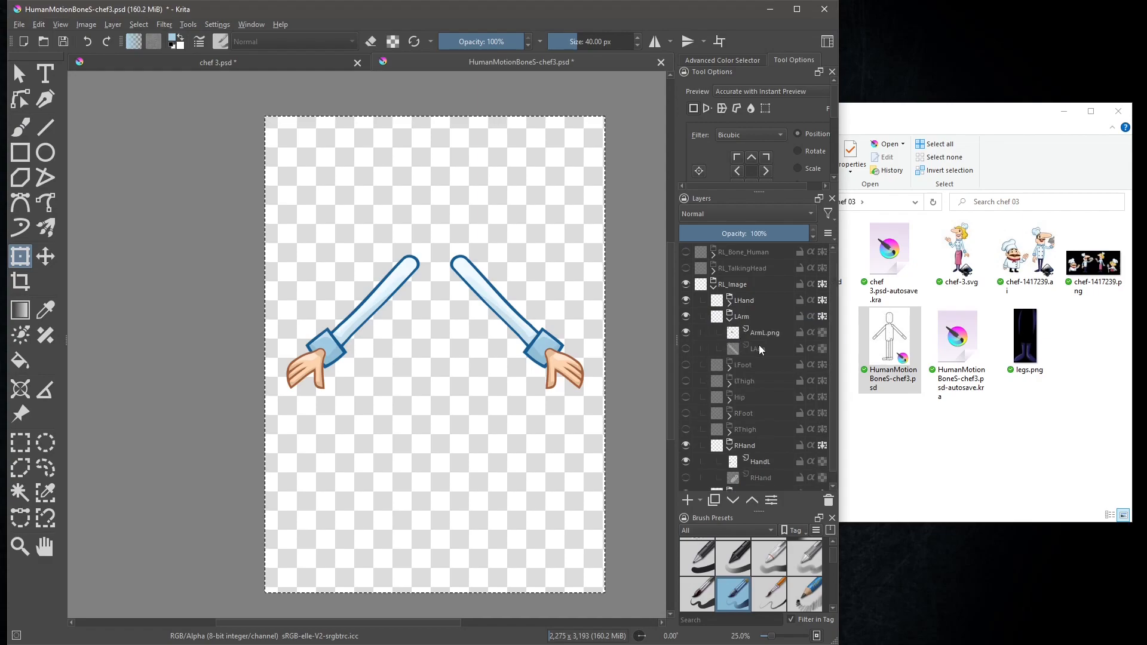
double_click(762, 332)
type("LArm")
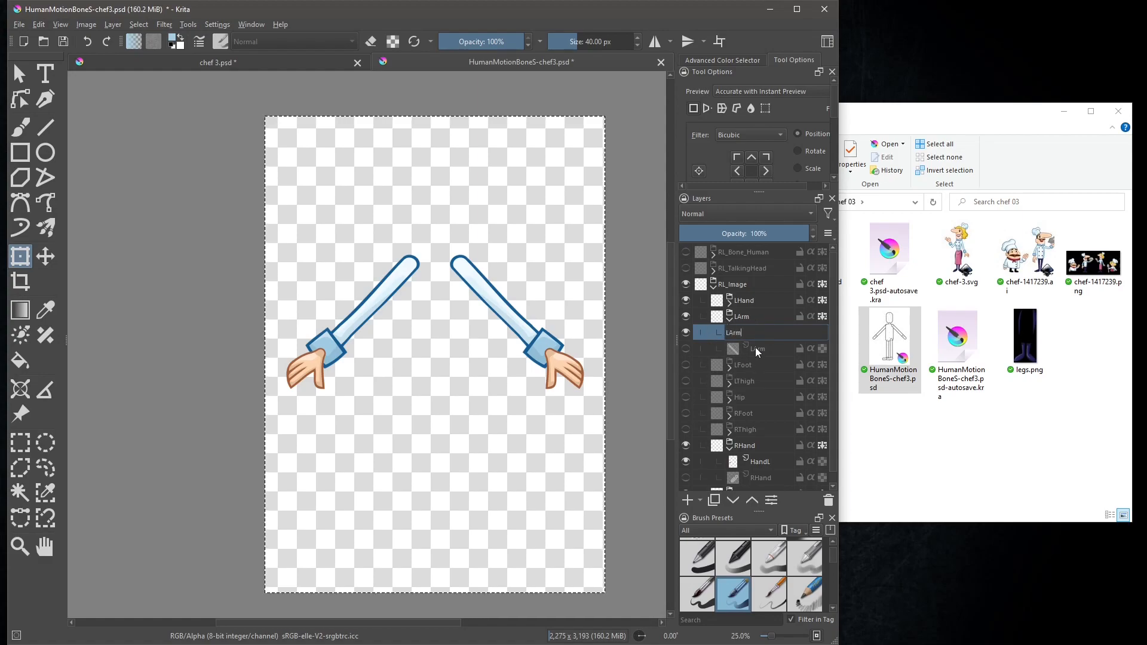
Merge the arm and LThigh leg image layers into their groups and act on the RHand placeholder
right_click(757, 349)
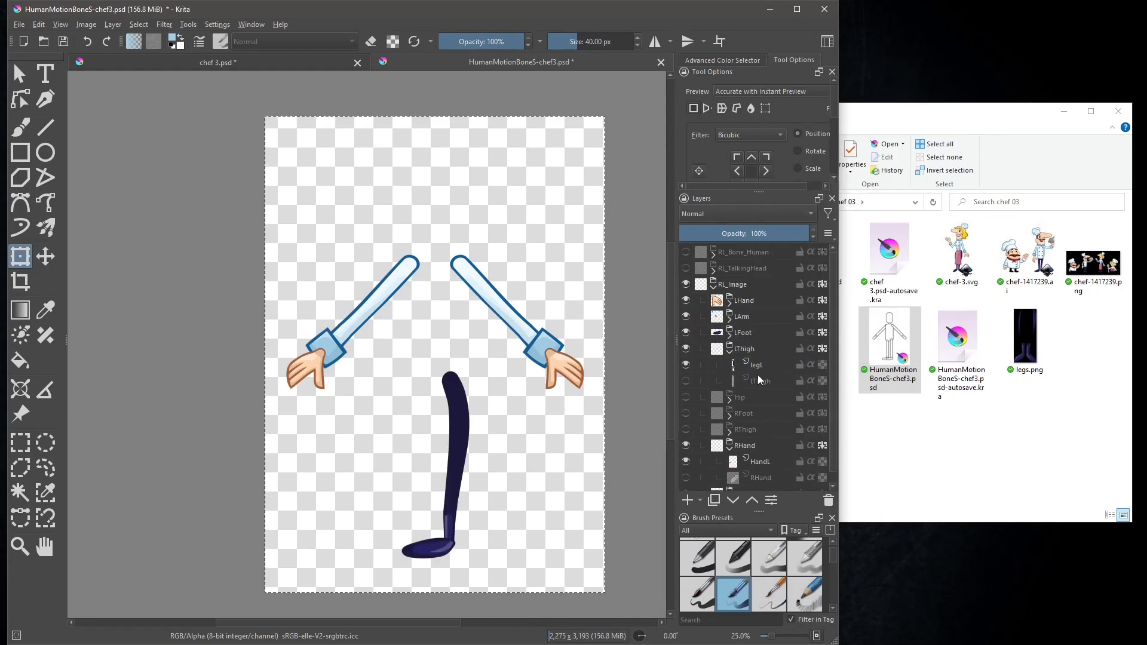
left_click(761, 365)
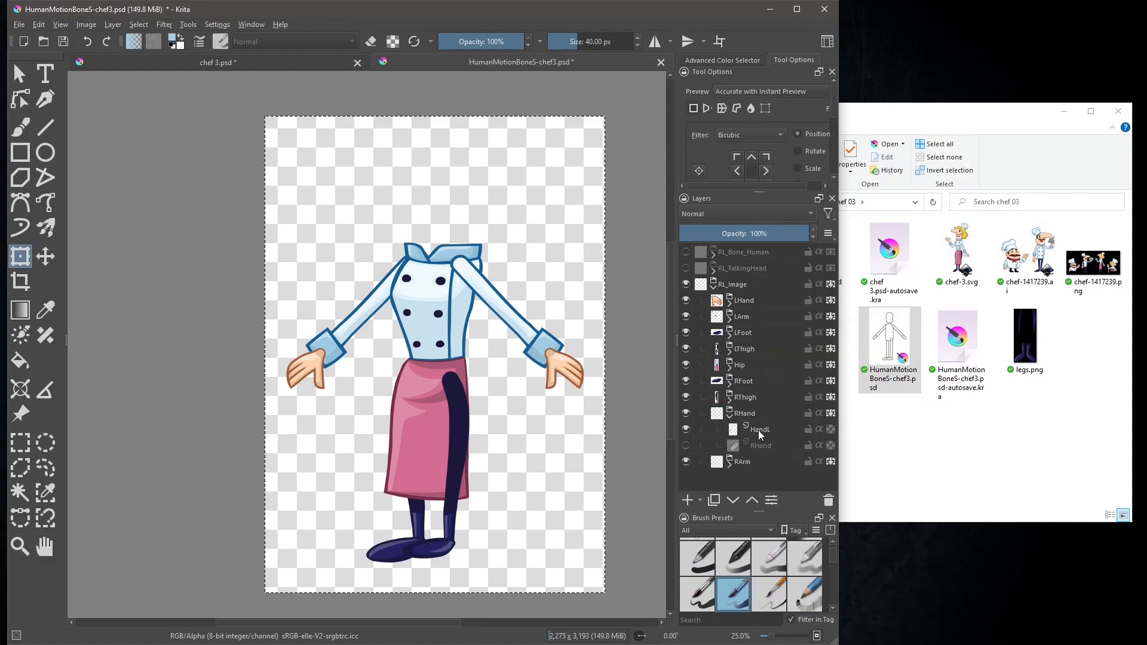
left_click(760, 429)
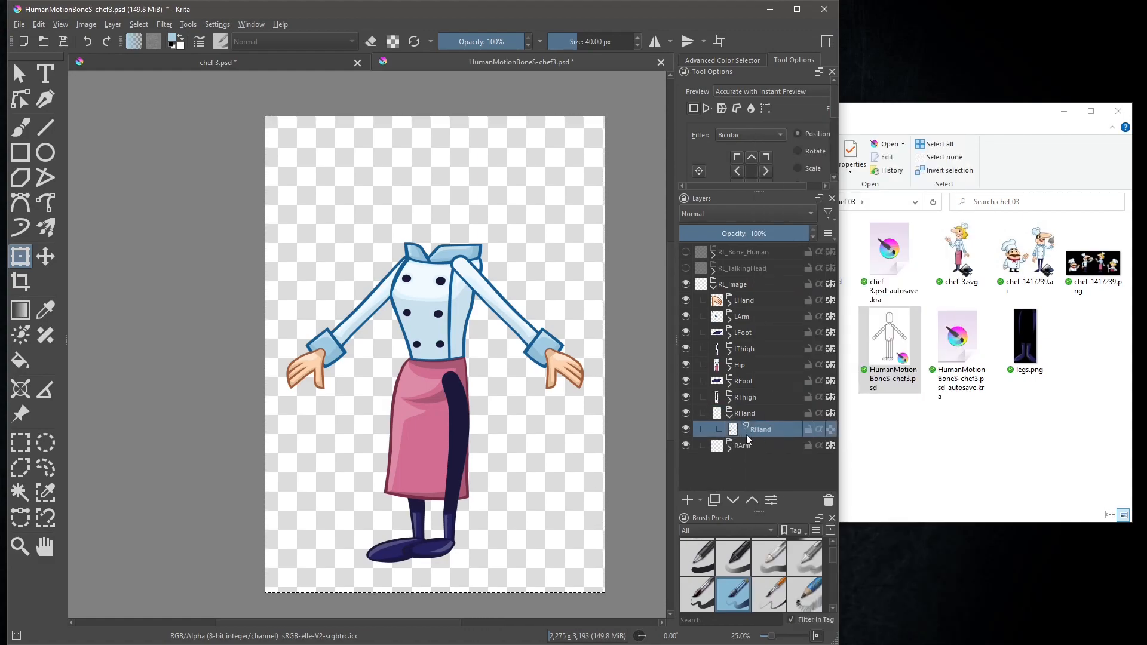
right_click(760, 428)
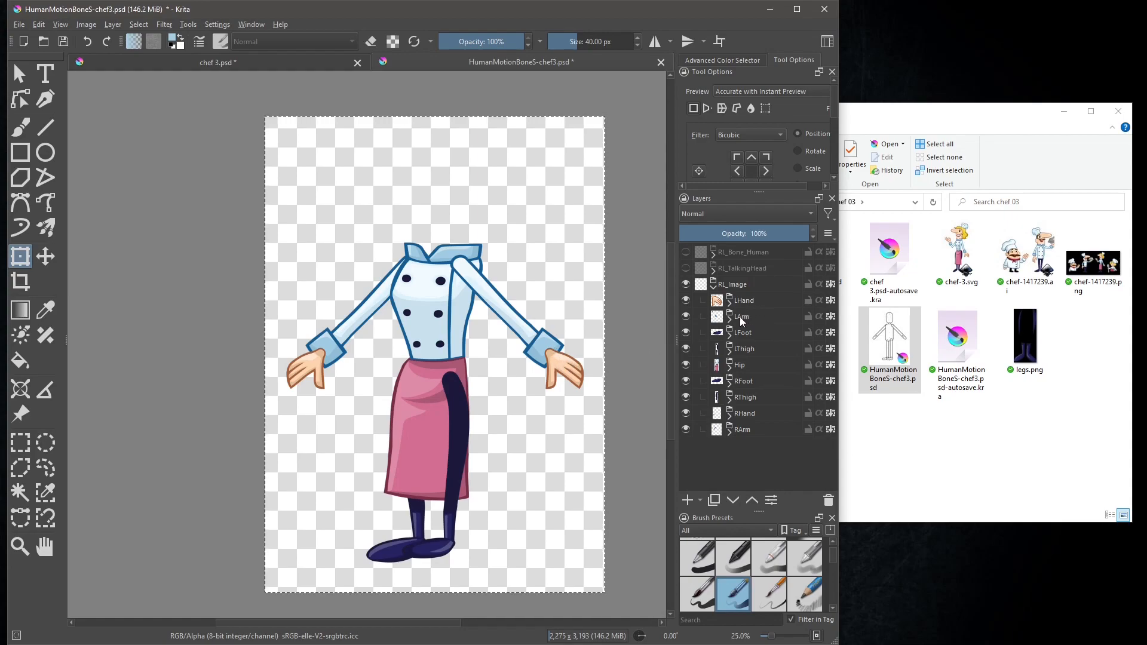
mouse_move(768, 379)
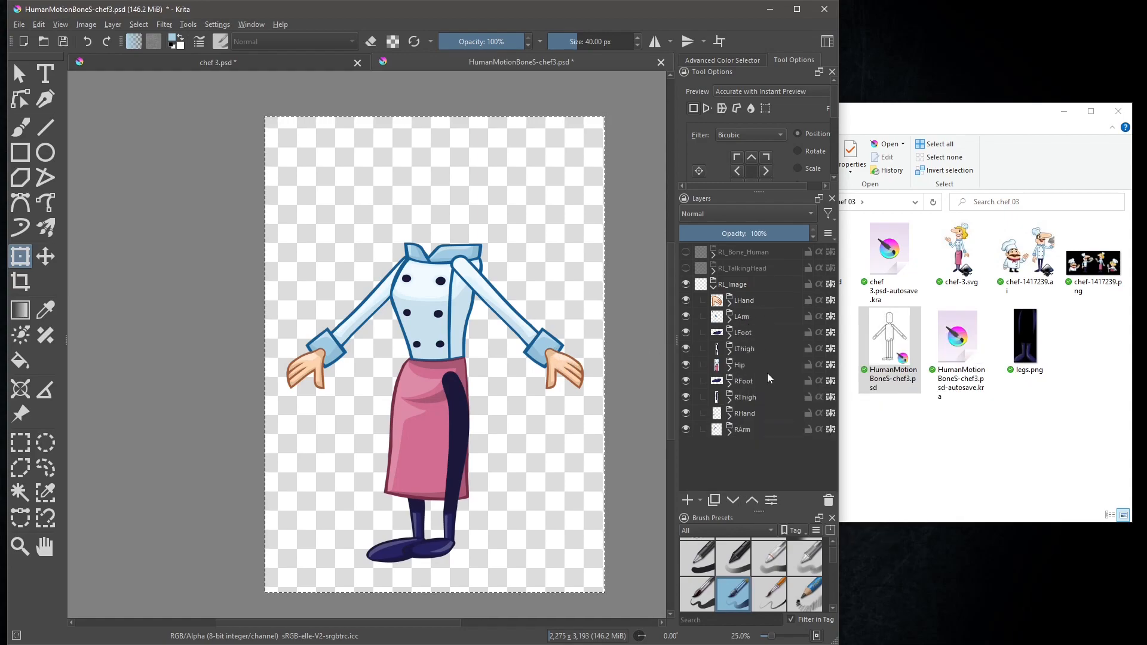
mouse_move(742, 429)
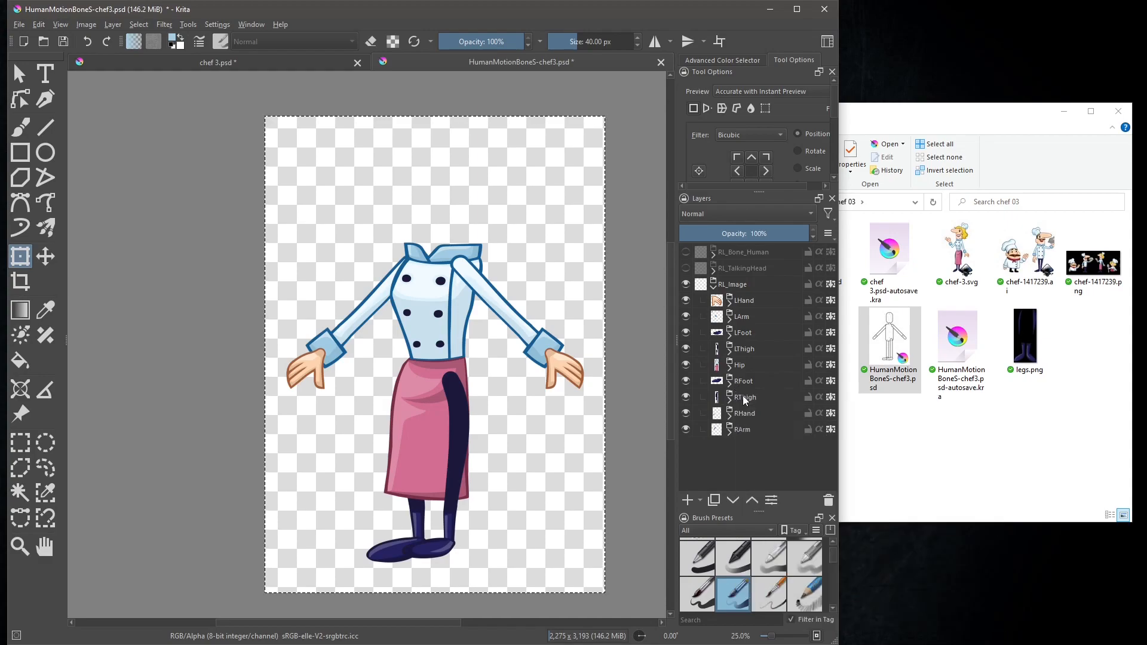
Move LThigh and LFoot below Hip and put LHand and RHand under their arm layers
left_click(745, 349)
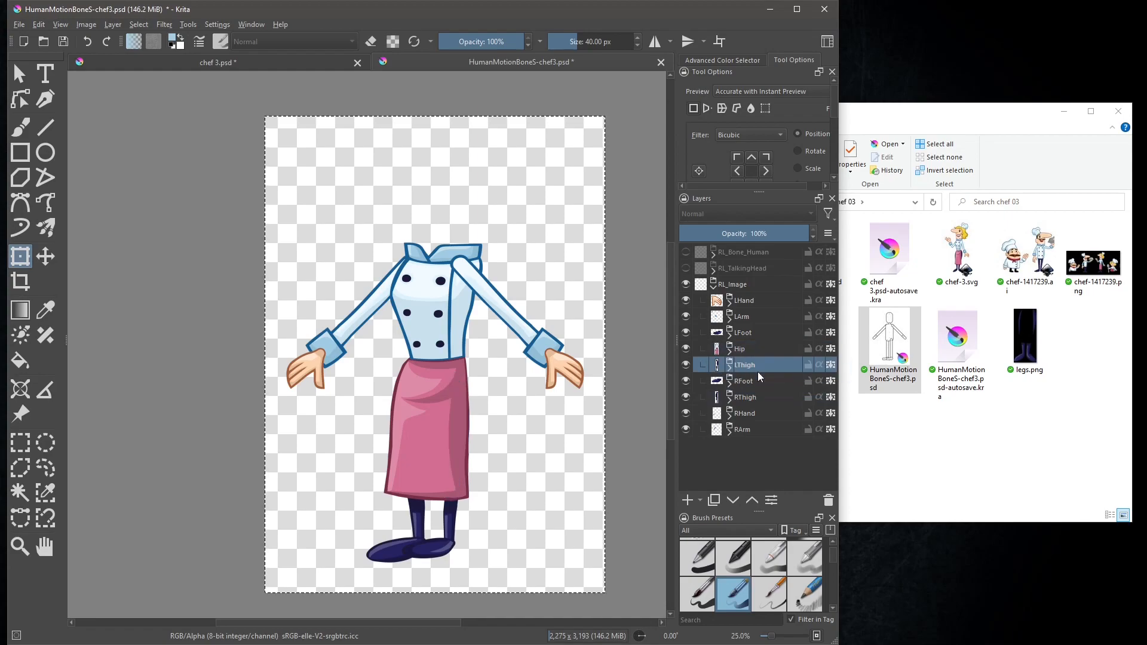
left_click(744, 332)
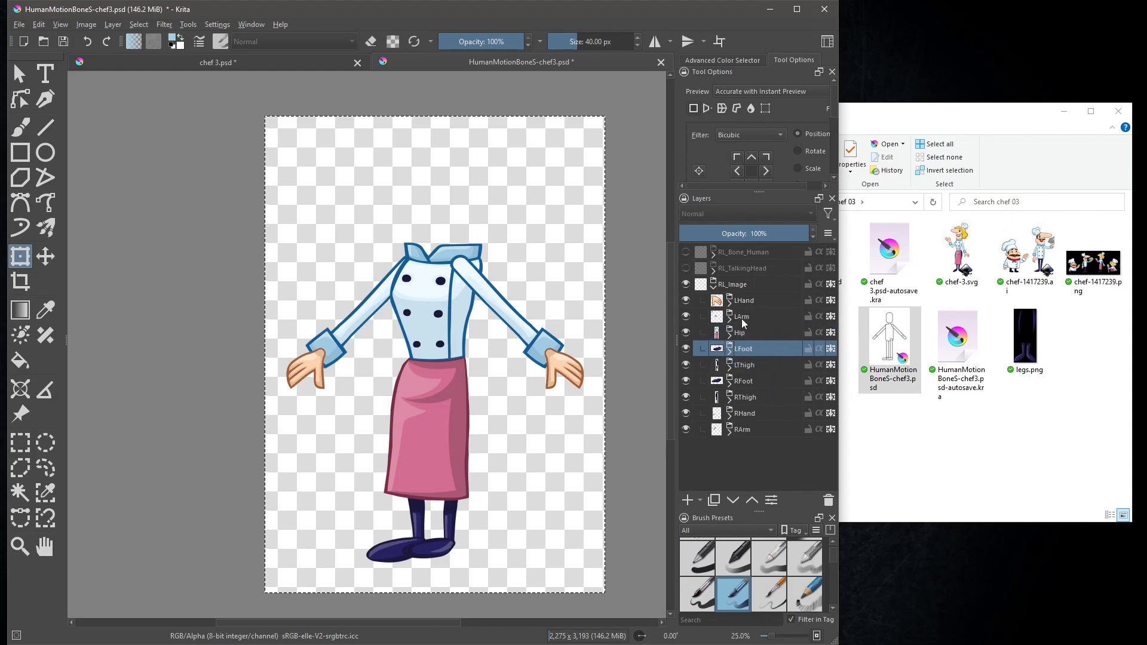
left_click(743, 299)
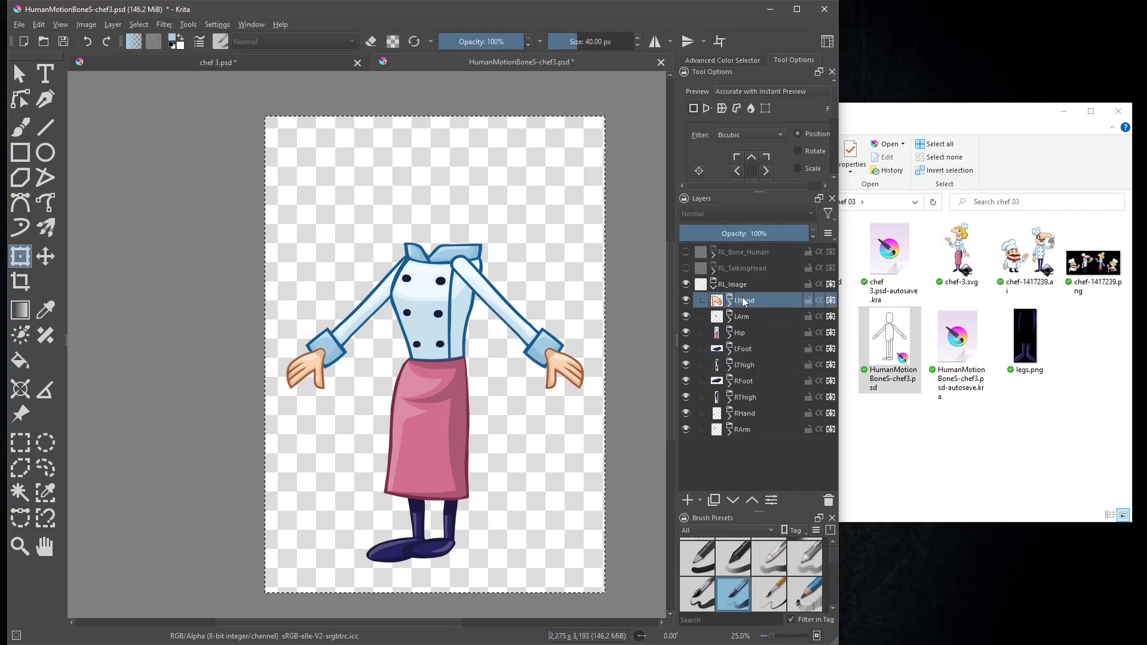
mouse_move(758, 310)
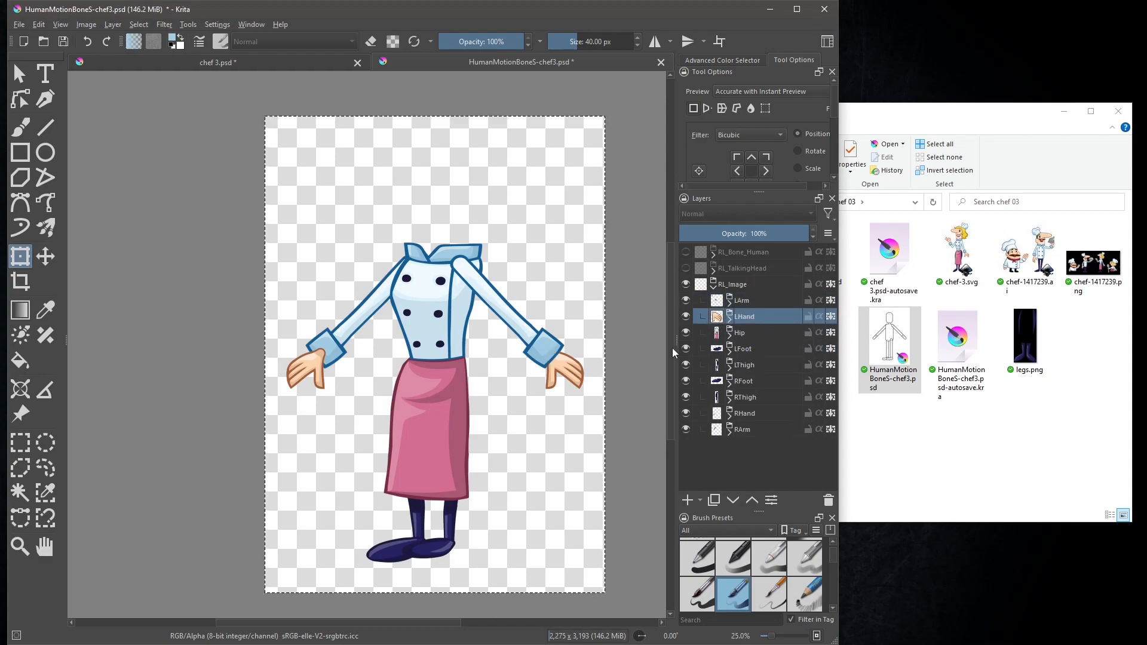
mouse_move(774, 428)
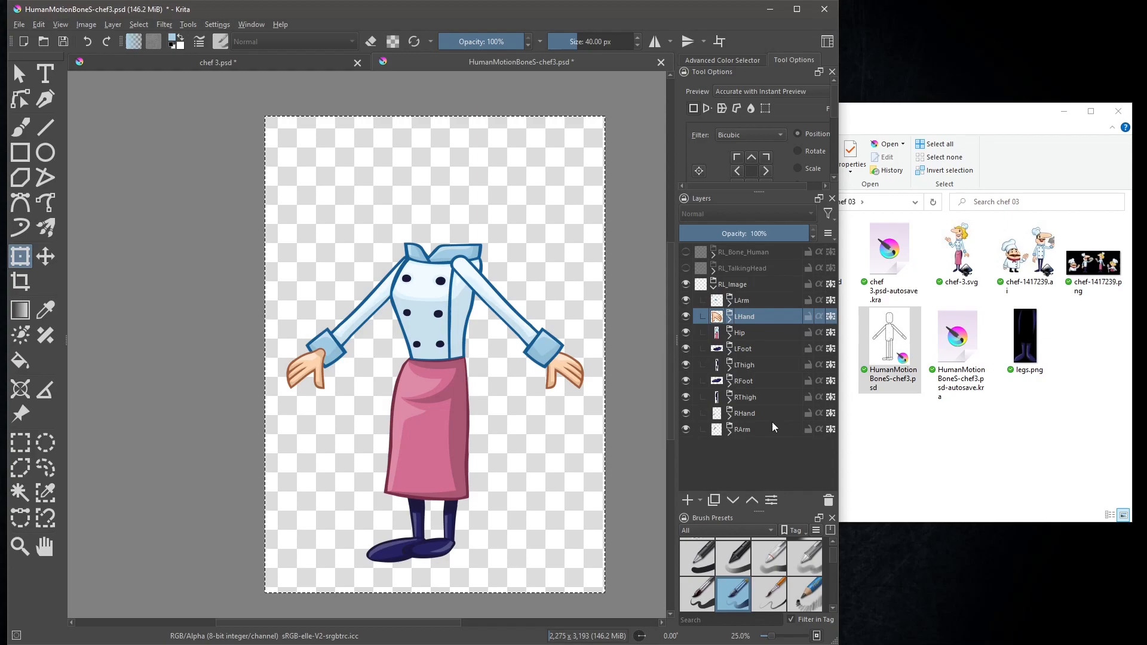
left_click(745, 412)
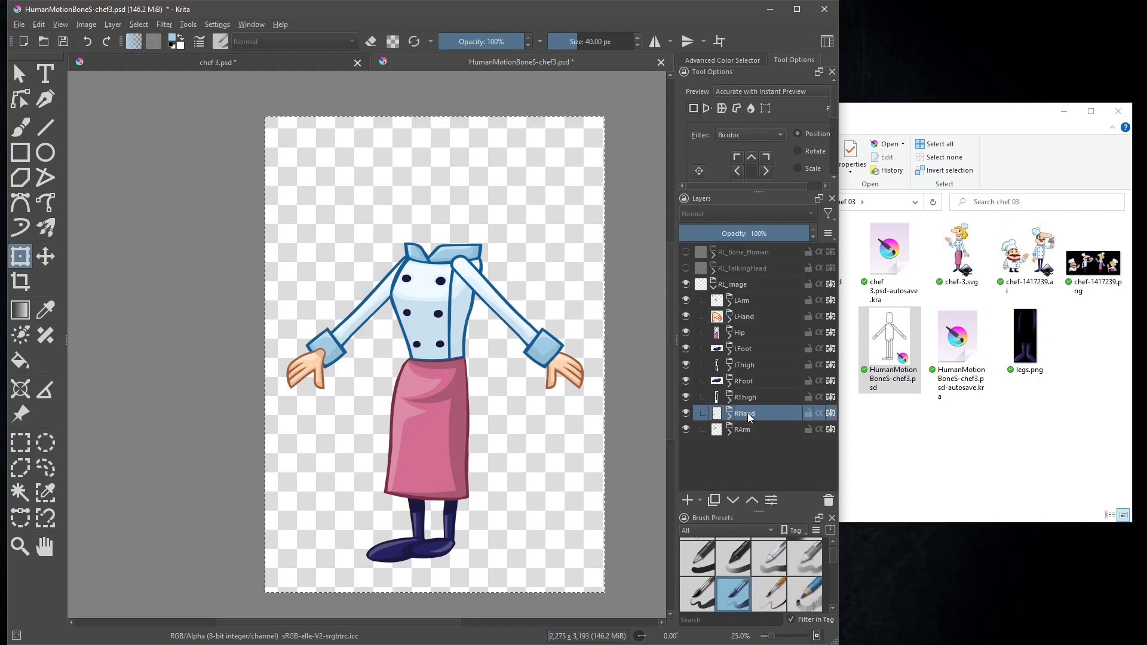
mouse_move(744, 430)
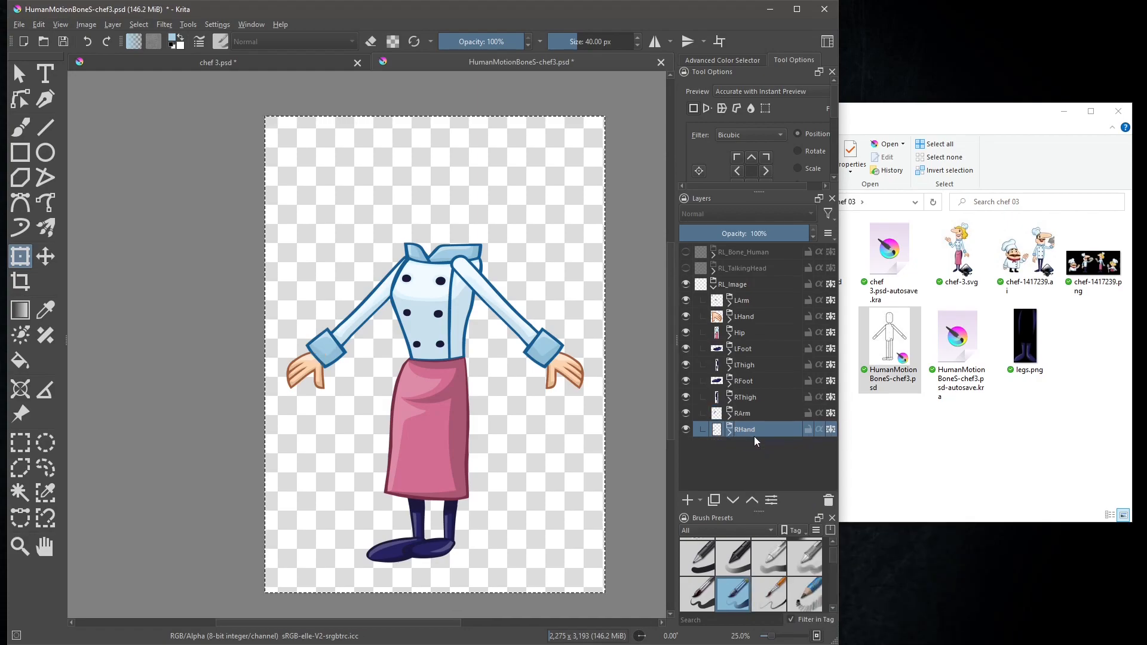
mouse_move(716, 429)
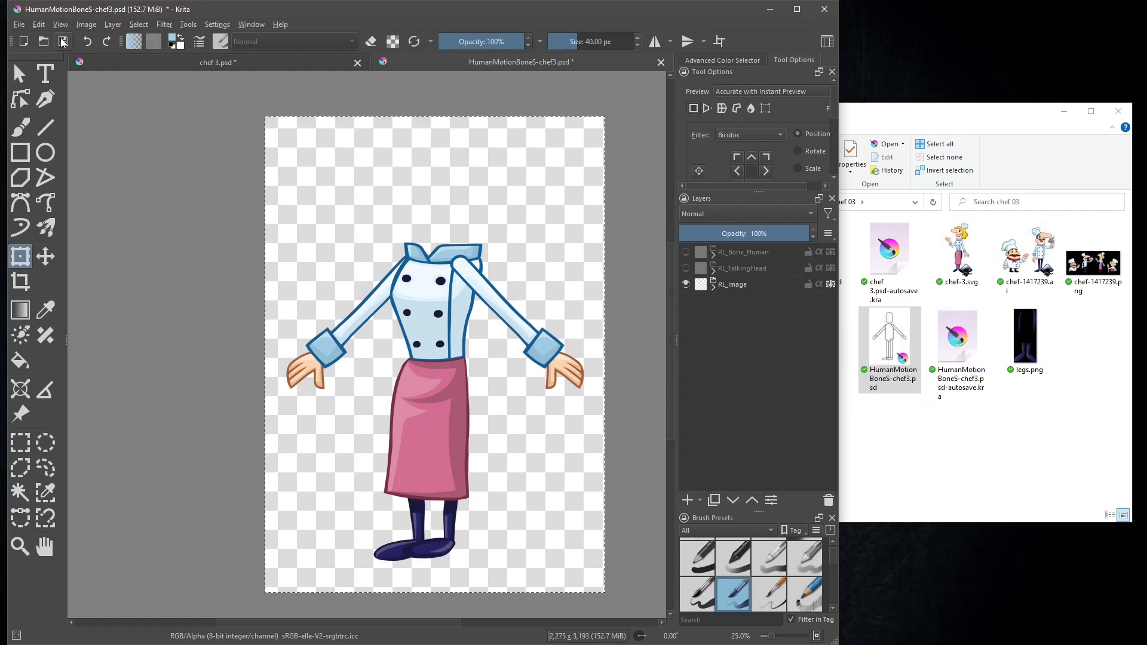
Save the assembled body as HumanMotionBone5-chef3.psd, accepting the Photoshop format warning
left_click(62, 42)
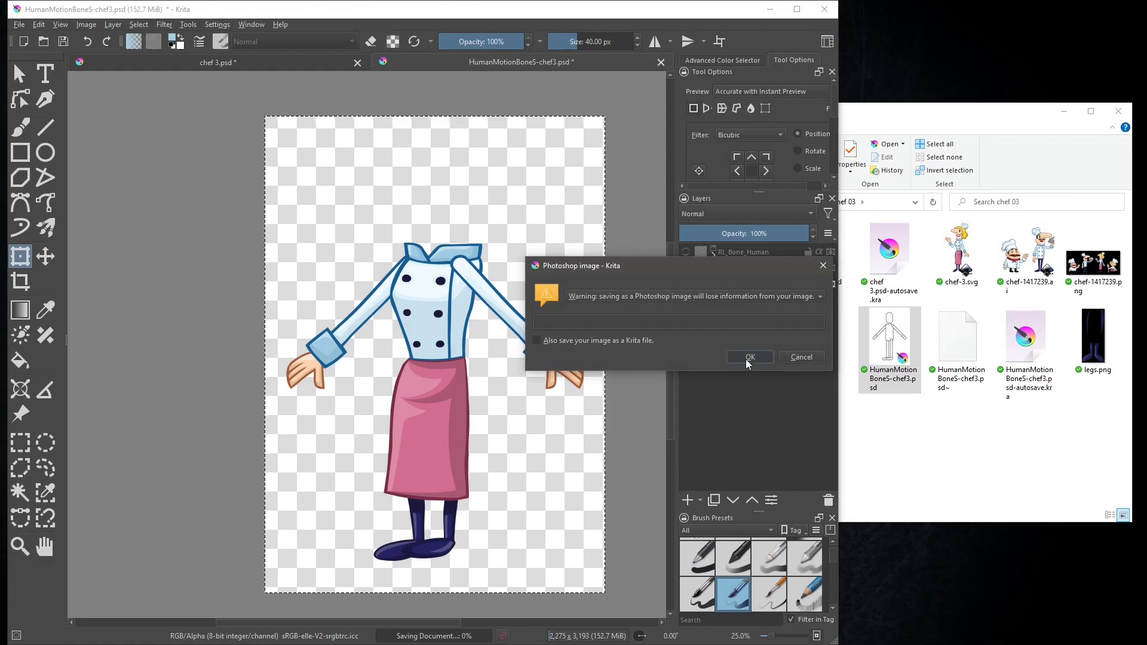
left_click(750, 356)
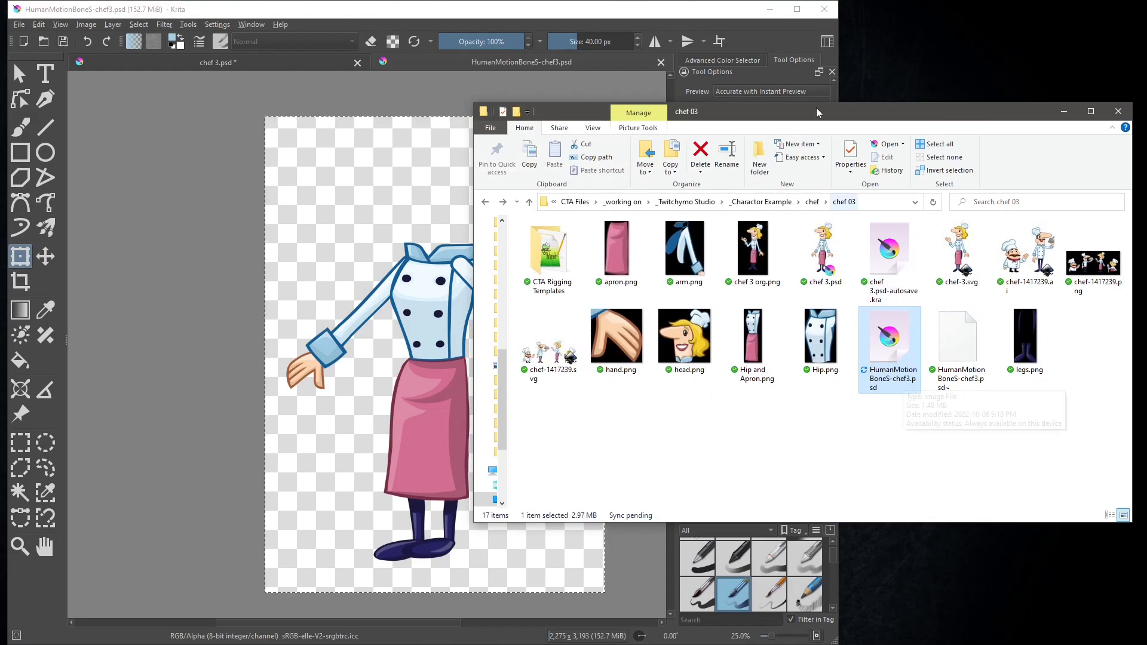
mouse_move(768, 7)
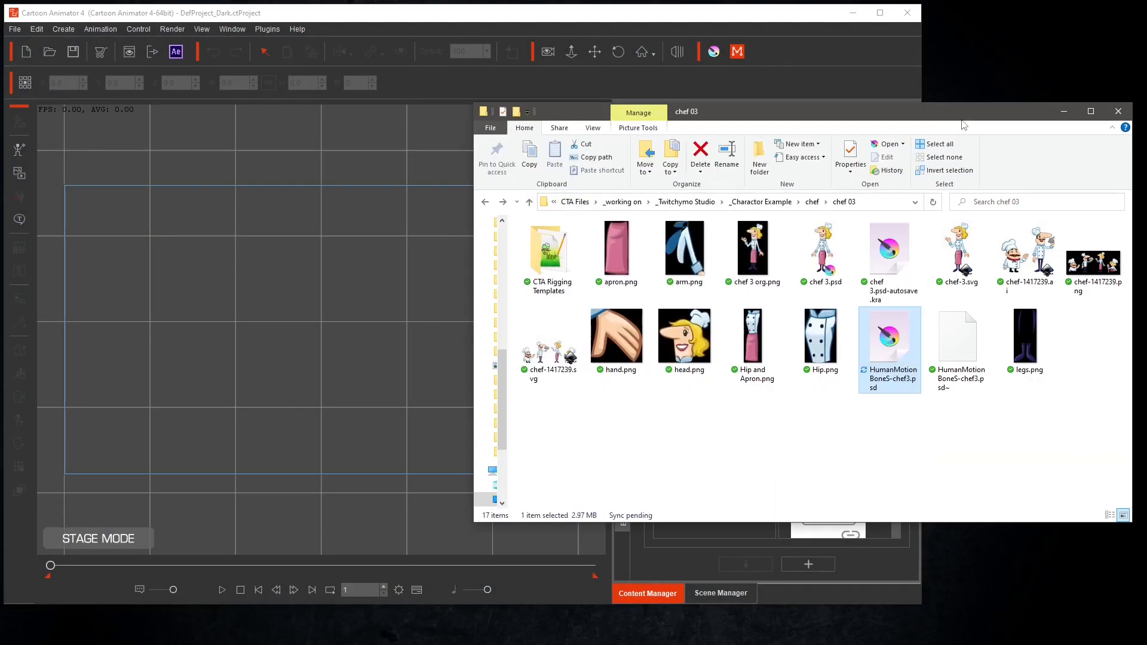
mouse_move(890, 353)
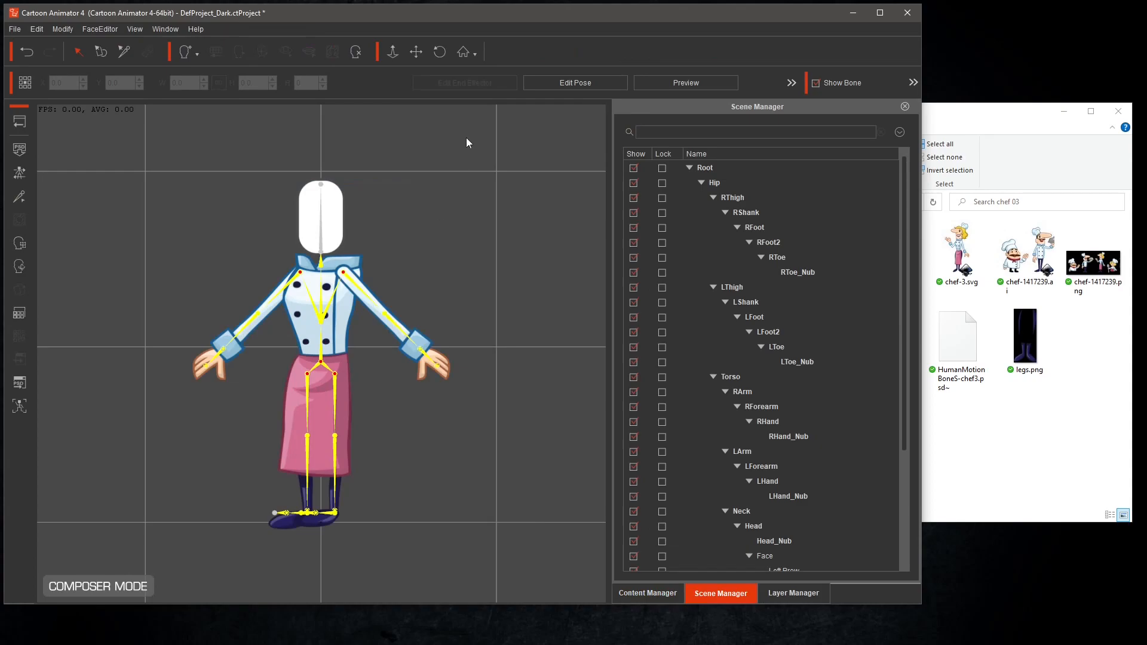
mouse_move(344, 225)
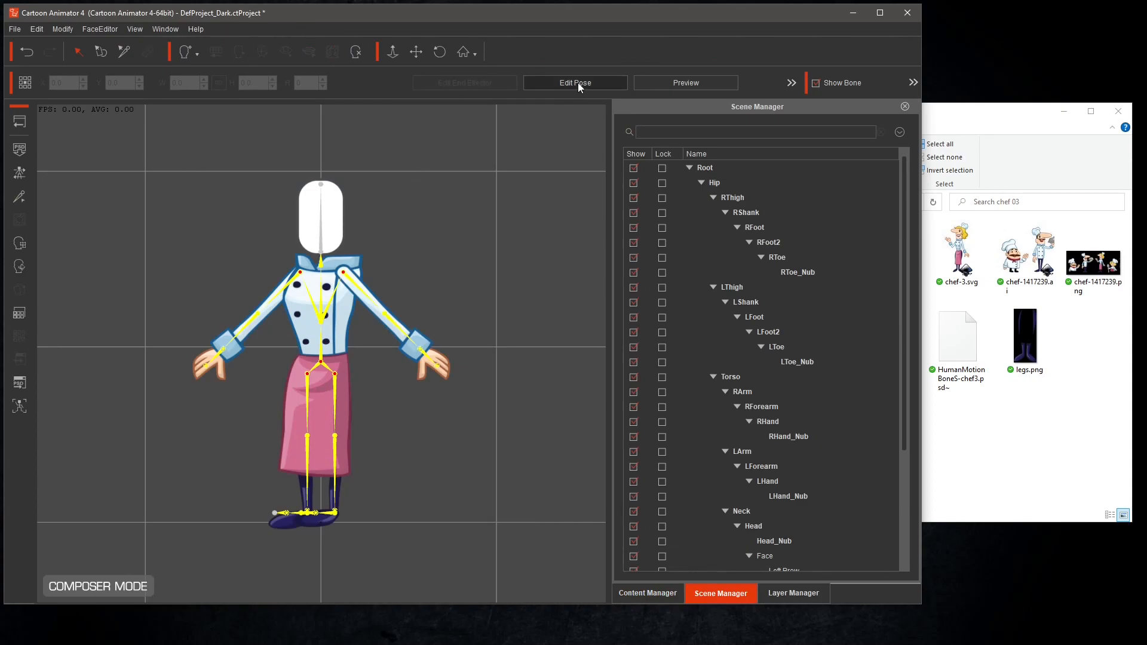
Test-pose the LArm and RArm bones with Edit Pose, then enter bone structure editing
left_click(575, 82)
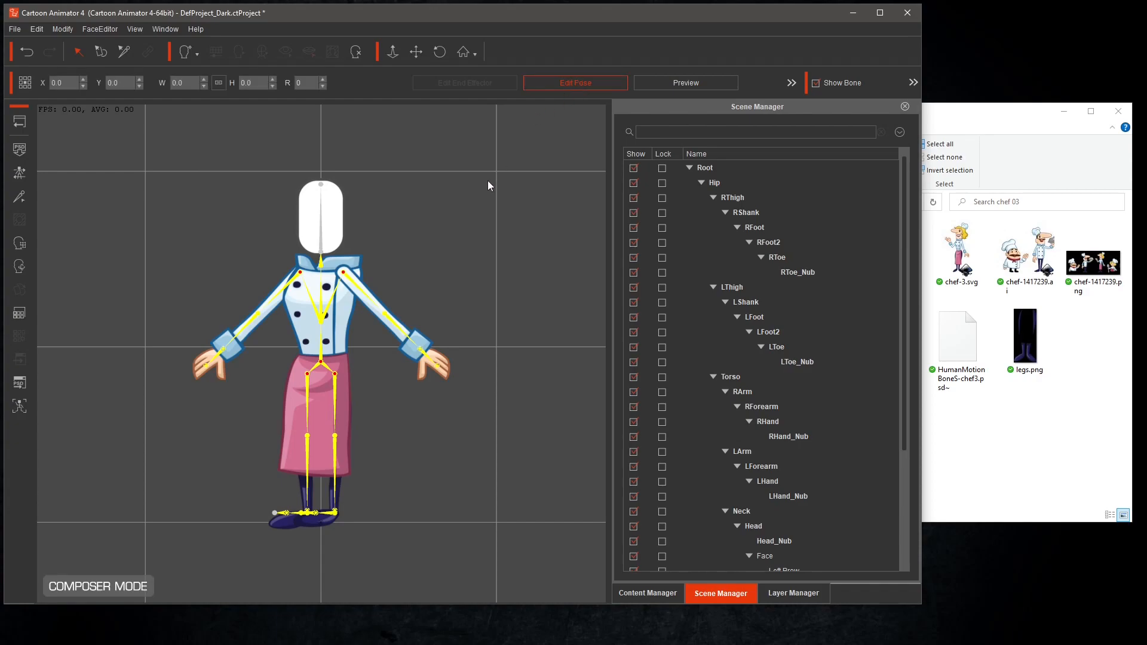
mouse_move(344, 280)
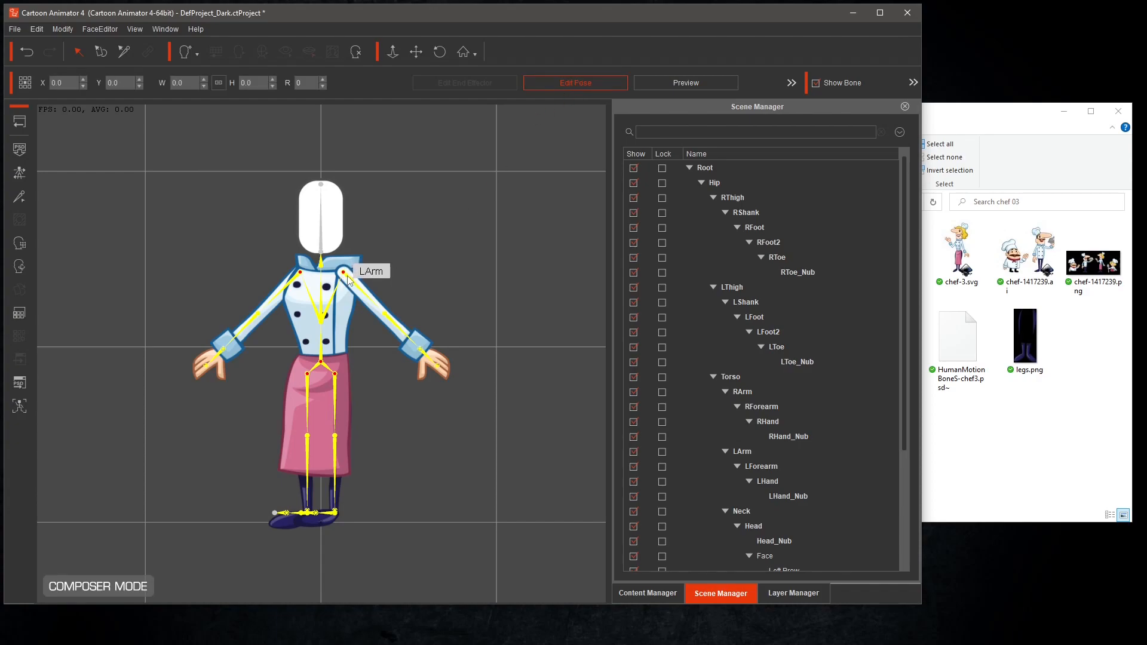
left_click(343, 274)
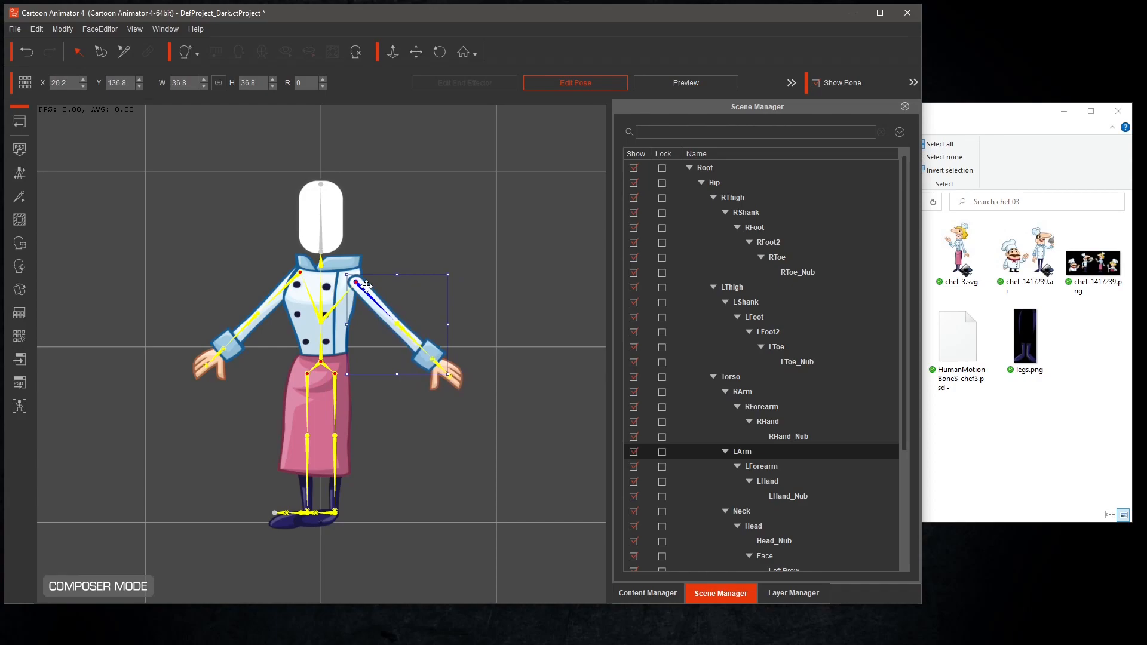
left_click_drag(356, 283, 362, 282)
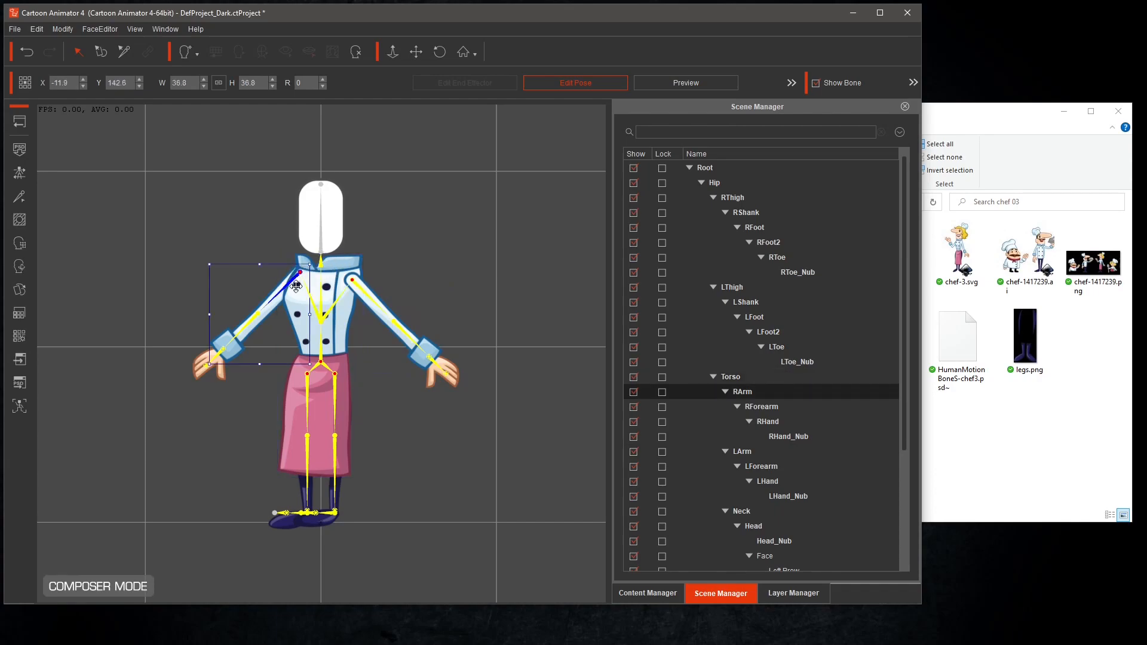
left_click_drag(296, 286, 295, 294)
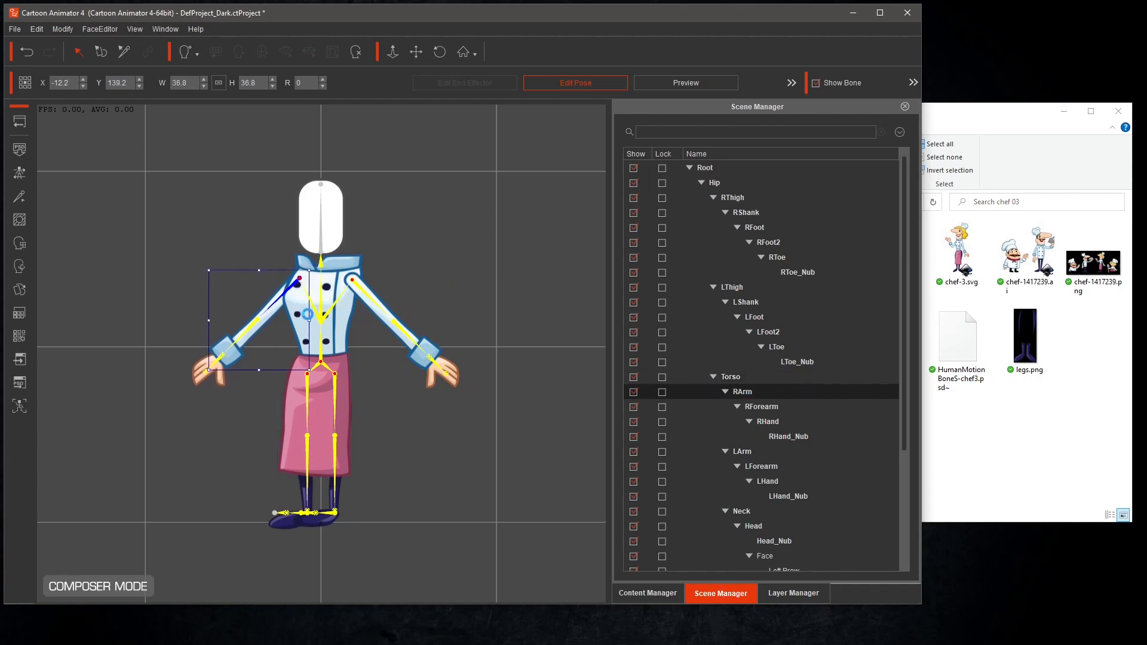
left_click(574, 83)
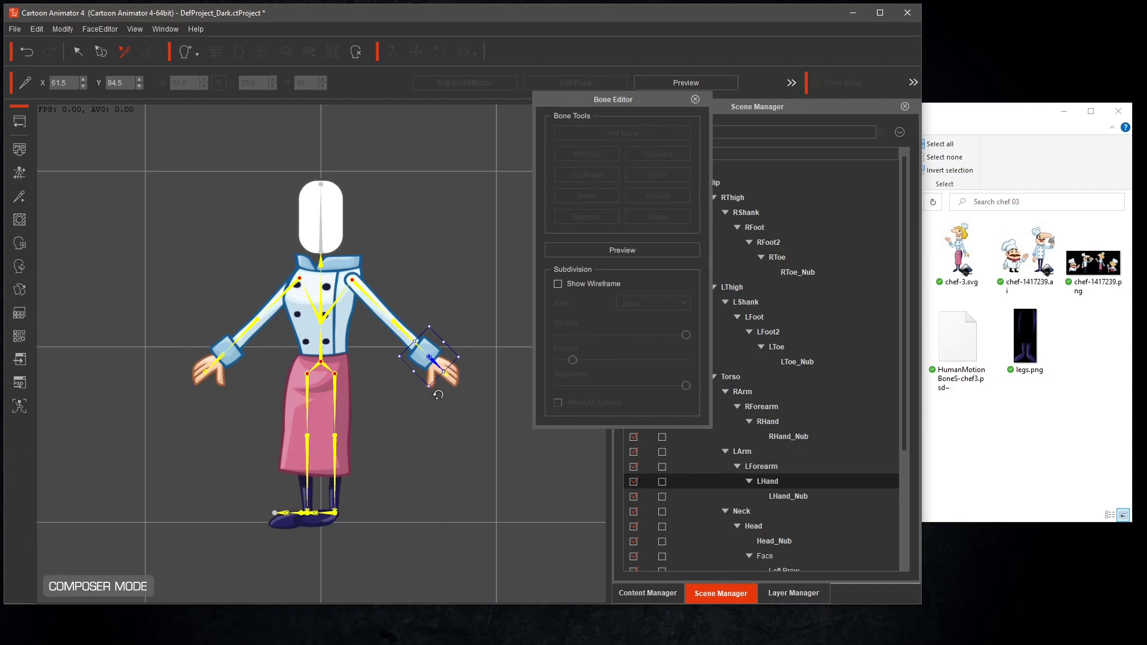
mouse_move(447, 376)
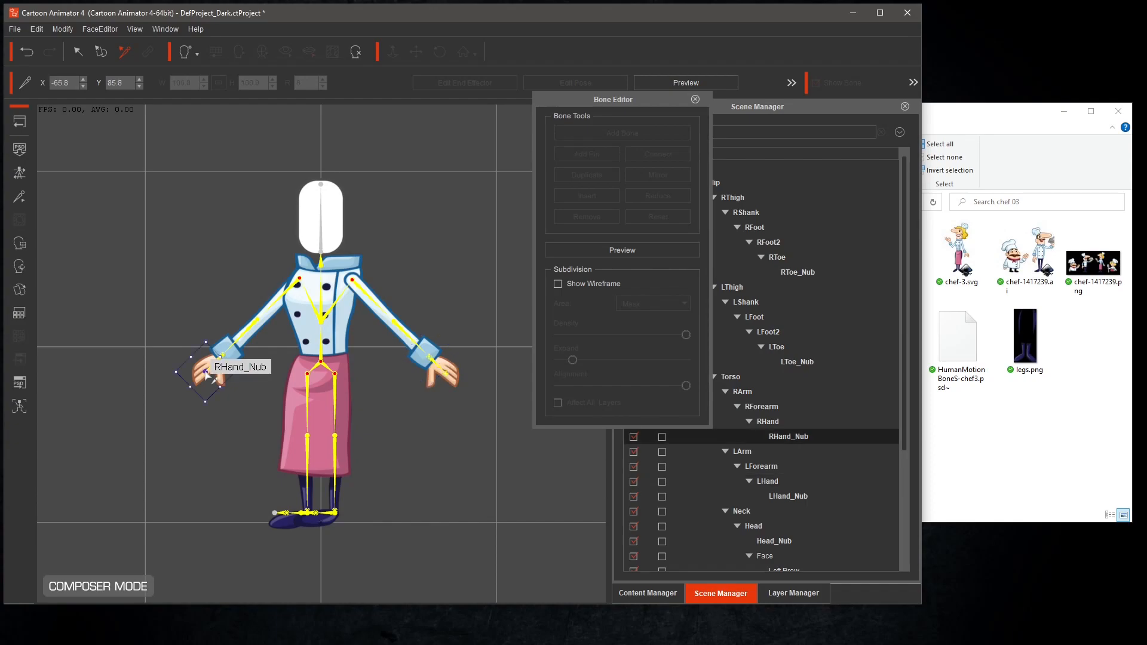
mouse_move(198, 377)
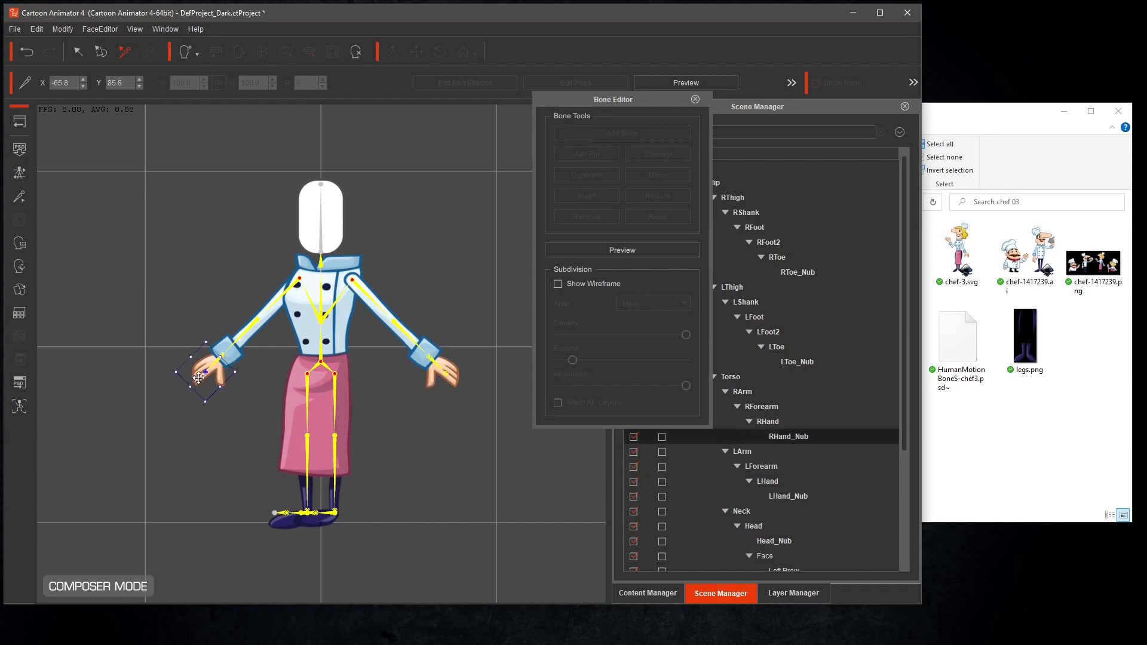
Drag the RHand_Nub bone into the hand and the LToe_Nub bone onto the shoe
left_click_drag(200, 378, 190, 384)
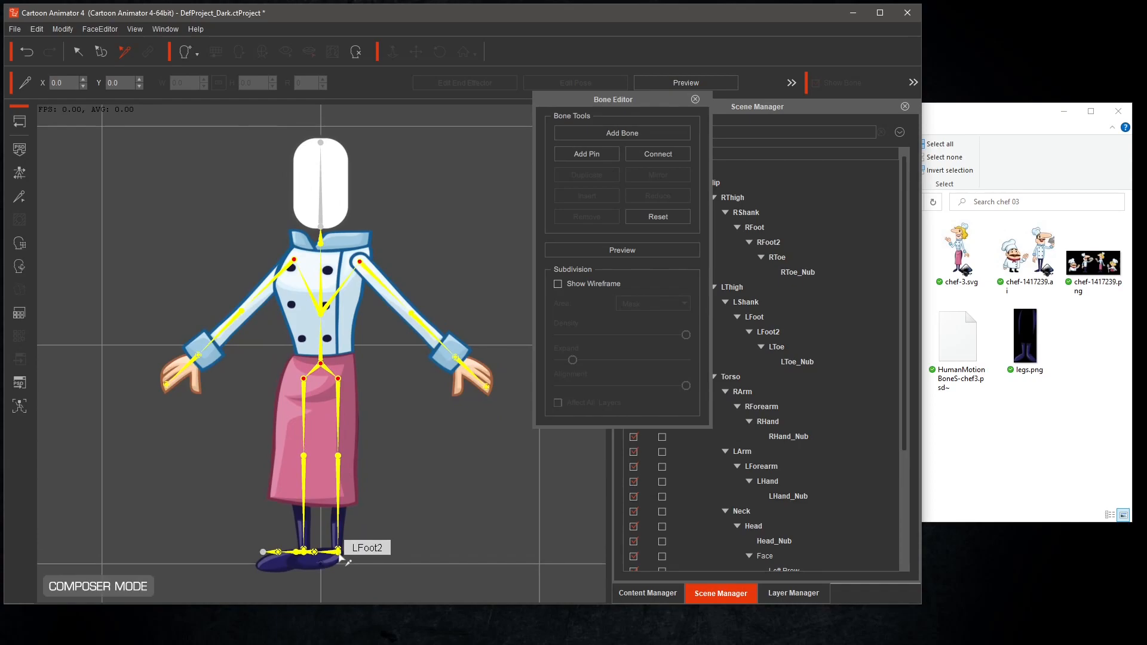
mouse_move(322, 564)
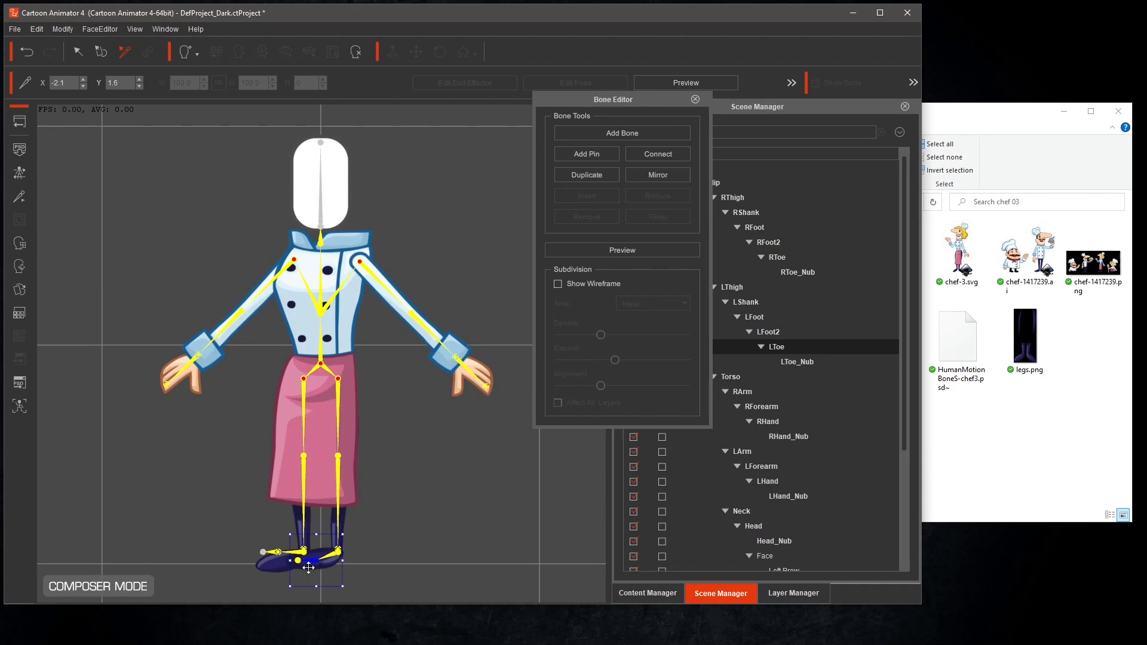
mouse_move(315, 567)
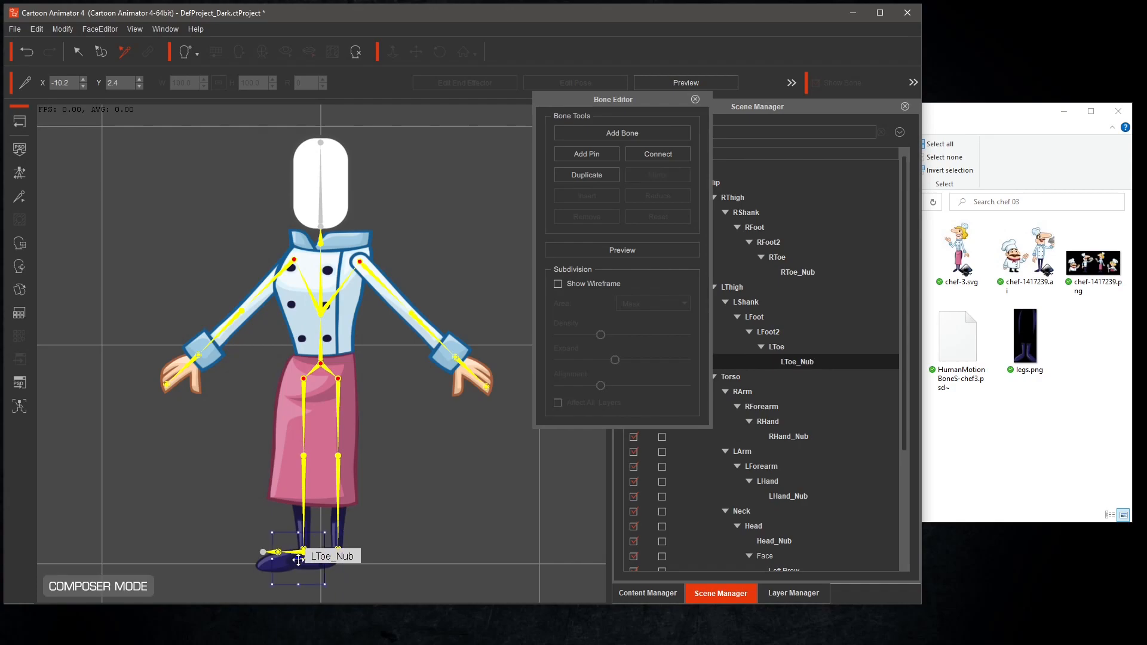
left_click_drag(299, 558, 293, 569)
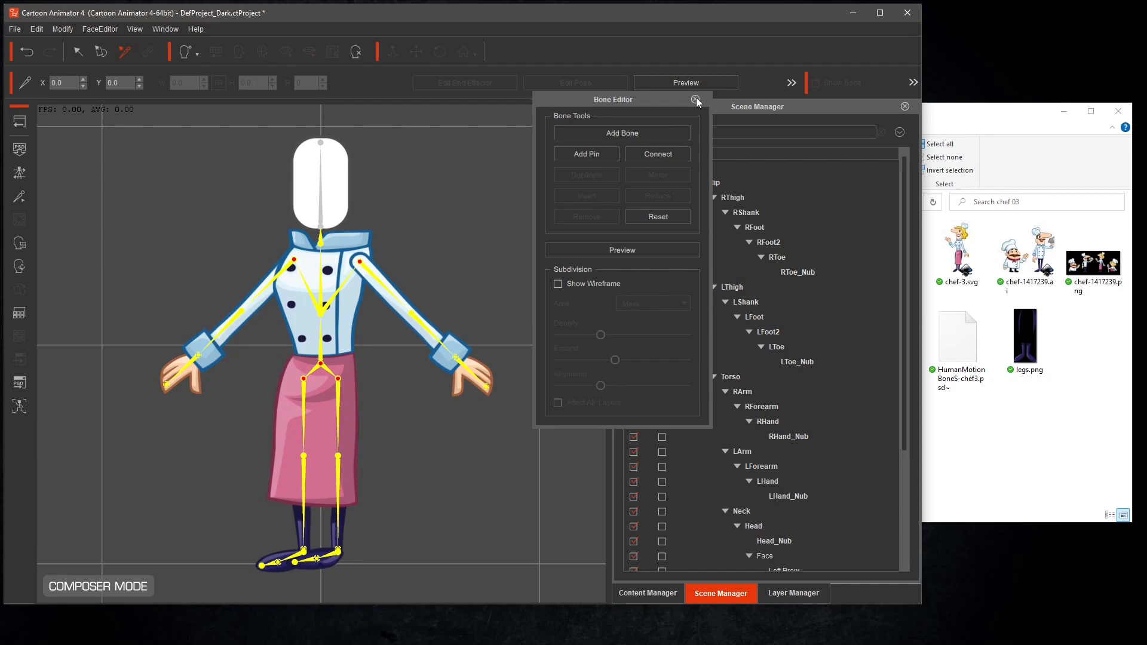
Leave the Bone Editor and browse Content Manager to Motion > 1_G3 Human > _Turners_Female > Side
left_click(696, 100)
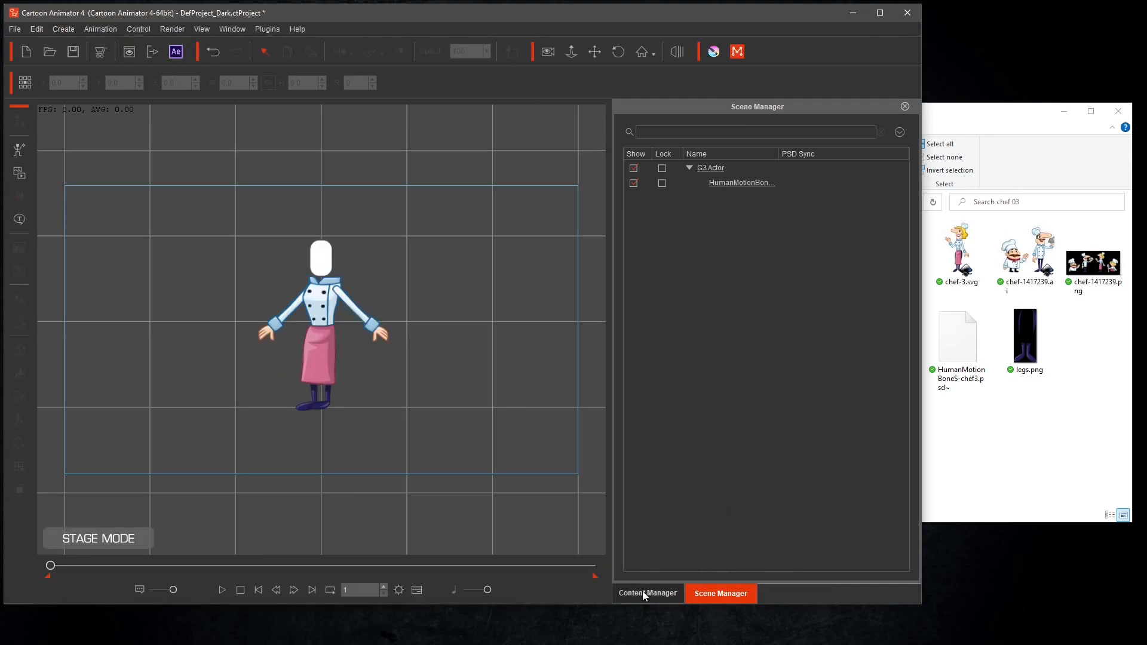
left_click(647, 592)
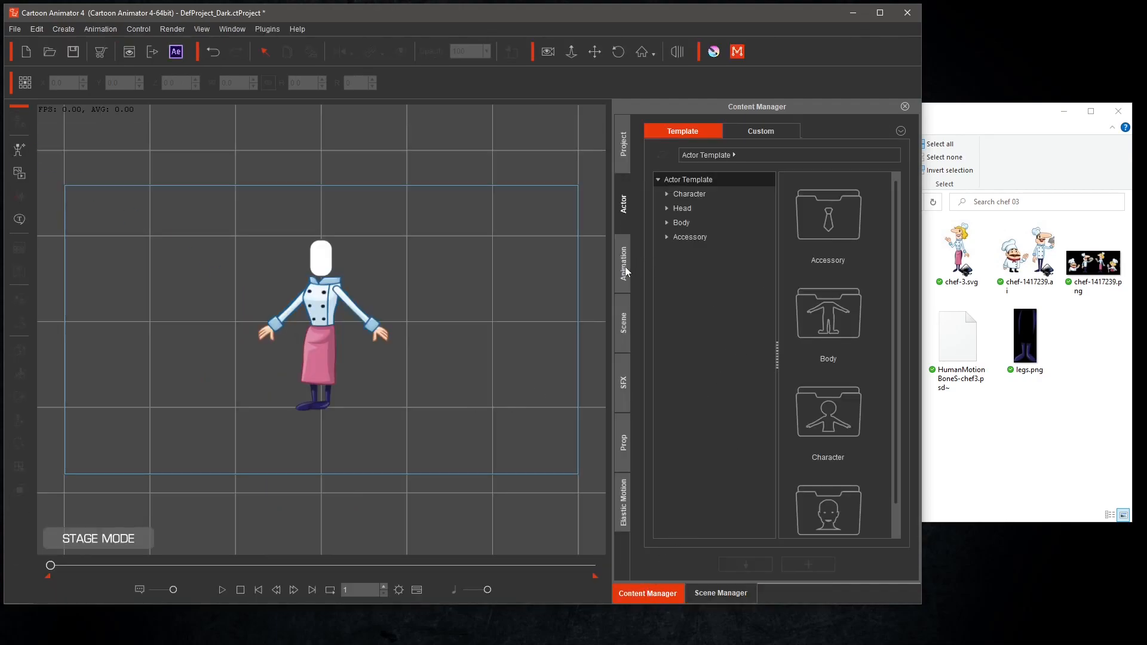
left_click(621, 263)
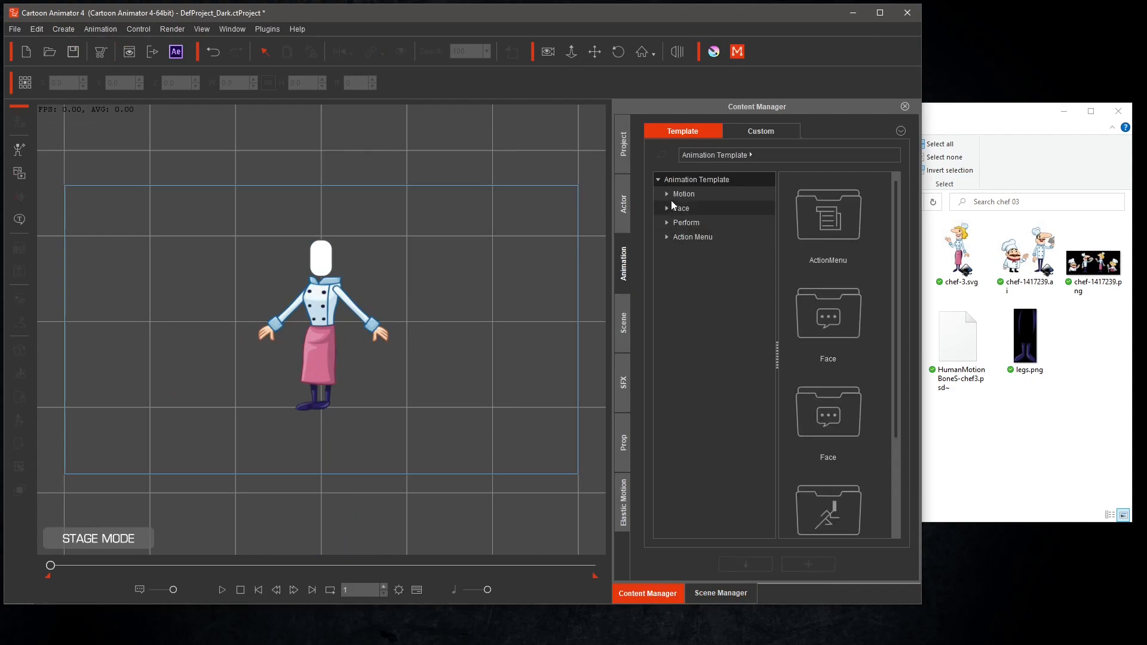
left_click(667, 194)
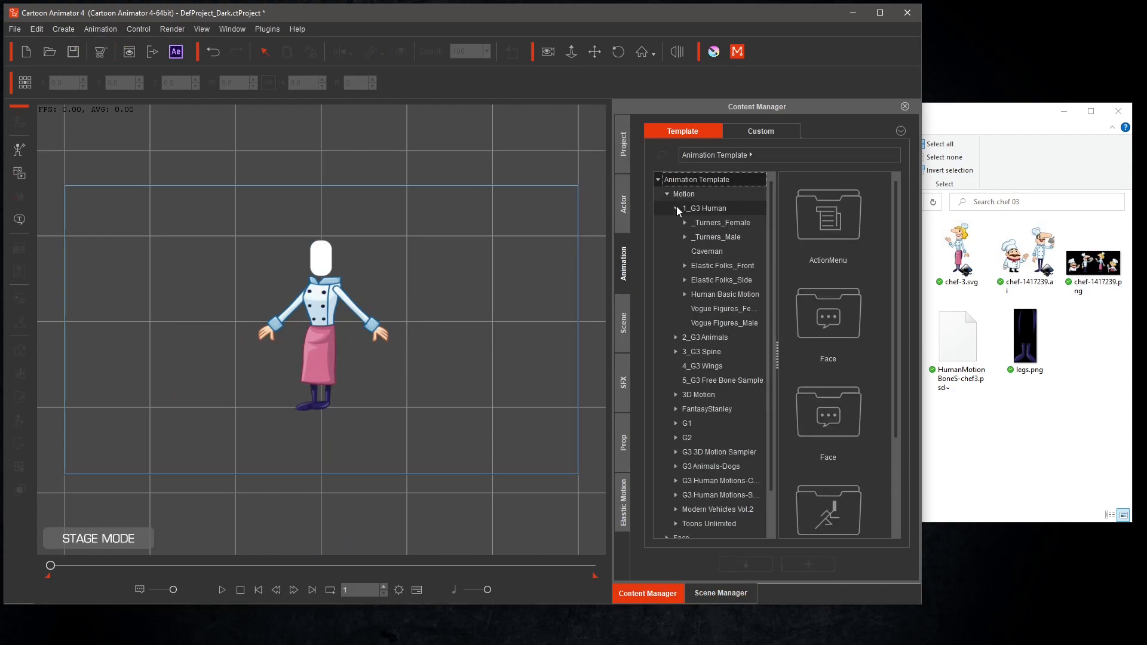
left_click(683, 222)
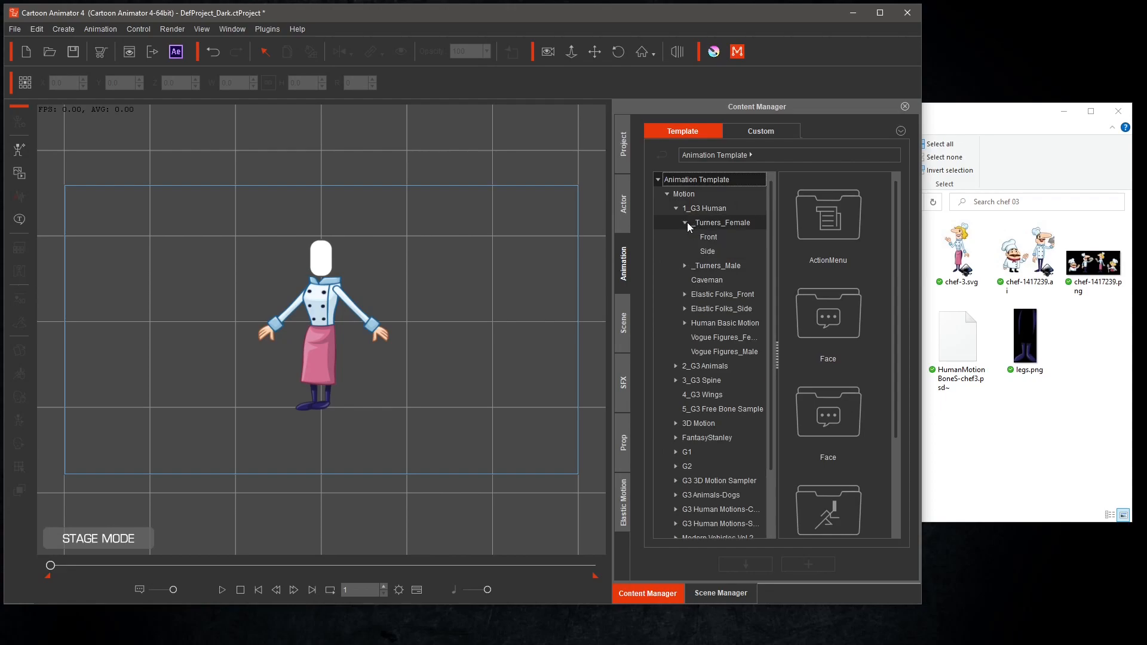
left_click(707, 250)
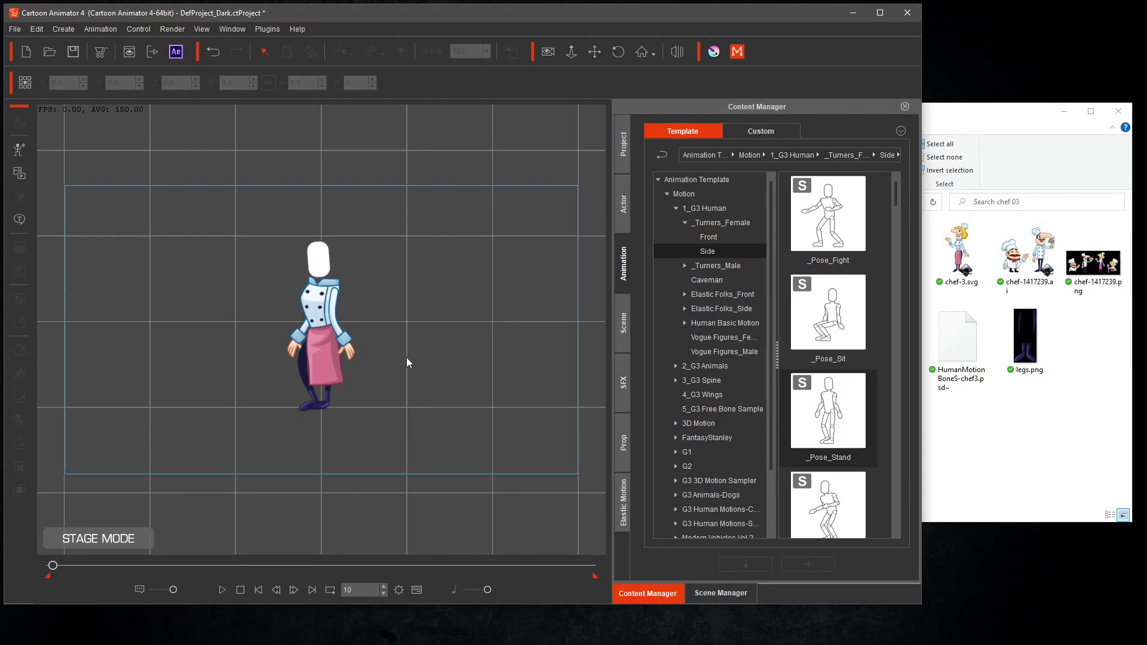
Apply the Run(2L) side motion so the chef stands side-on
scroll("down", 3)
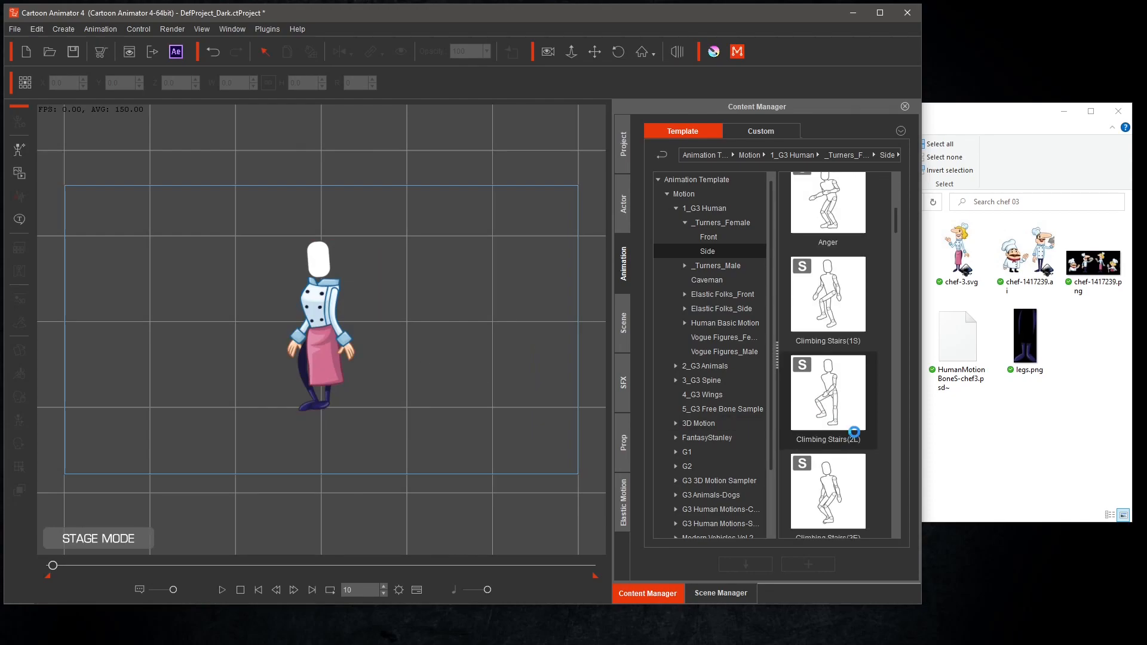
scroll("down", 3)
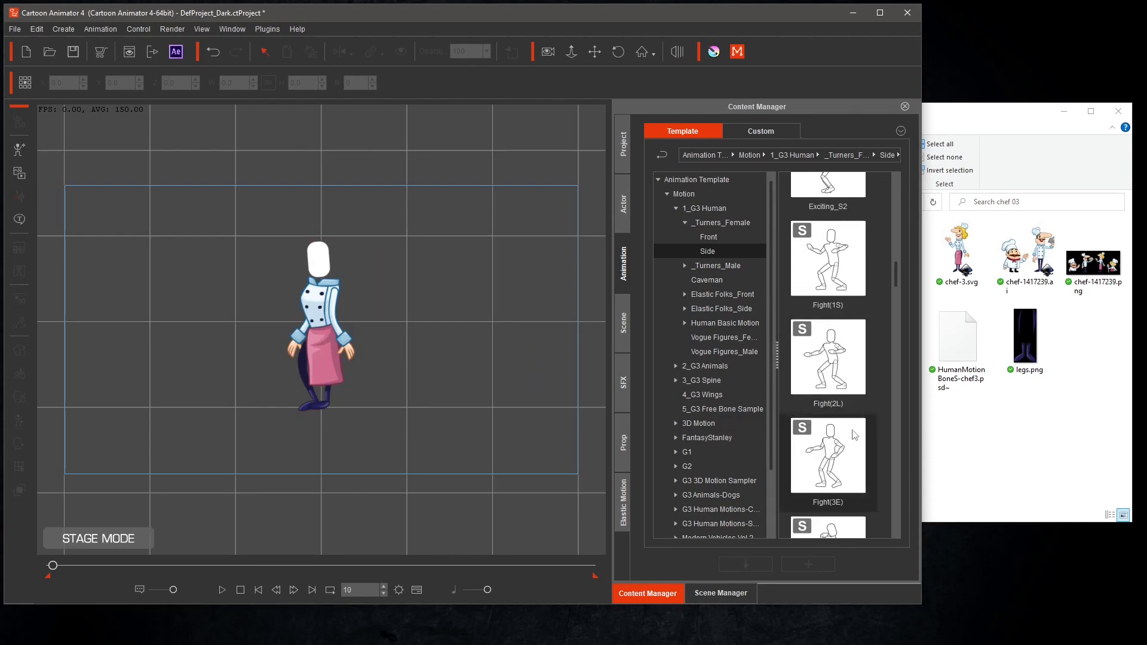
scroll("down", 3)
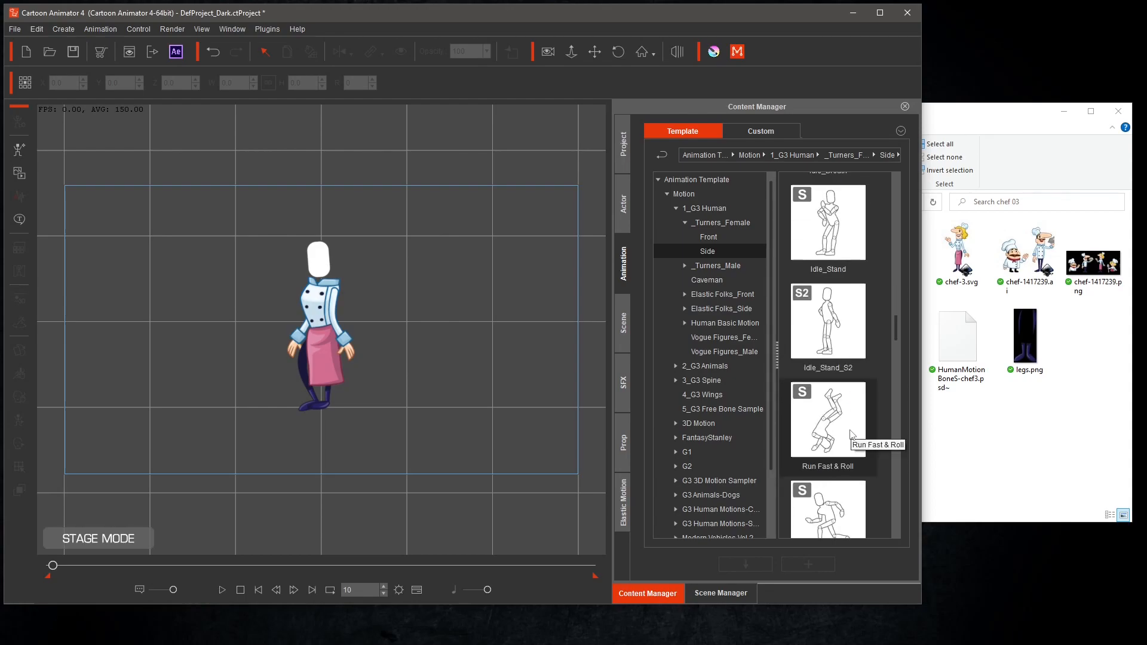
scroll("down", 3)
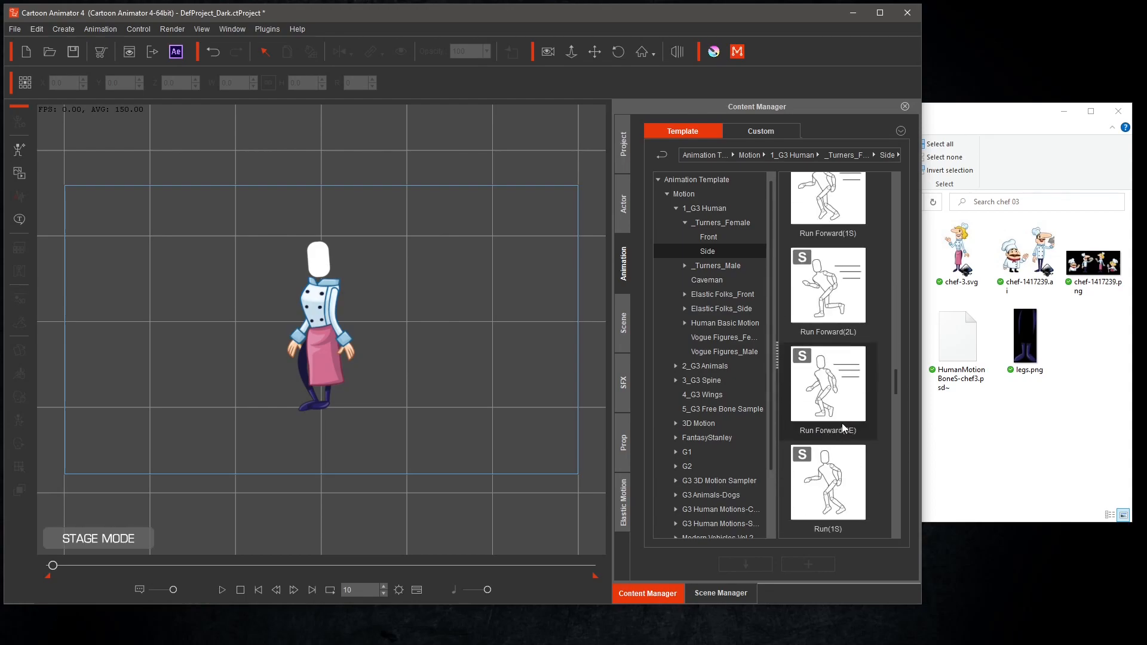
scroll("down", 3)
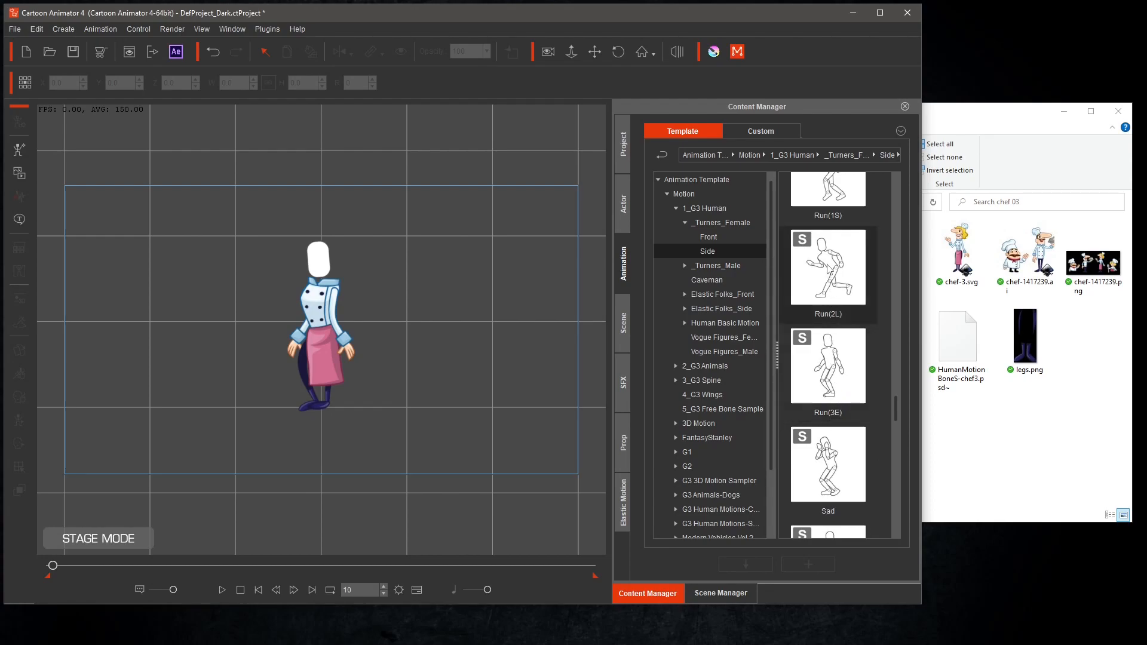
left_click(222, 591)
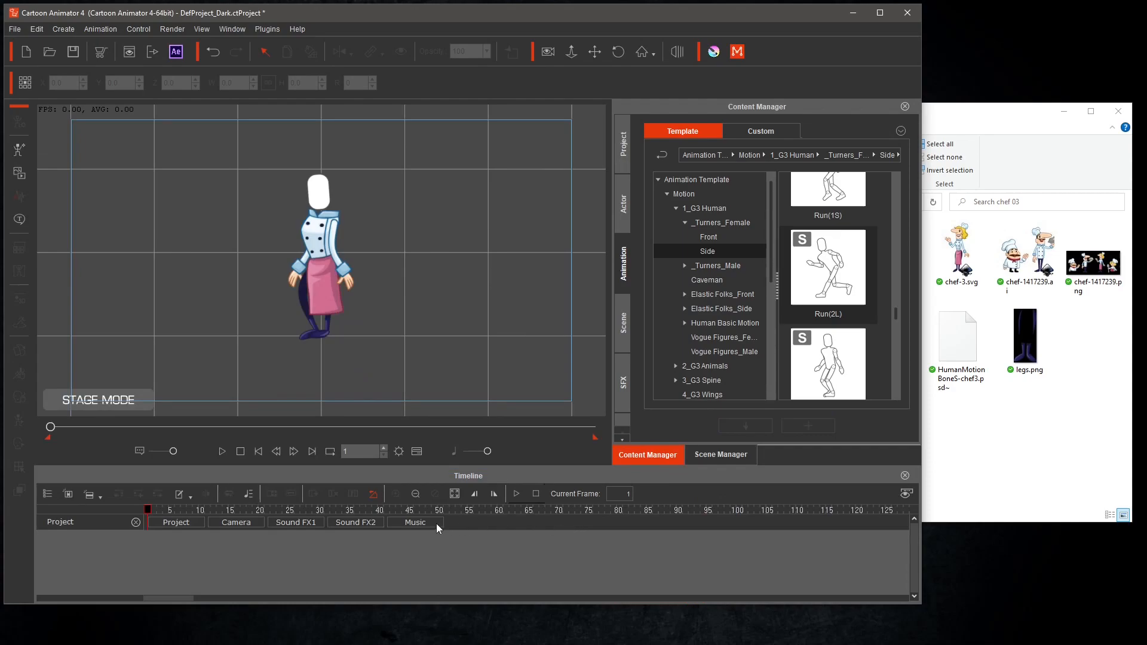
Split the chef's motion clip at the current frame and apply the Scared motion
left_click(319, 255)
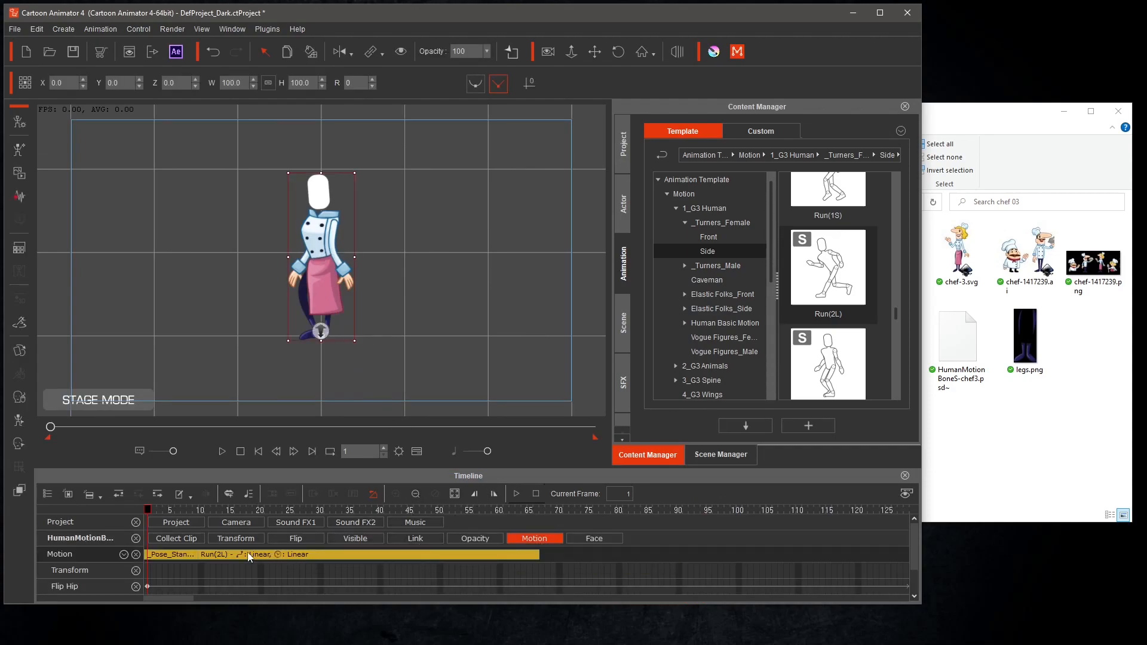
right_click(249, 554)
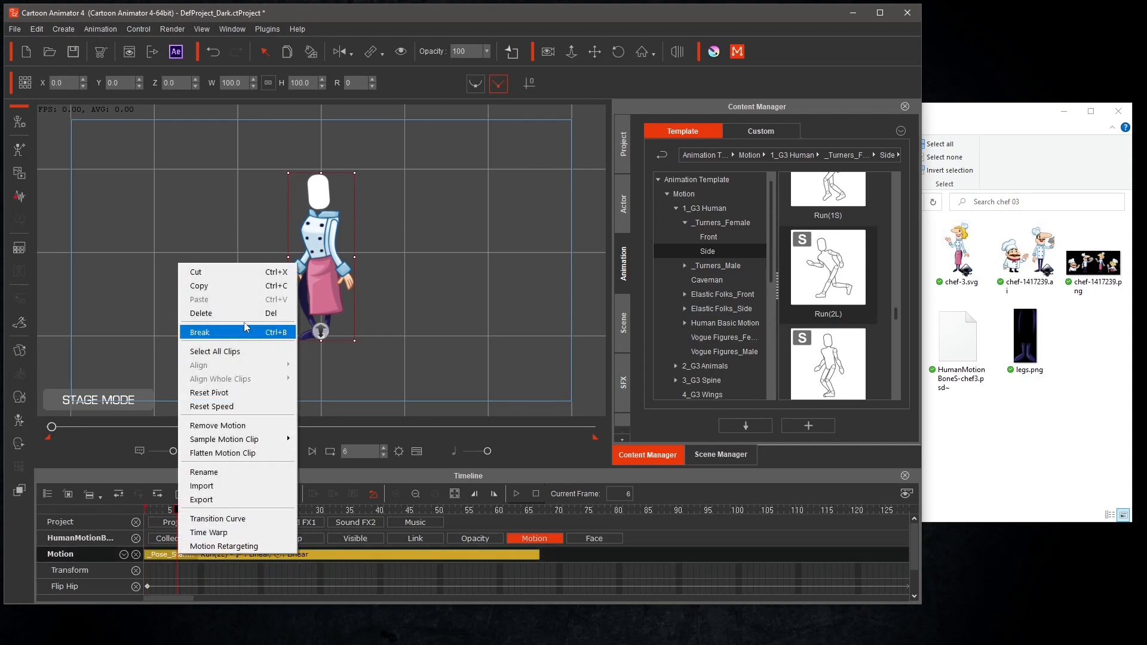
left_click(200, 332)
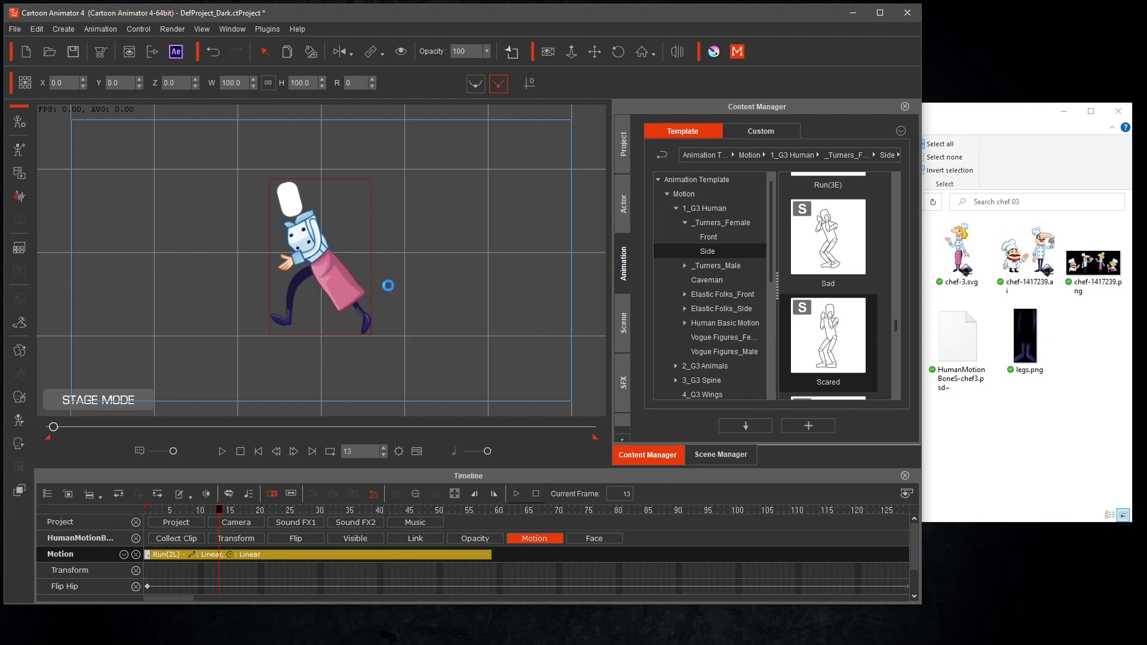
left_click(223, 452)
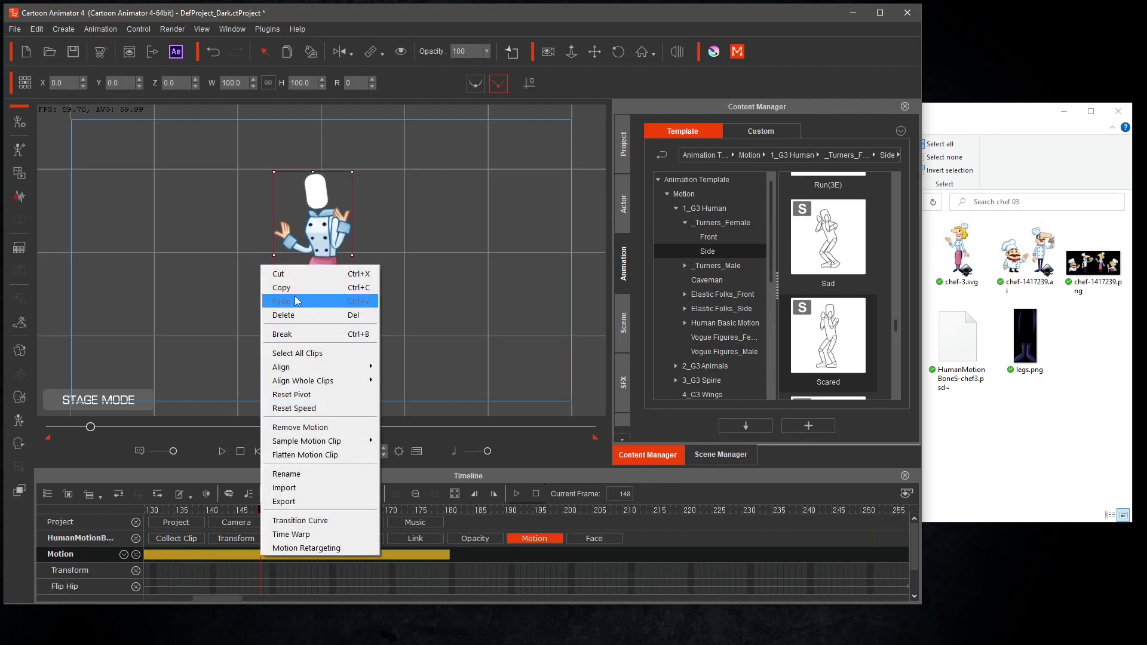
Apply the side-view Walk(2L) motion to the chef and preview it on the timeline
left_click(283, 315)
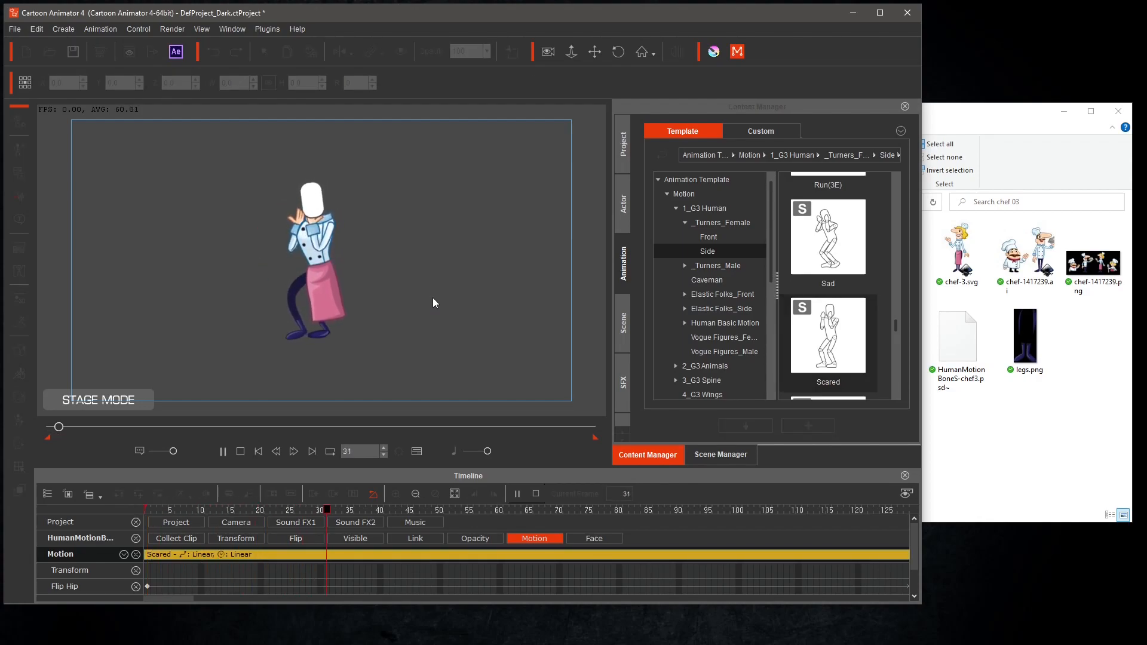
left_click(222, 451)
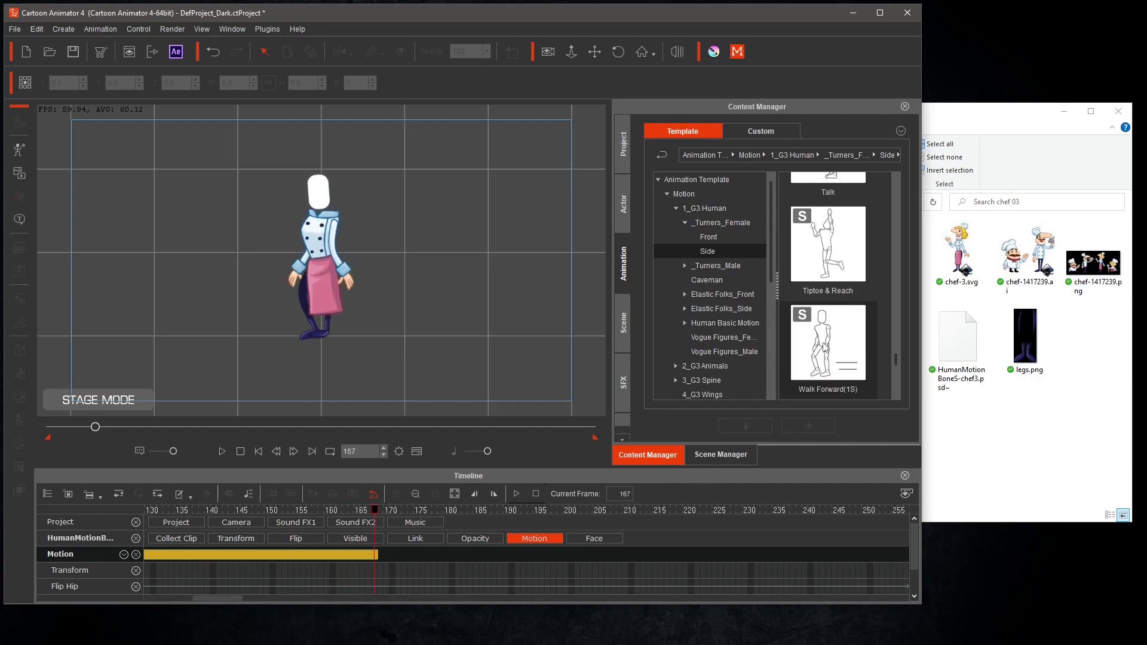
scroll("down", 3)
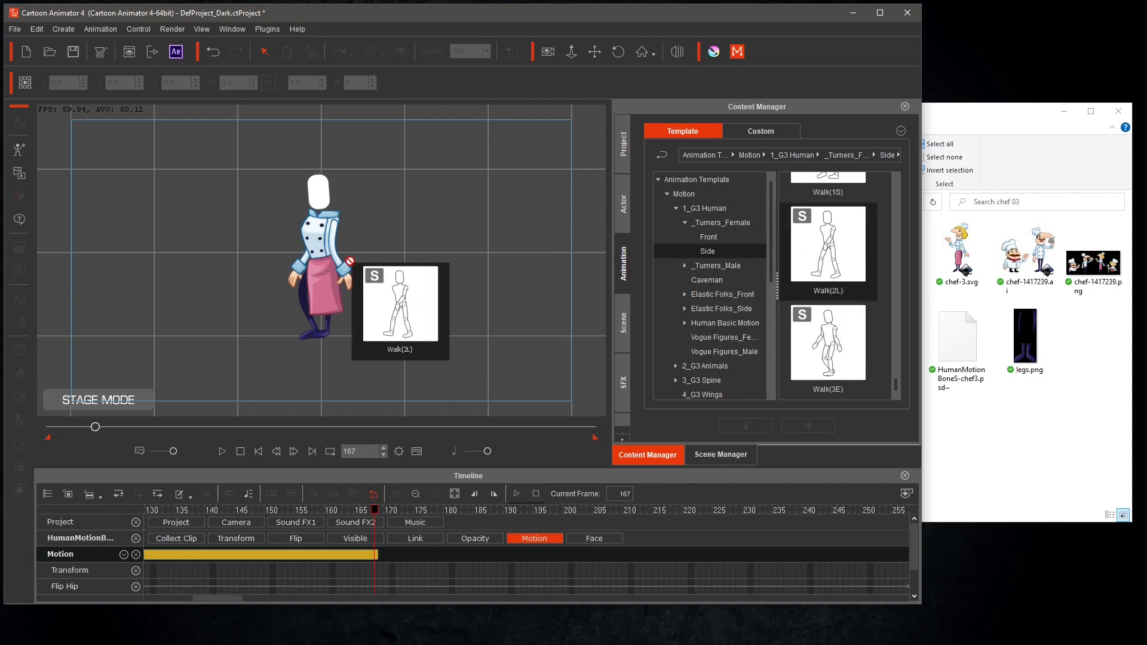
left_click(222, 452)
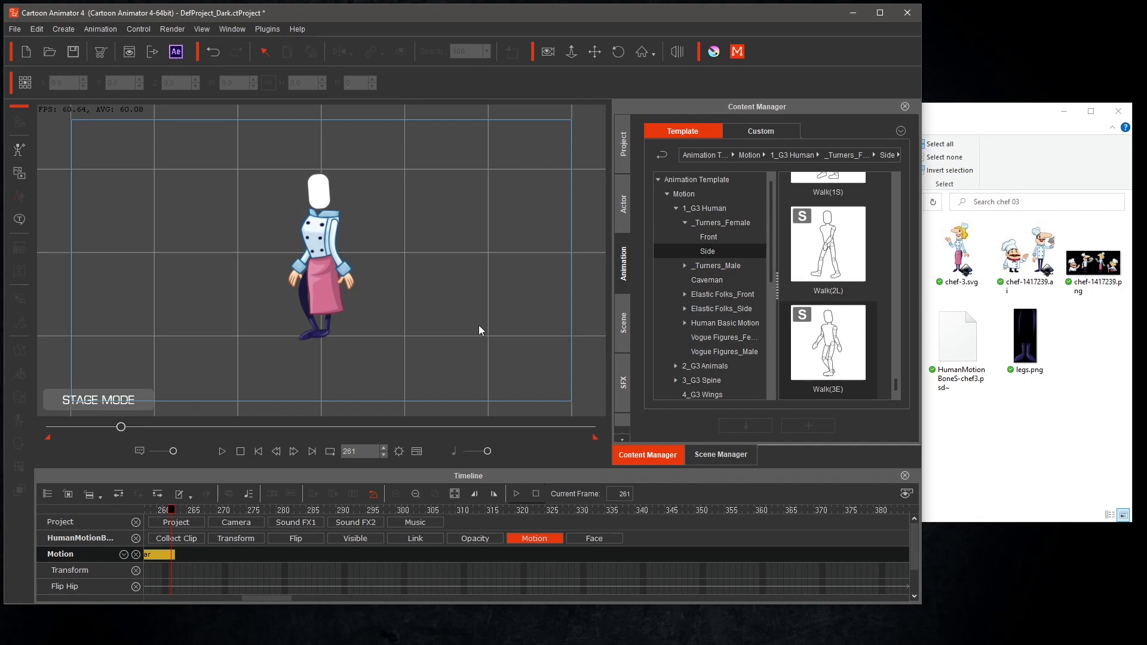
mouse_move(482, 309)
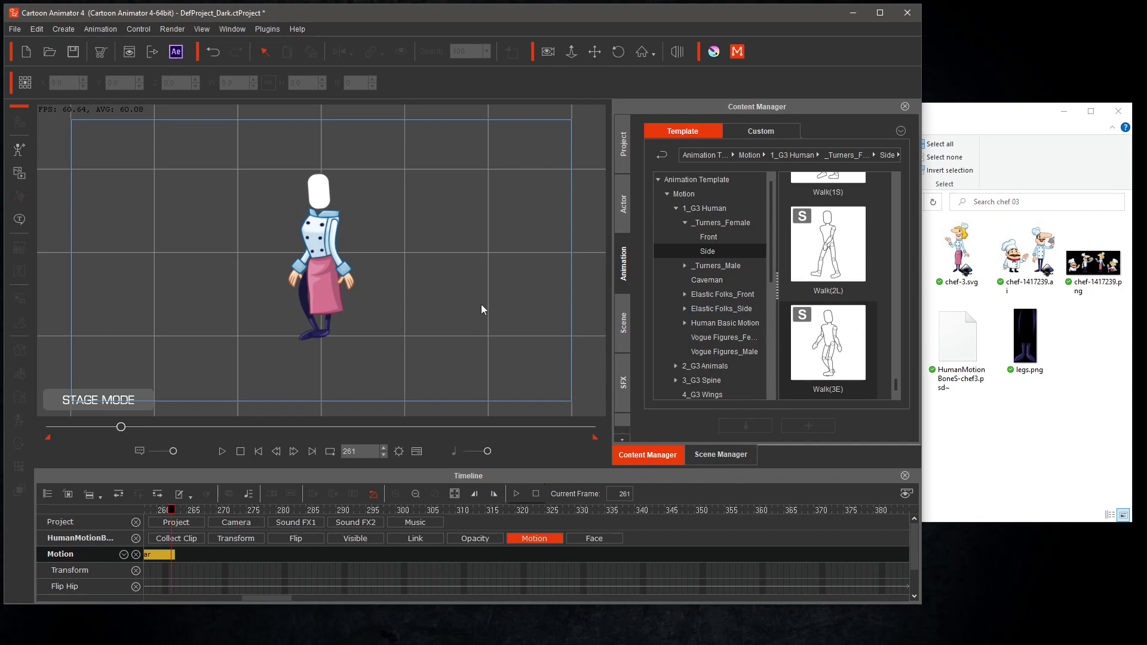
mouse_move(112, 153)
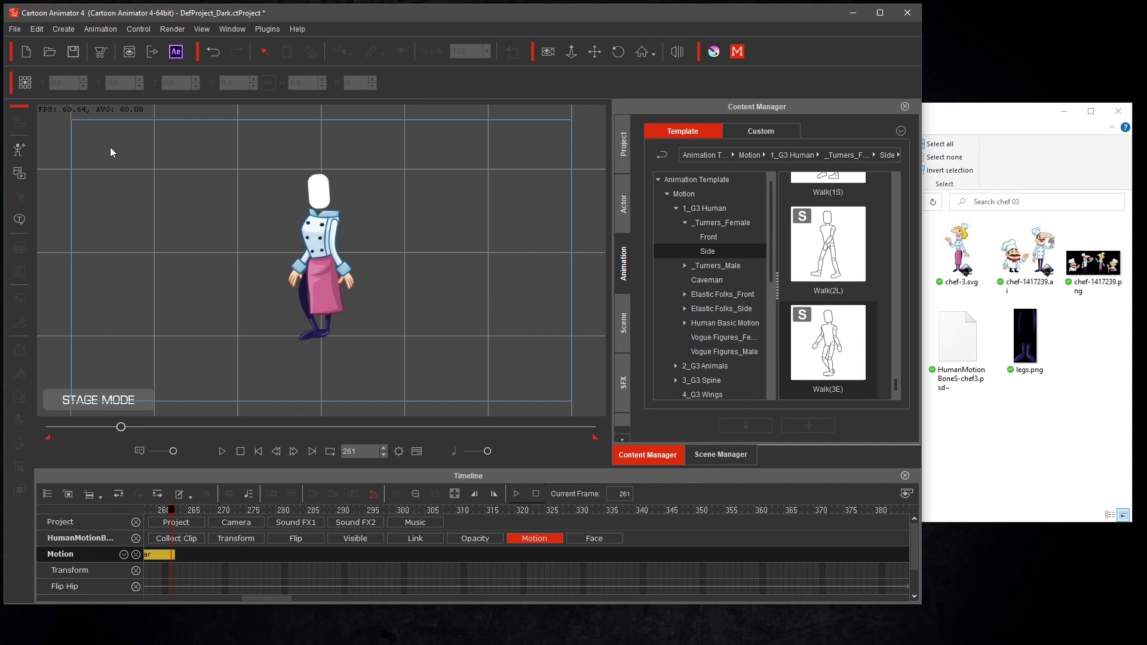
Bring the chef into Composer Mode for editing, continuing past the warning
left_click(318, 279)
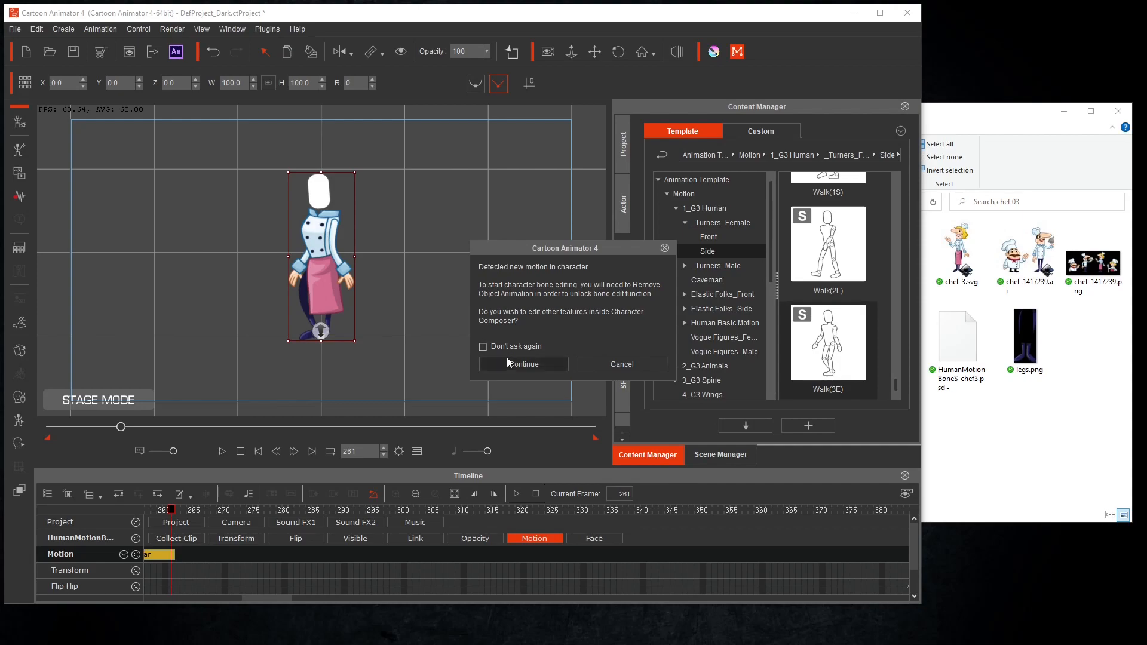
left_click(523, 363)
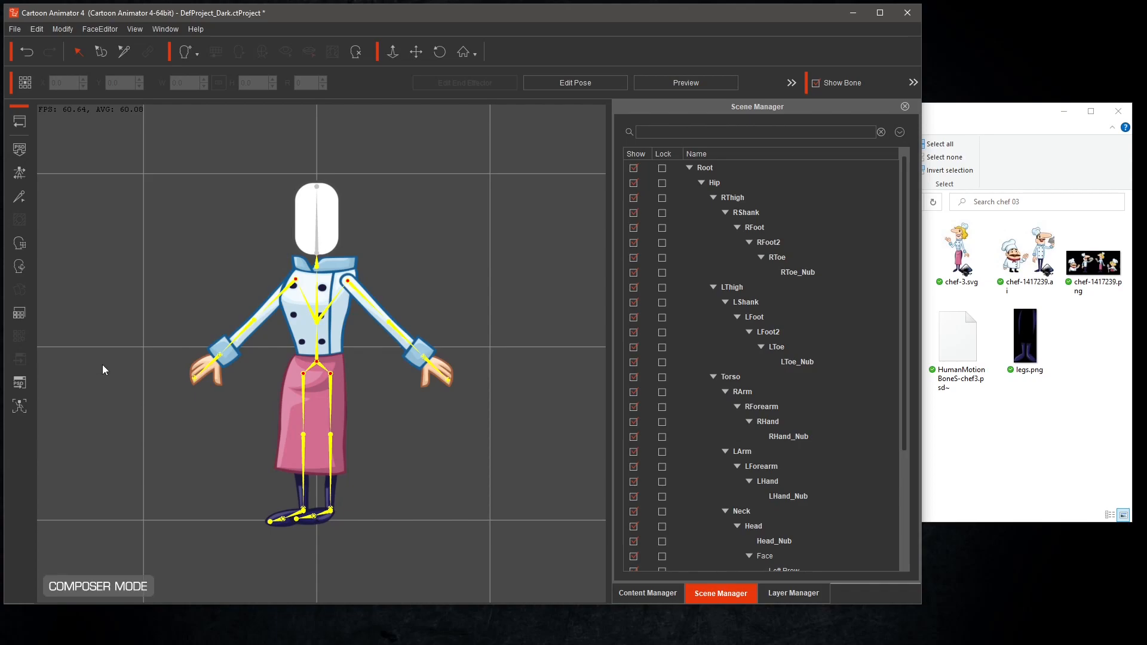
mouse_move(1, 521)
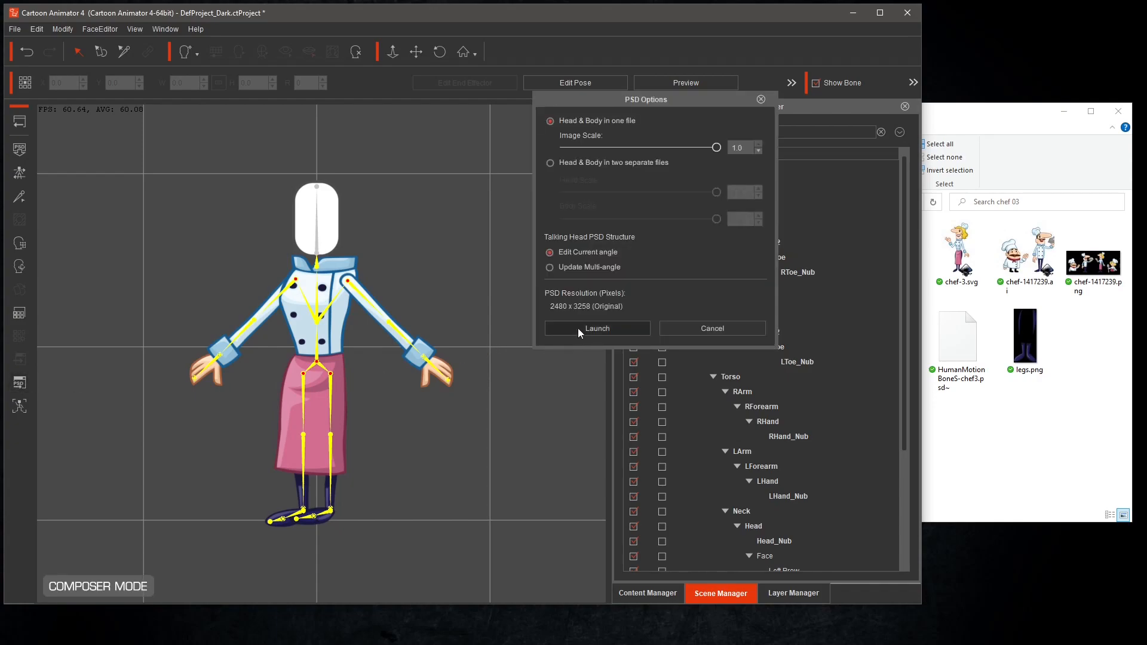
Launch the rigged chef PSD in Krita, close the duplicate bone file and hide the bone markers
left_click(712, 327)
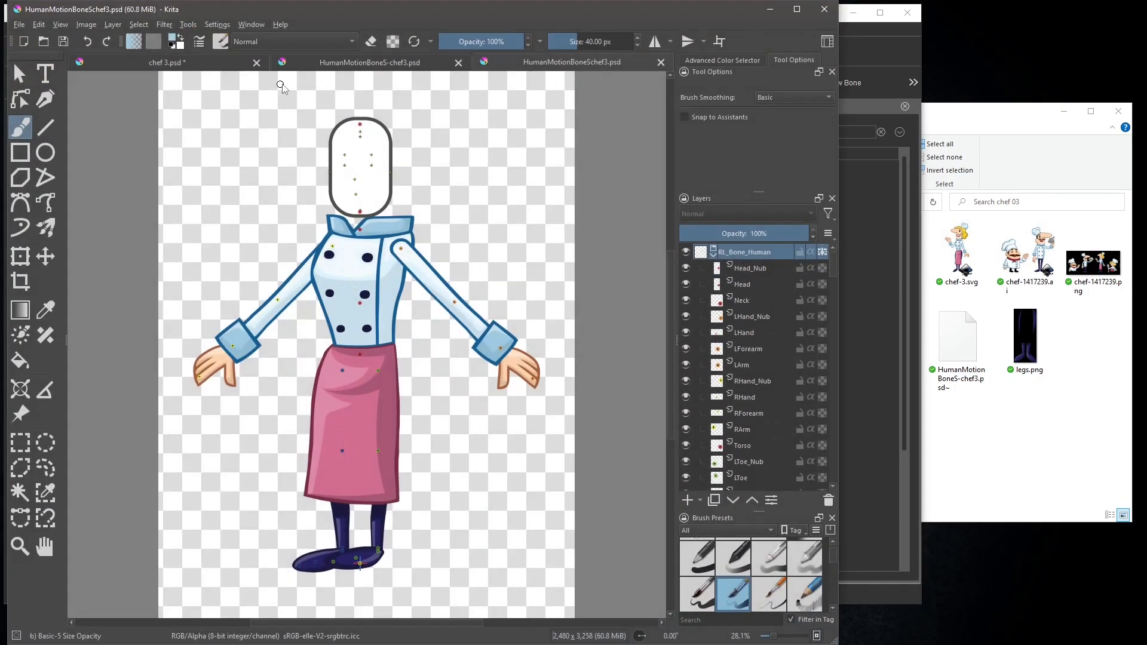
mouse_move(381, 65)
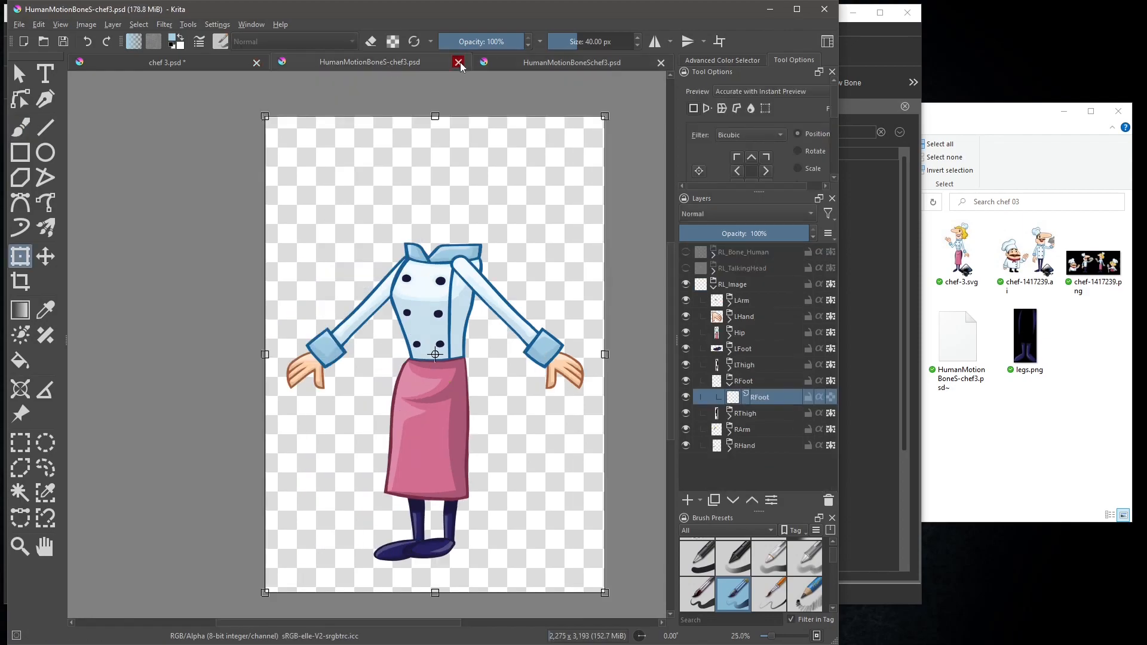
left_click(459, 62)
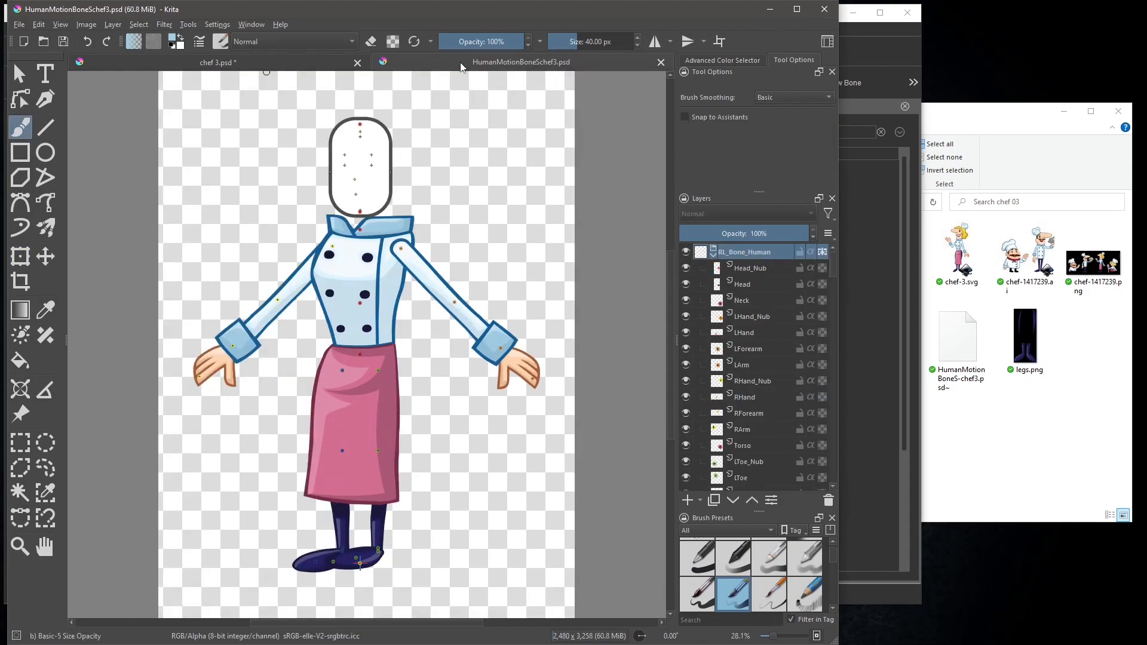
mouse_move(520, 282)
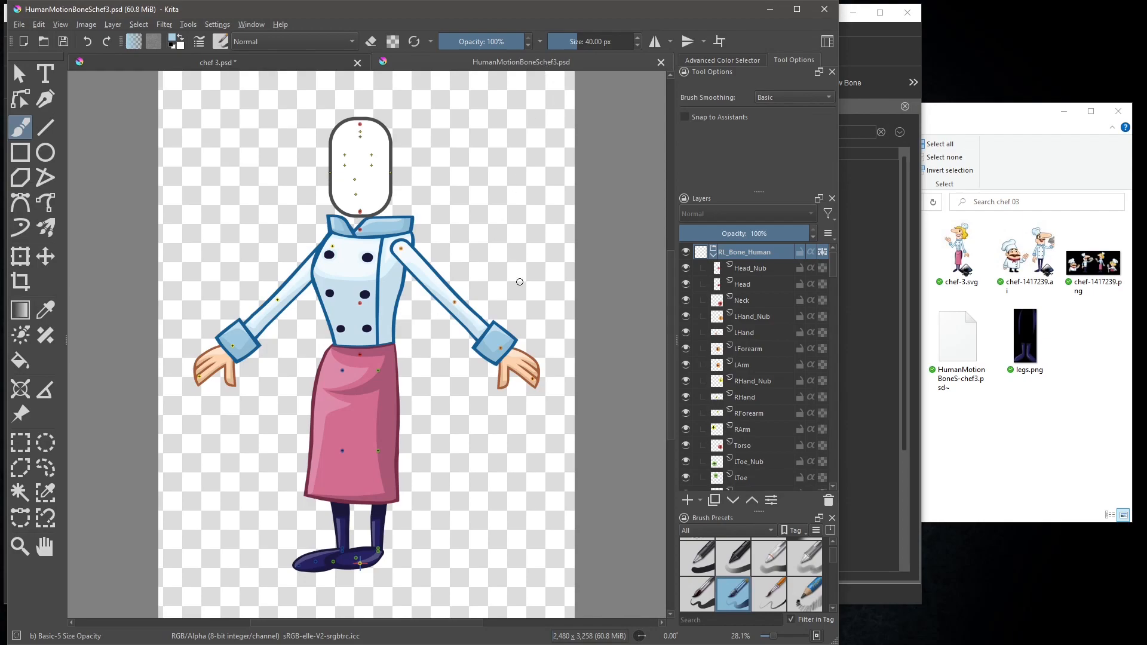
left_click(713, 268)
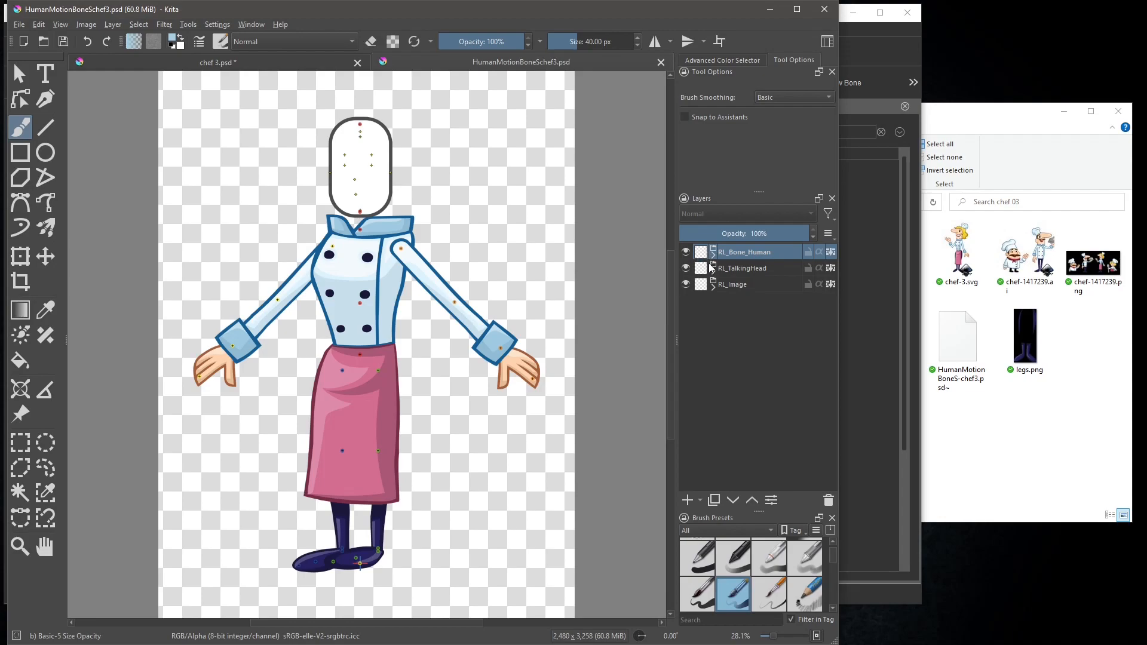
left_click(714, 251)
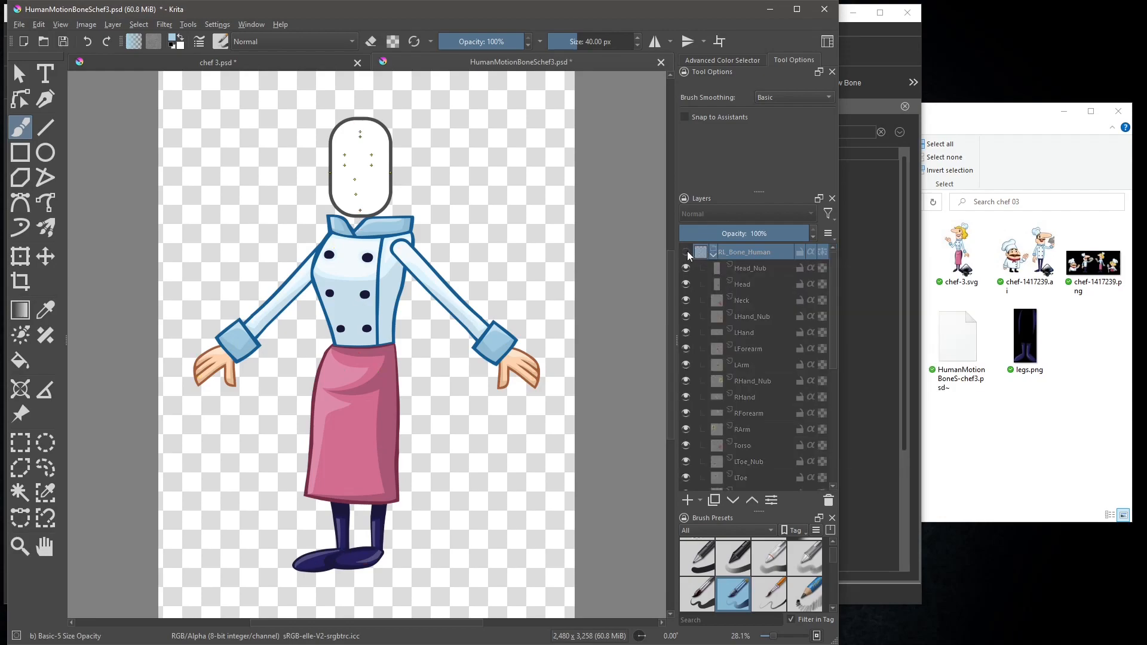
Keep the RL_Bone_Human markers hidden and expand the RL_TalkingHead group
left_click(686, 251)
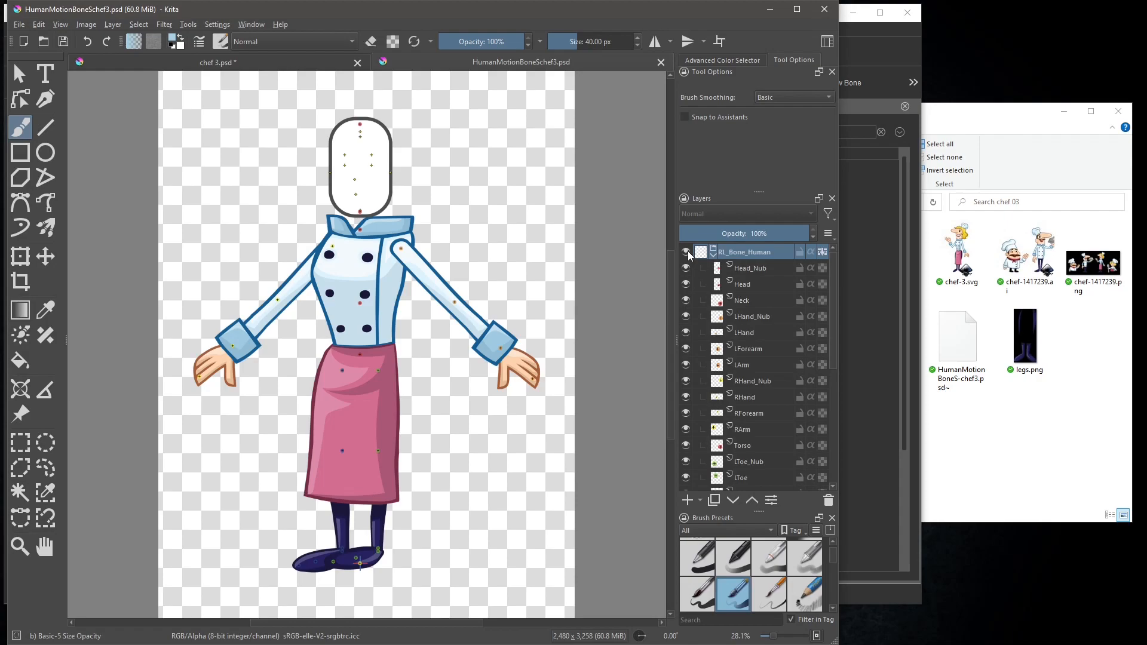
left_click(686, 251)
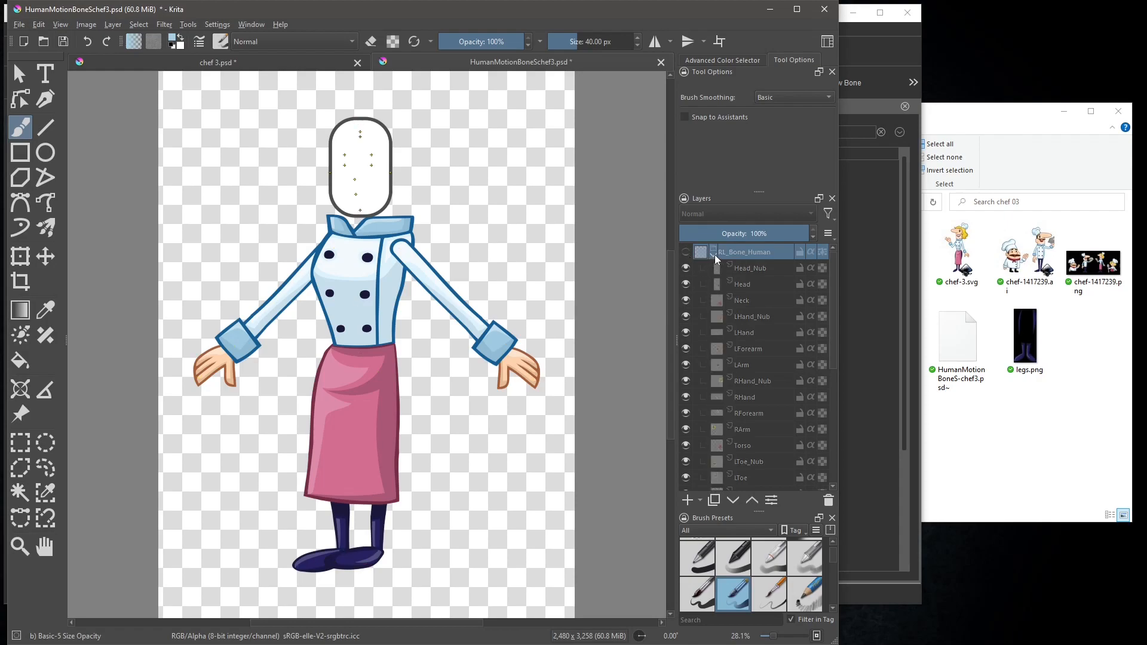
left_click(712, 252)
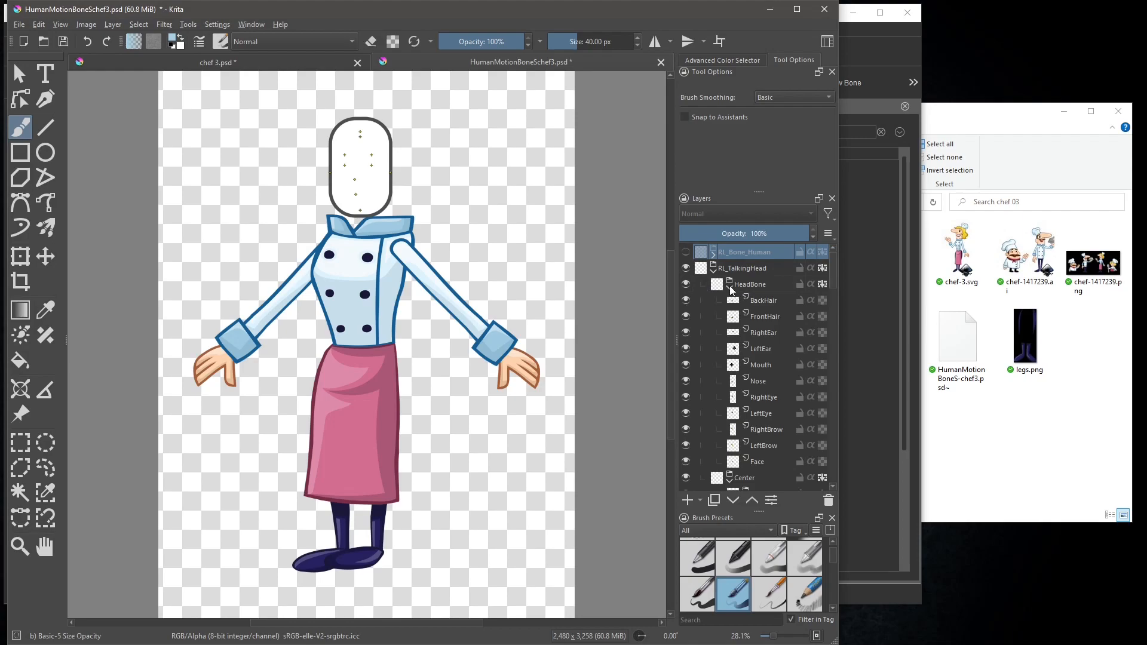
mouse_move(751, 390)
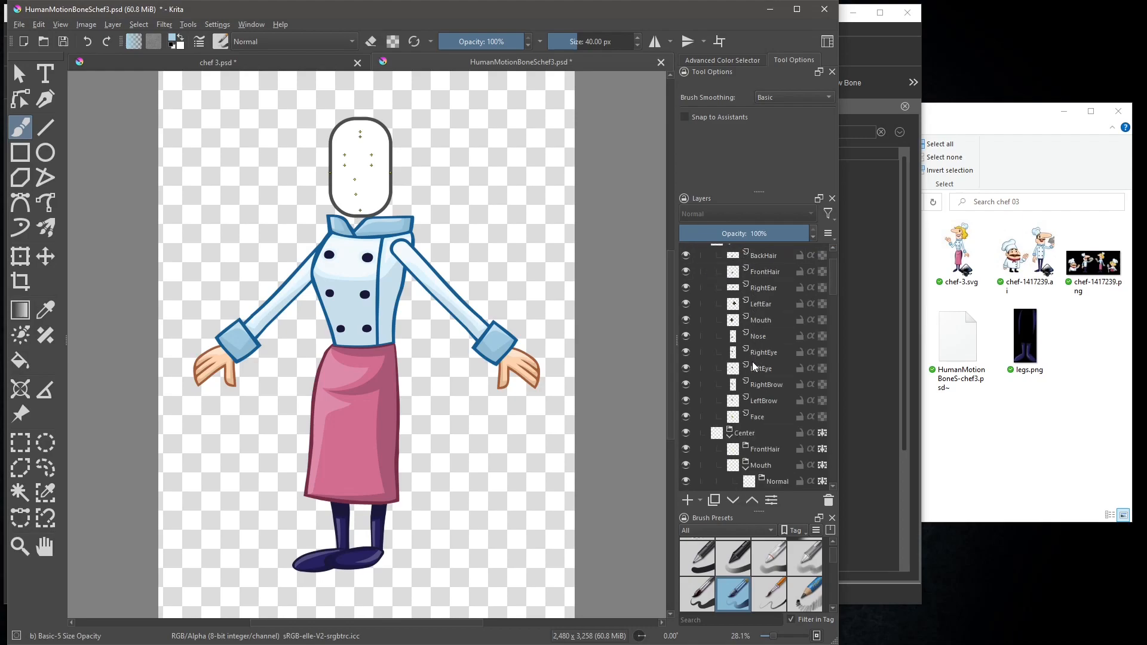
Select the face layer under NSFace as the target for the new head
scroll("down", 3)
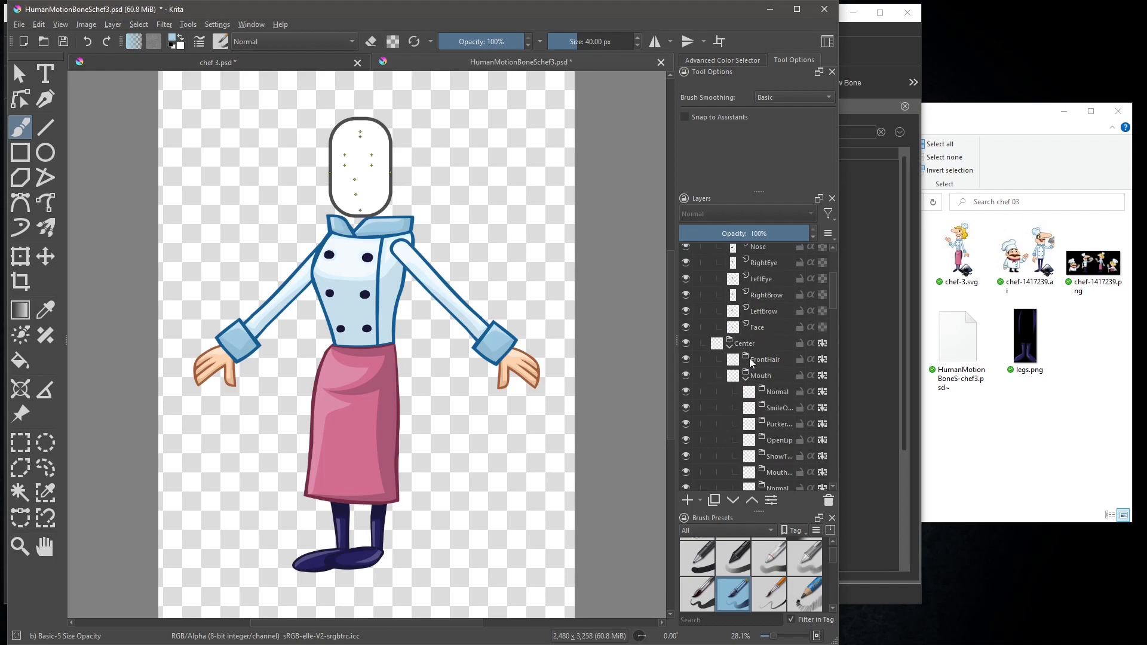
scroll("down", 3)
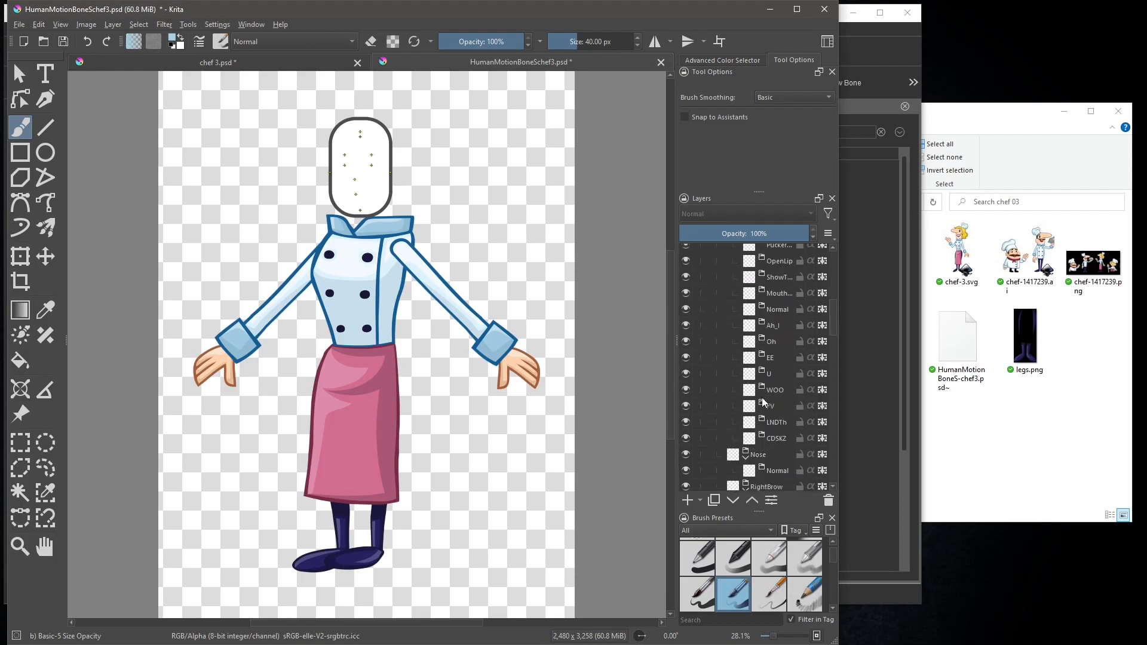
scroll("down", 3)
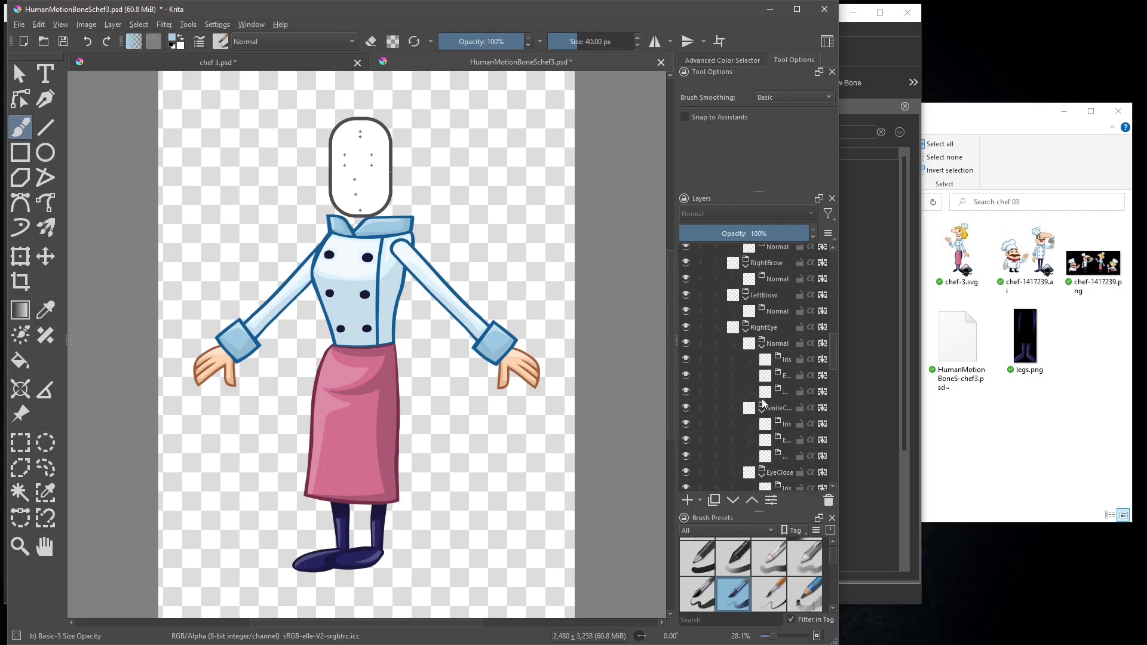
scroll("down", 3)
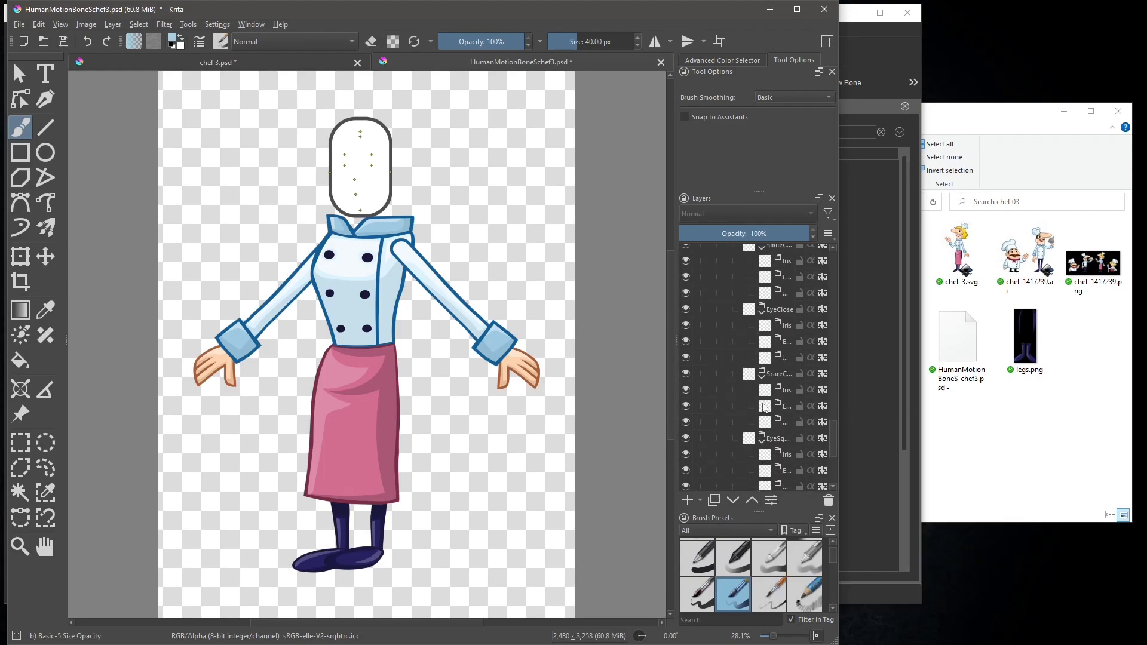
scroll("down", 3)
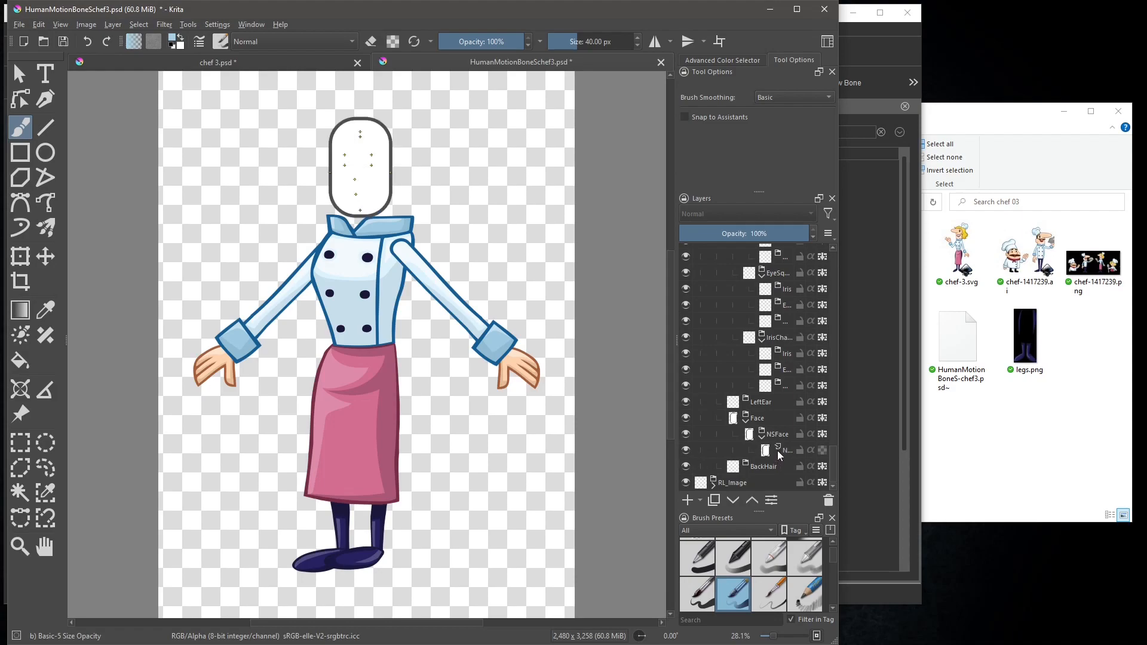
left_click(777, 434)
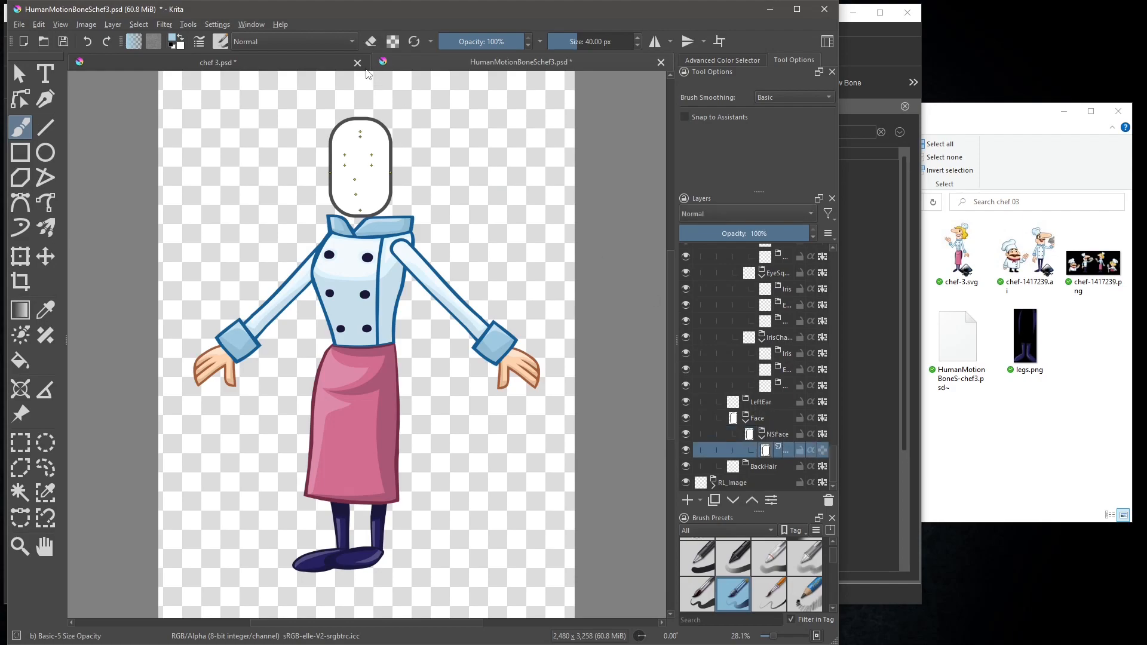
Copy the Head layer from the original chef 3.psd drawing
left_click(218, 63)
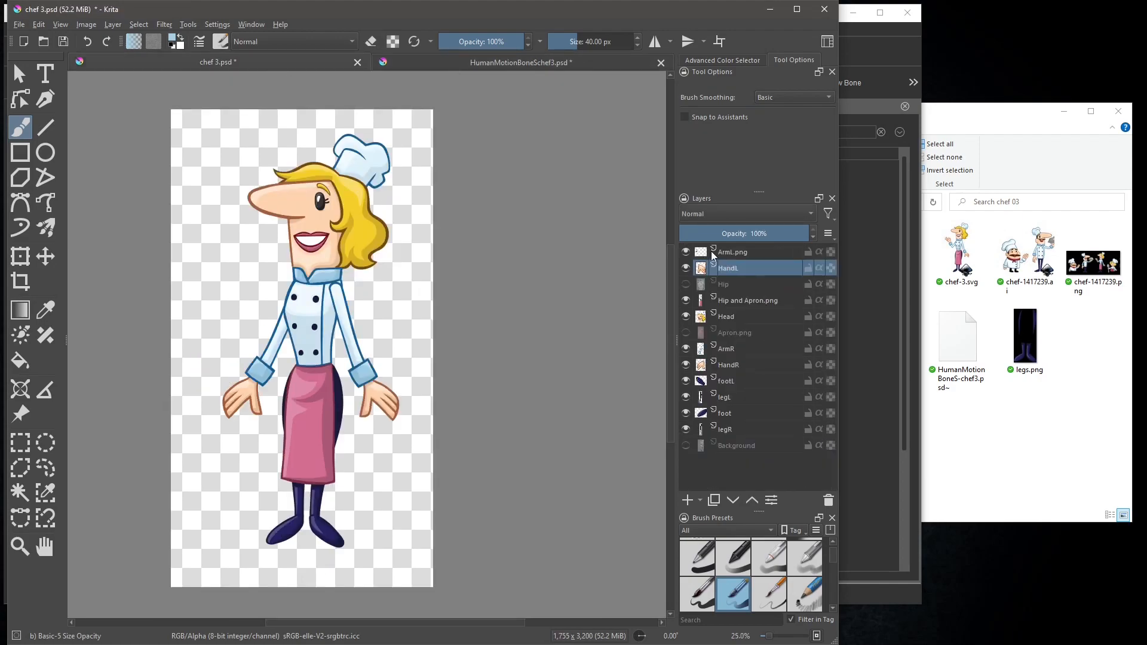
left_click(737, 316)
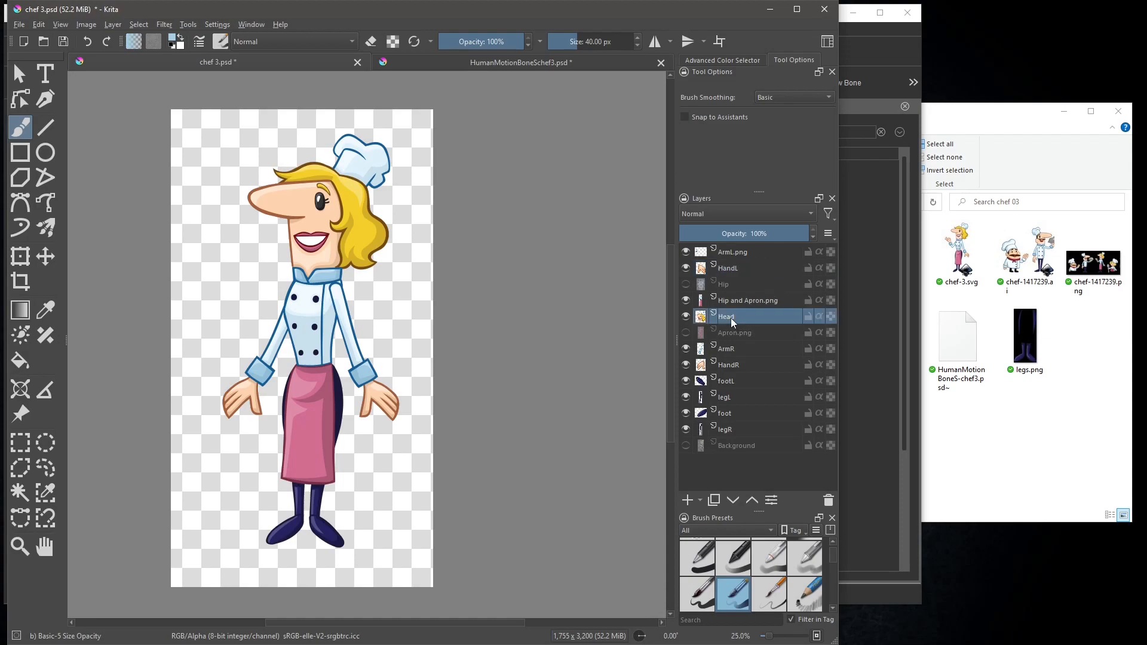
right_click(727, 316)
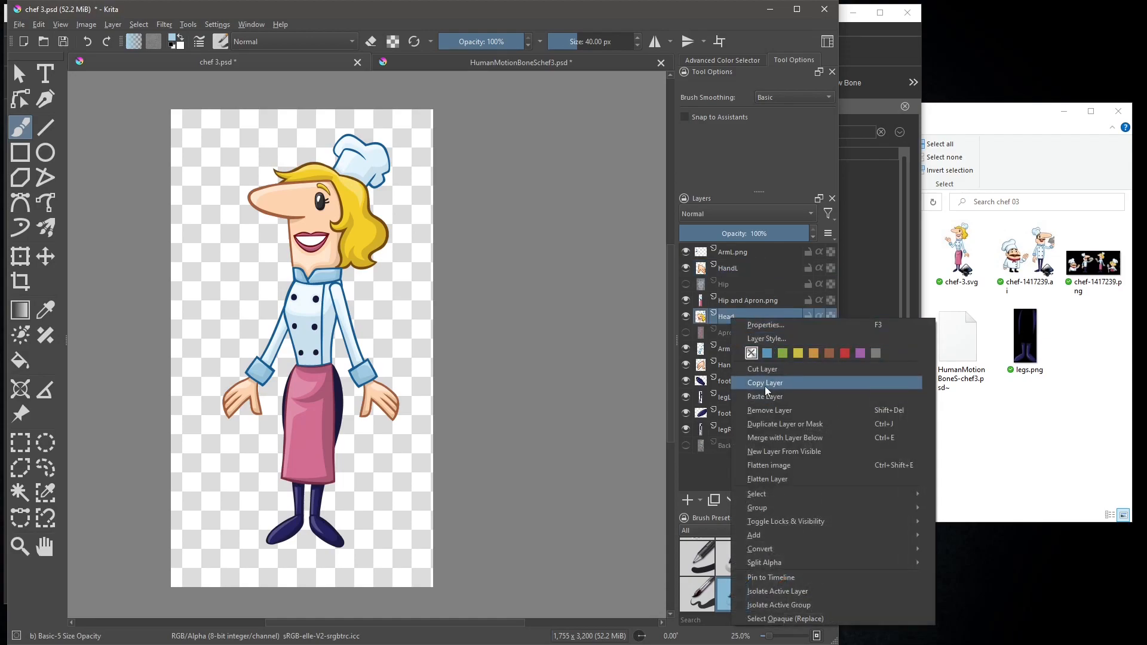
left_click(764, 382)
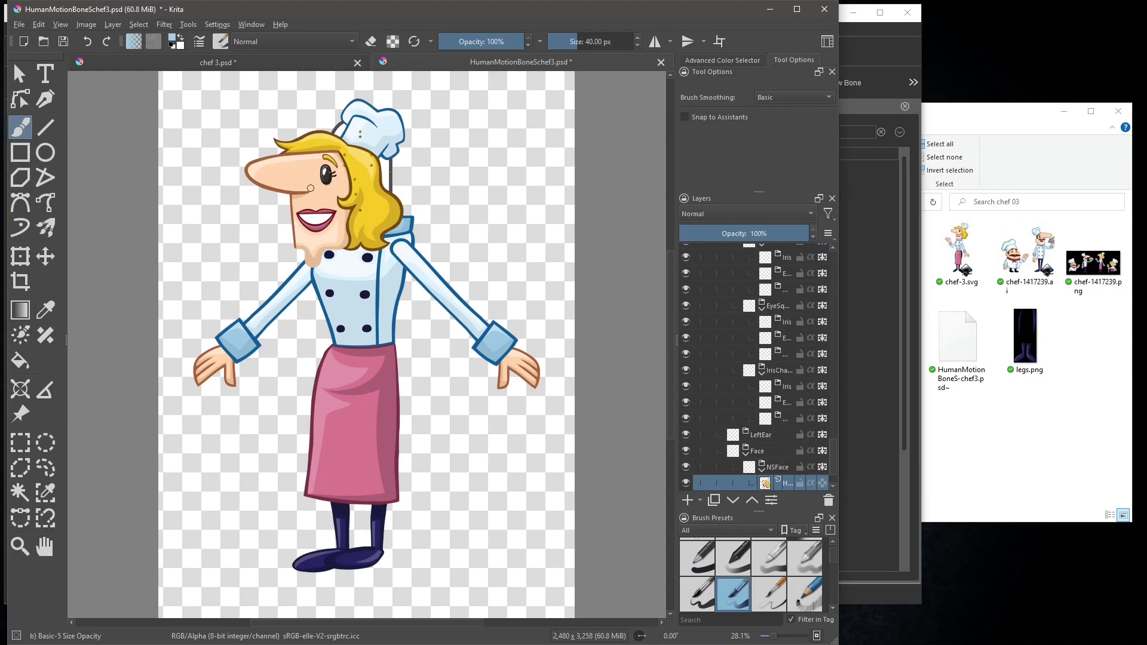
Transform the pasted blonde head so it sits on the chef's neck above the collar
left_click(19, 255)
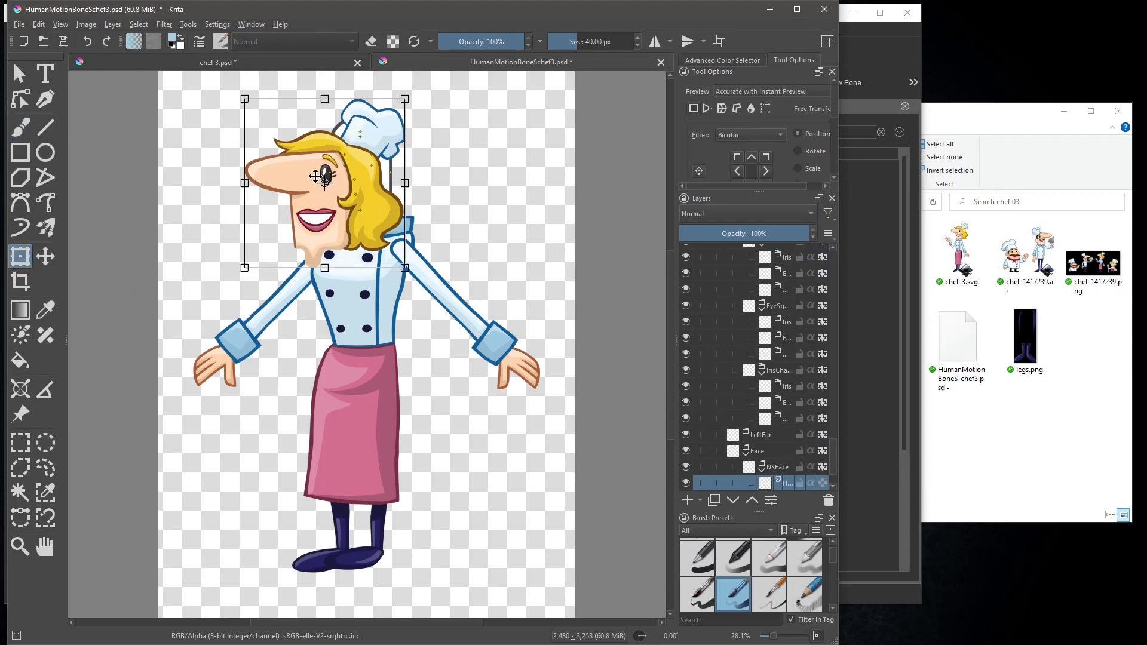
left_click_drag(323, 176, 354, 150)
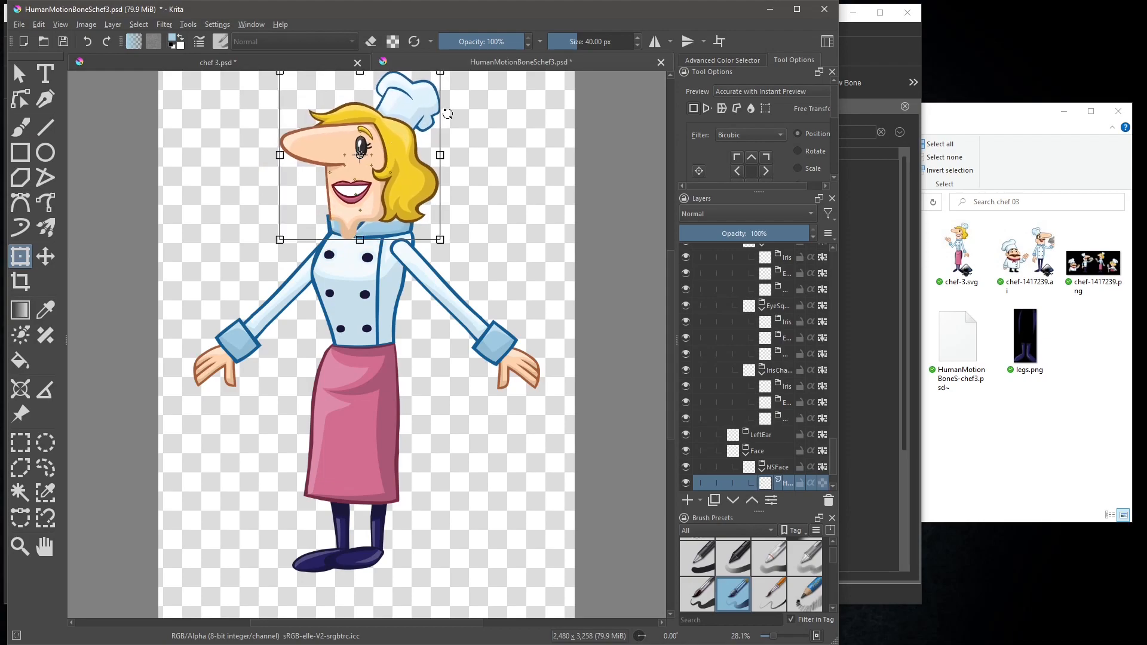
mouse_move(662, 344)
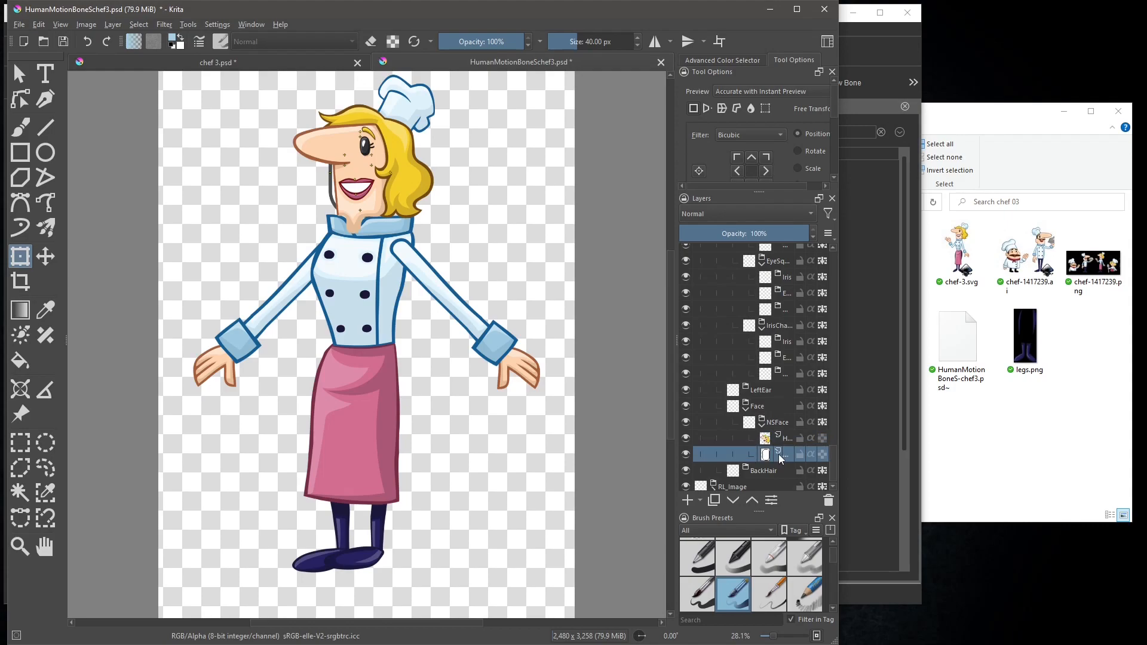
right_click(778, 454)
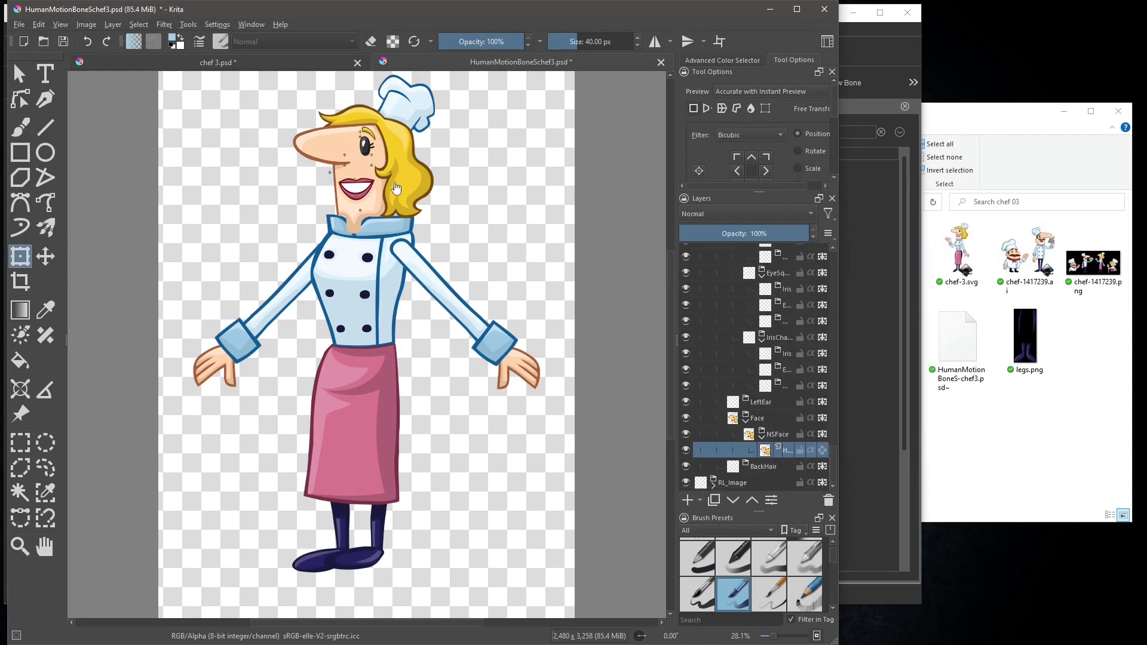
Save the PSD in Krita so the rigged chef in Cartoon Animator updates with the blonde head
left_click(379, 184)
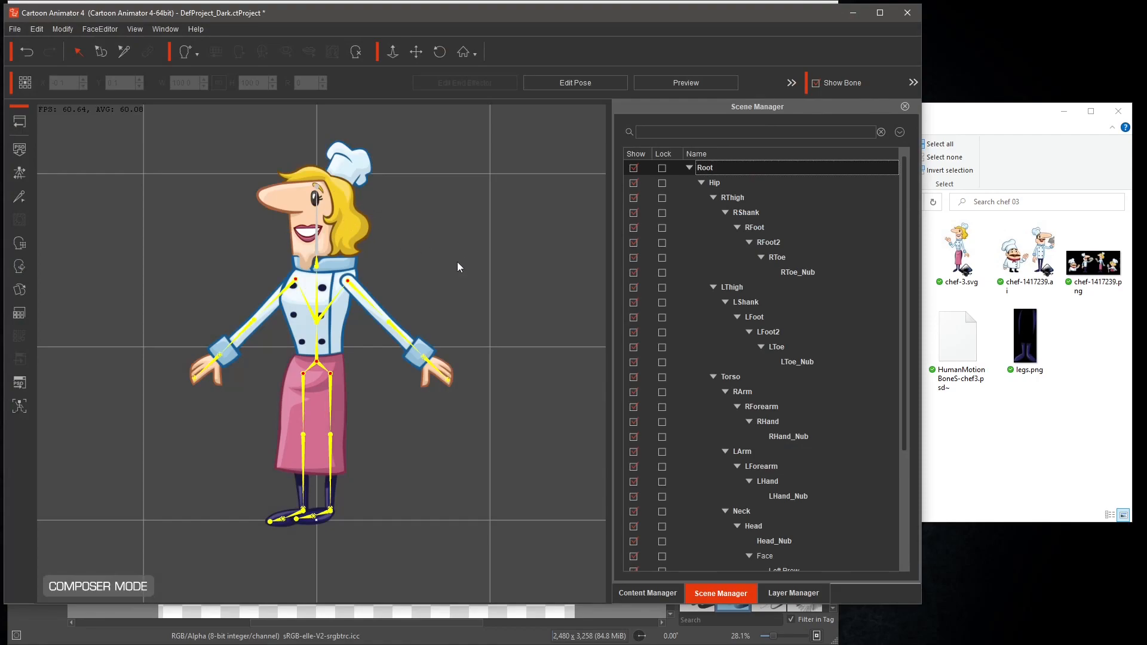
Move the head group below the hip layers in Layer Manager
left_click(793, 593)
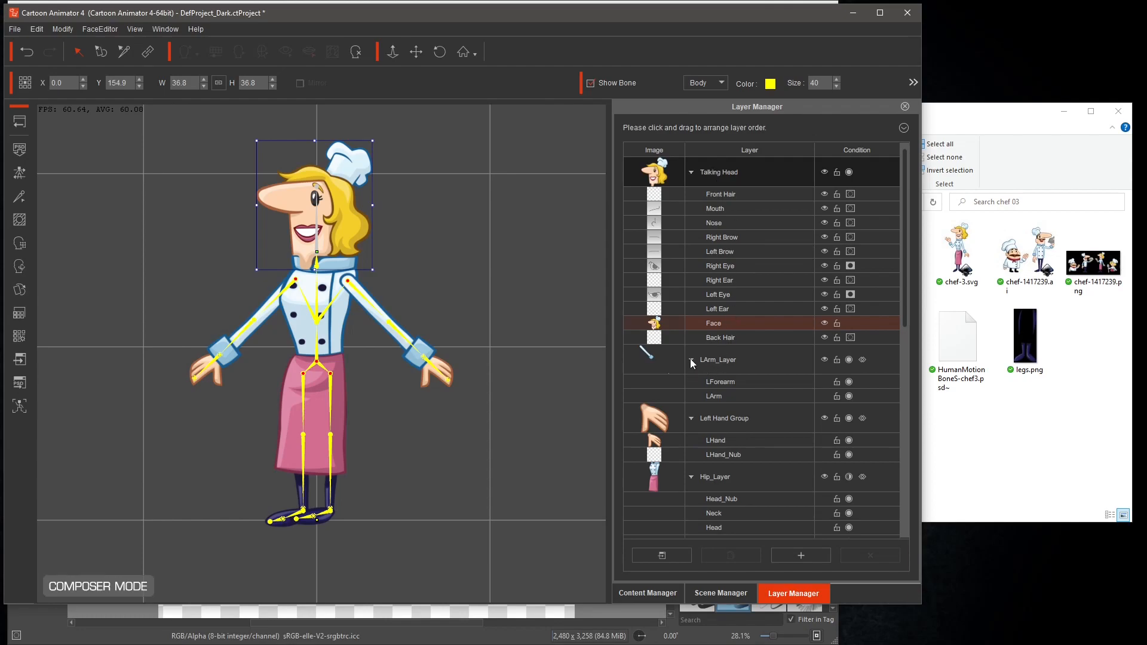
left_click(716, 360)
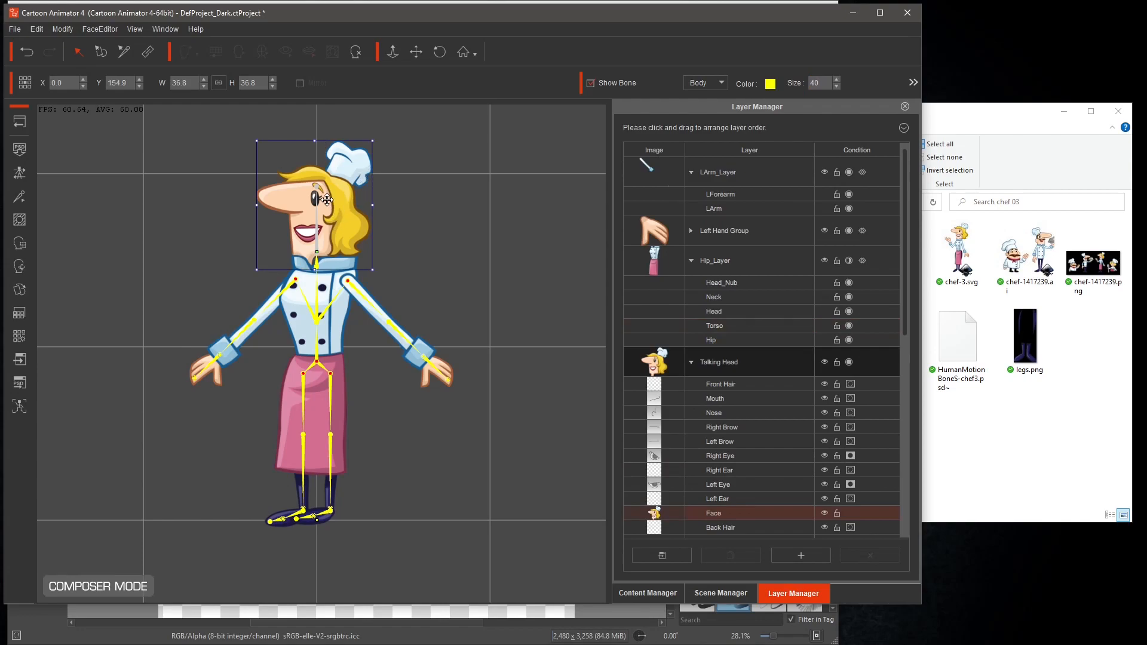
scroll("down", 3)
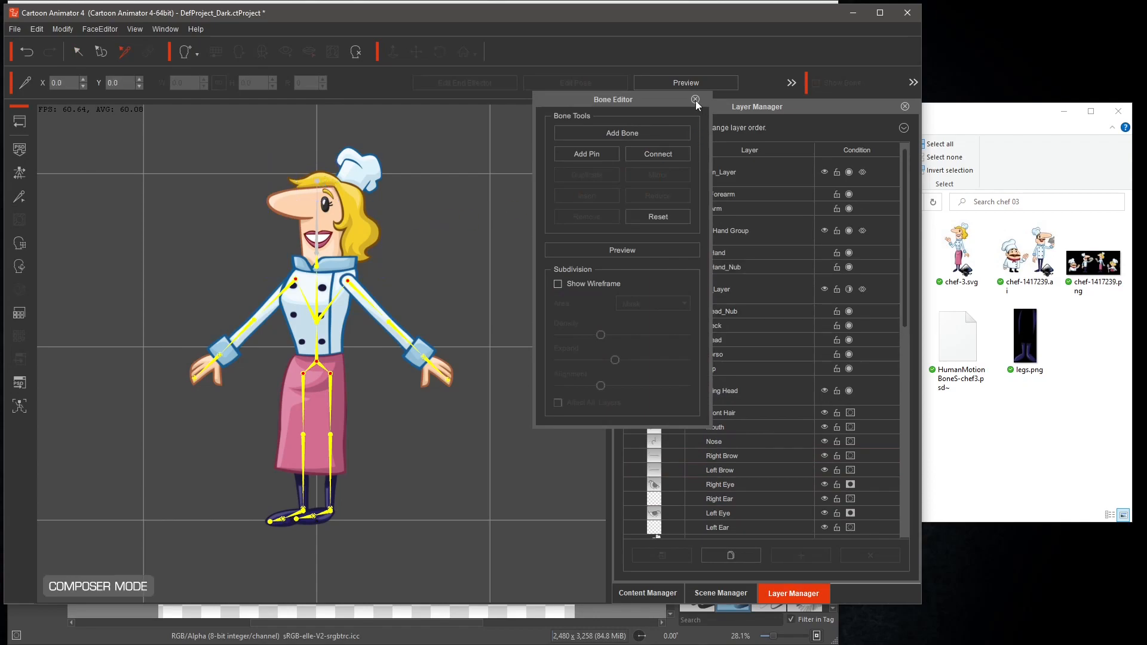
Leave the Bone Editor and Composer Mode, accepting the loss of PSD sync
left_click(646, 592)
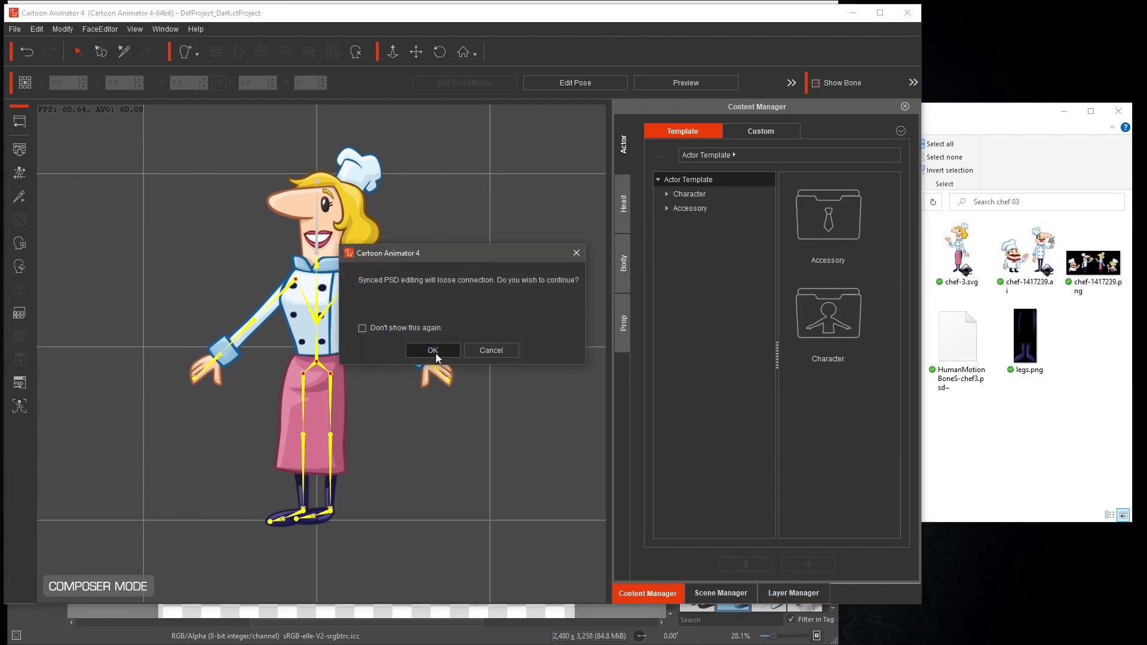
left_click(432, 350)
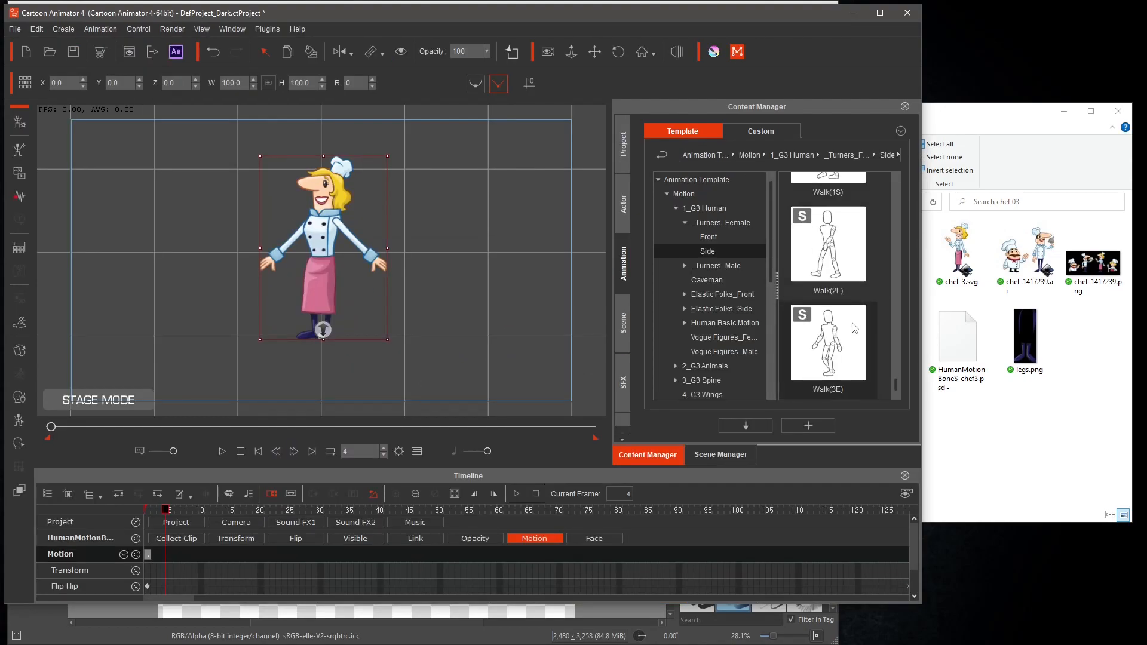
Test the Scared motion on the chef, then remove the clip and rewind to the first frame
scroll("down", 3)
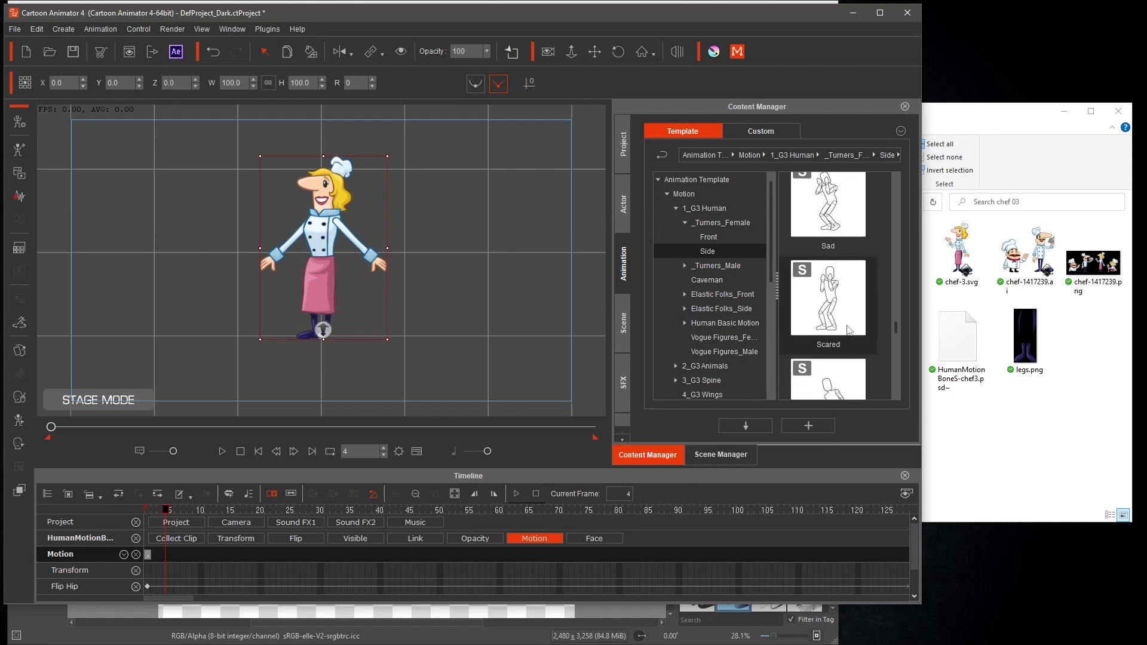
left_click_drag(827, 296, 344, 299)
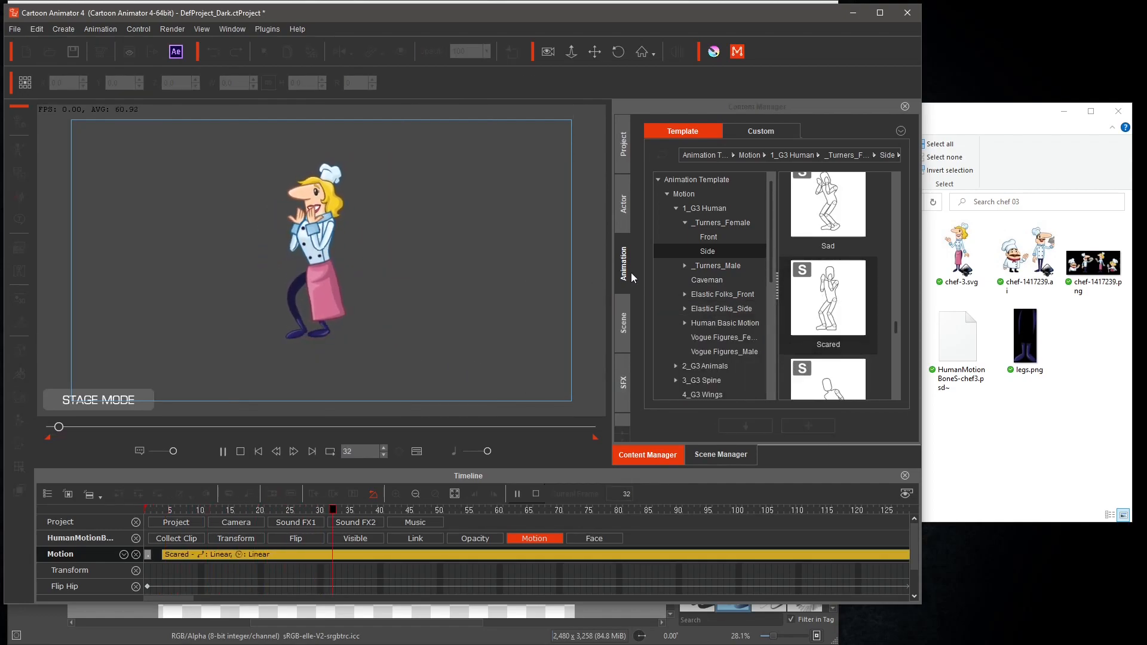
left_click(222, 452)
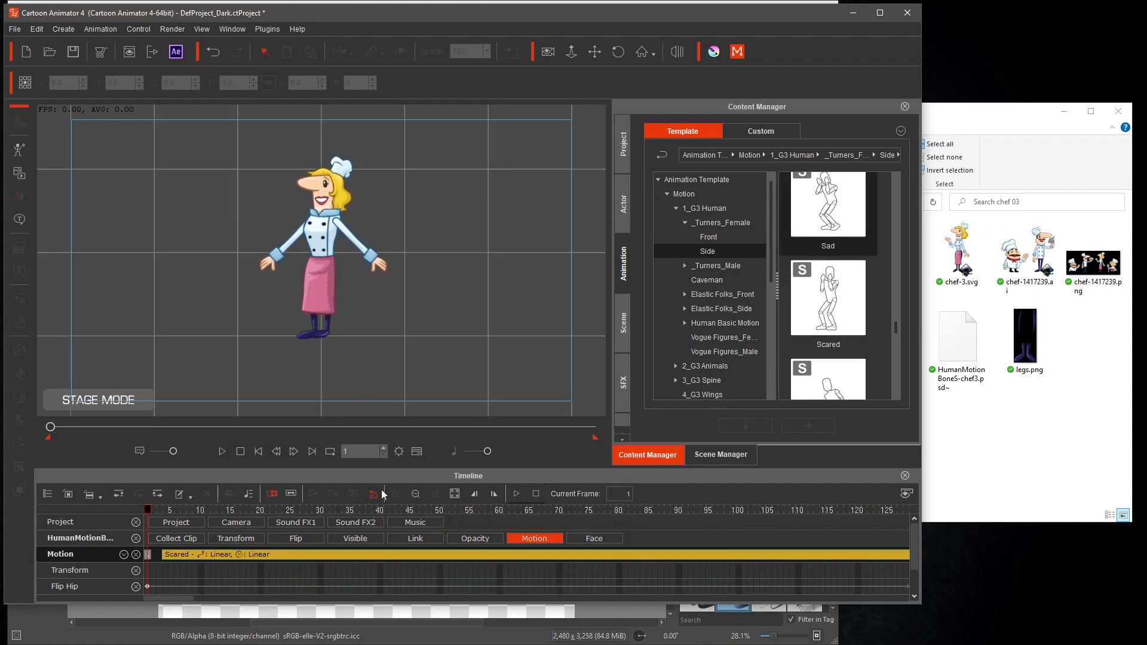
left_click(332, 509)
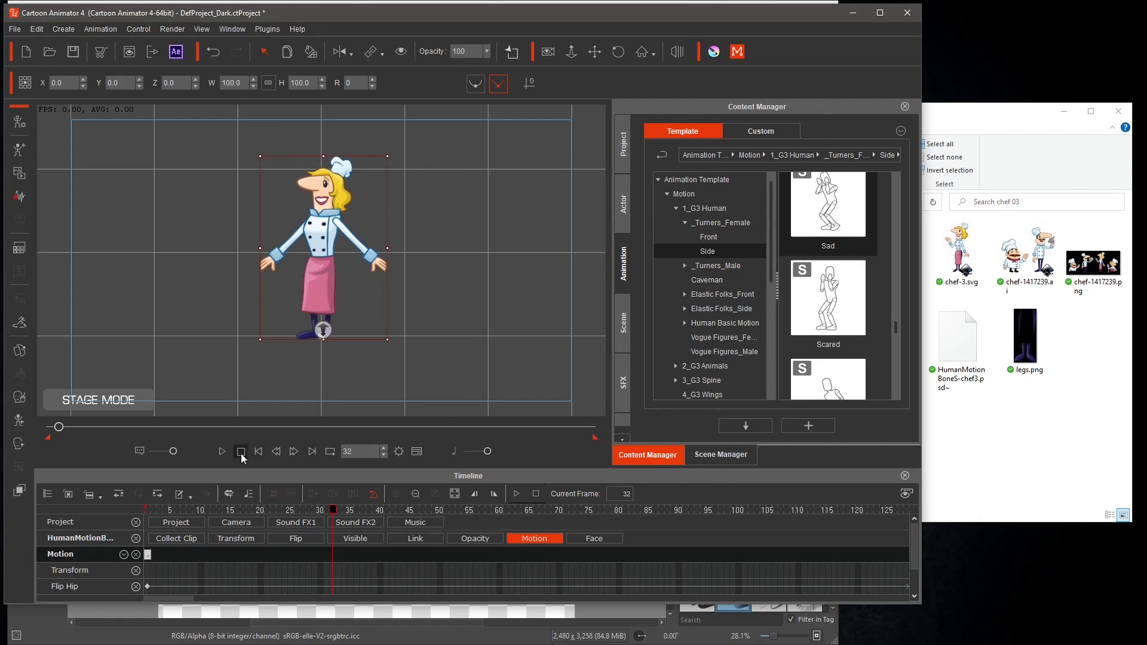
left_click(258, 451)
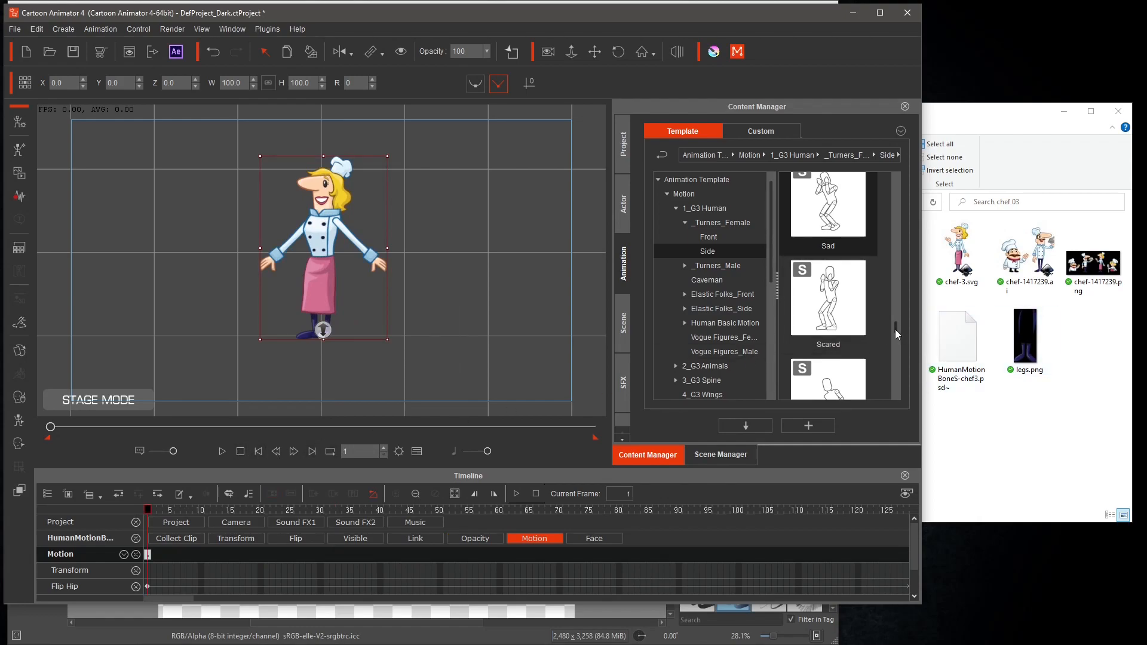
Test the Run Fast & Roll motion on the chef and stop the preview
scroll("down", 3)
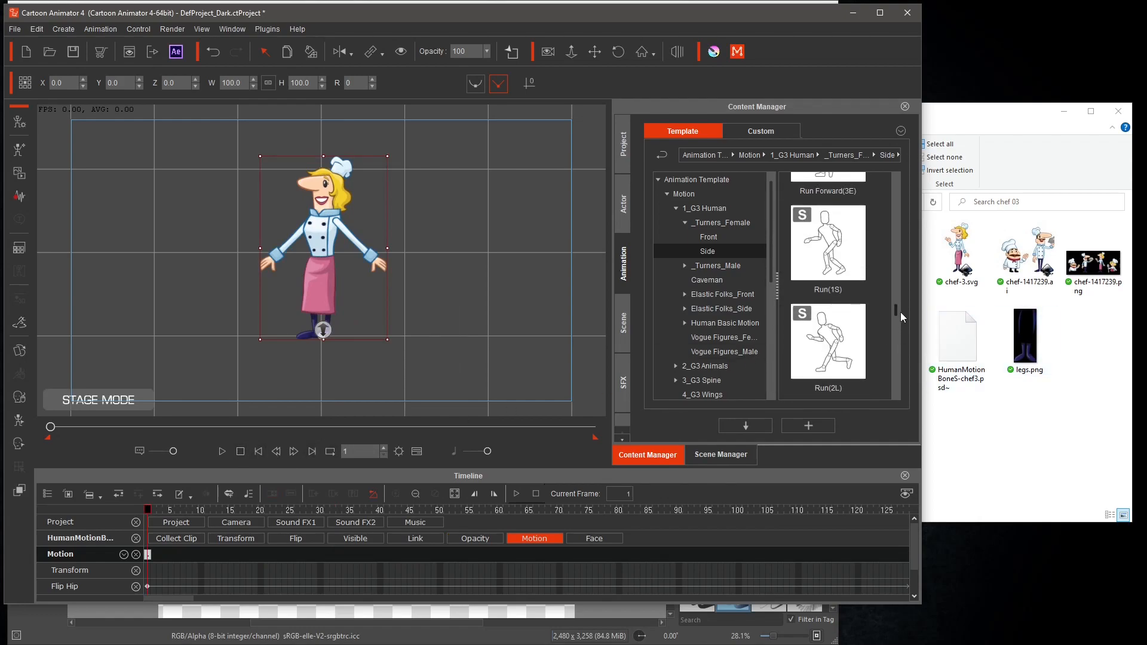
scroll("down", 3)
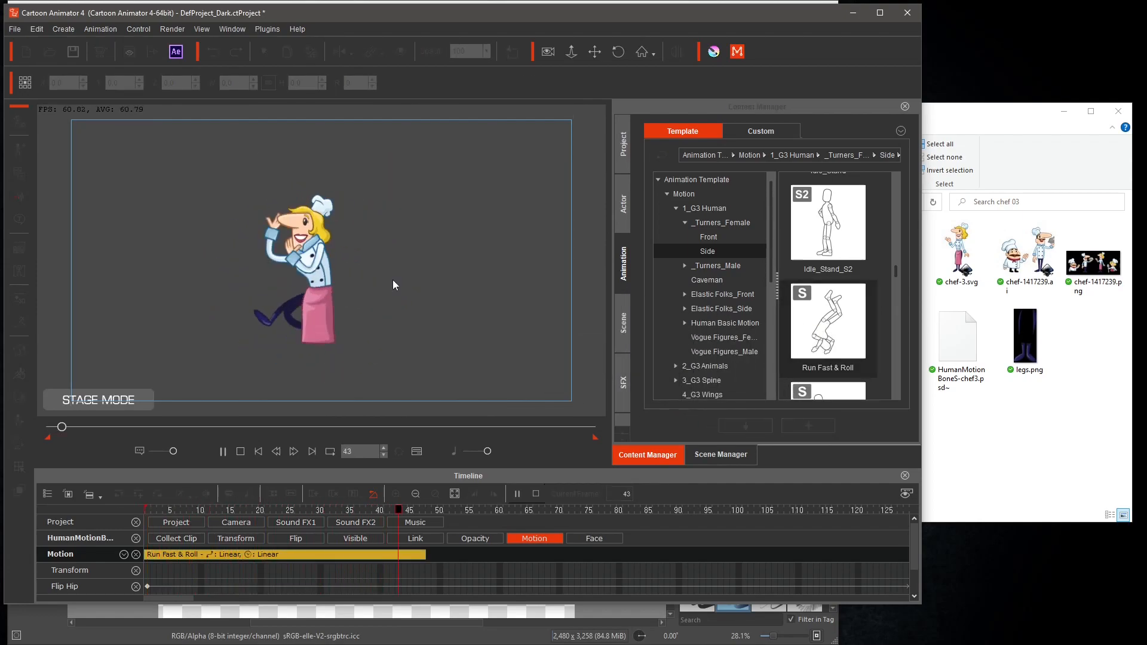
left_click(222, 451)
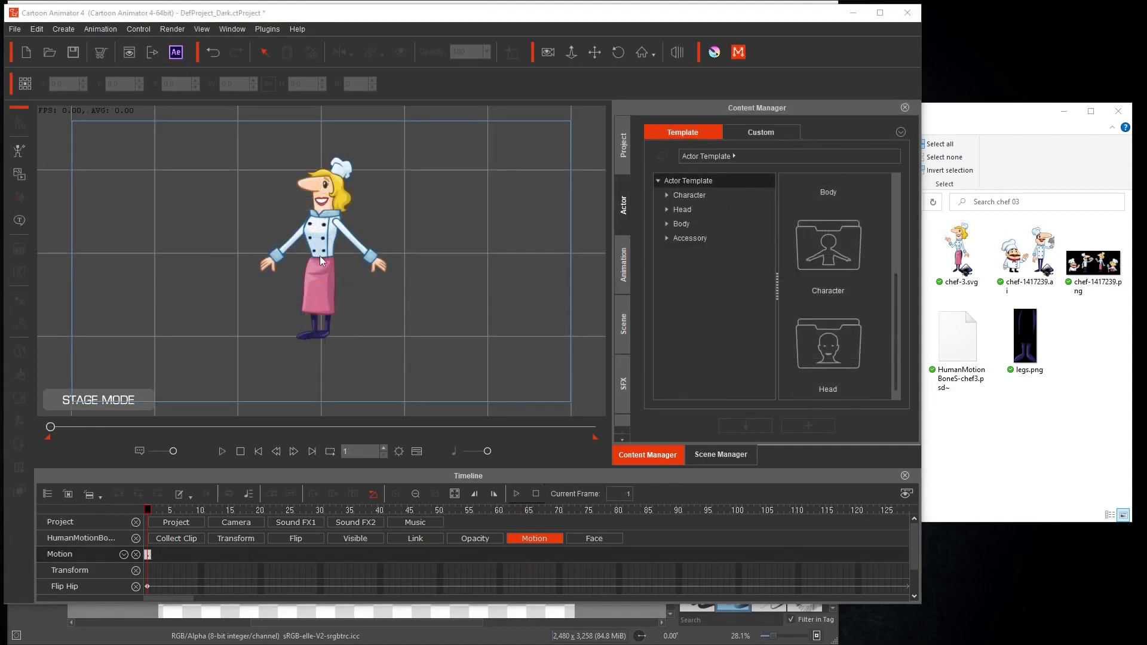
Save the chef as custom character Chef 3 under Character > Twitchymo Studio > Chef Series
left_click(321, 260)
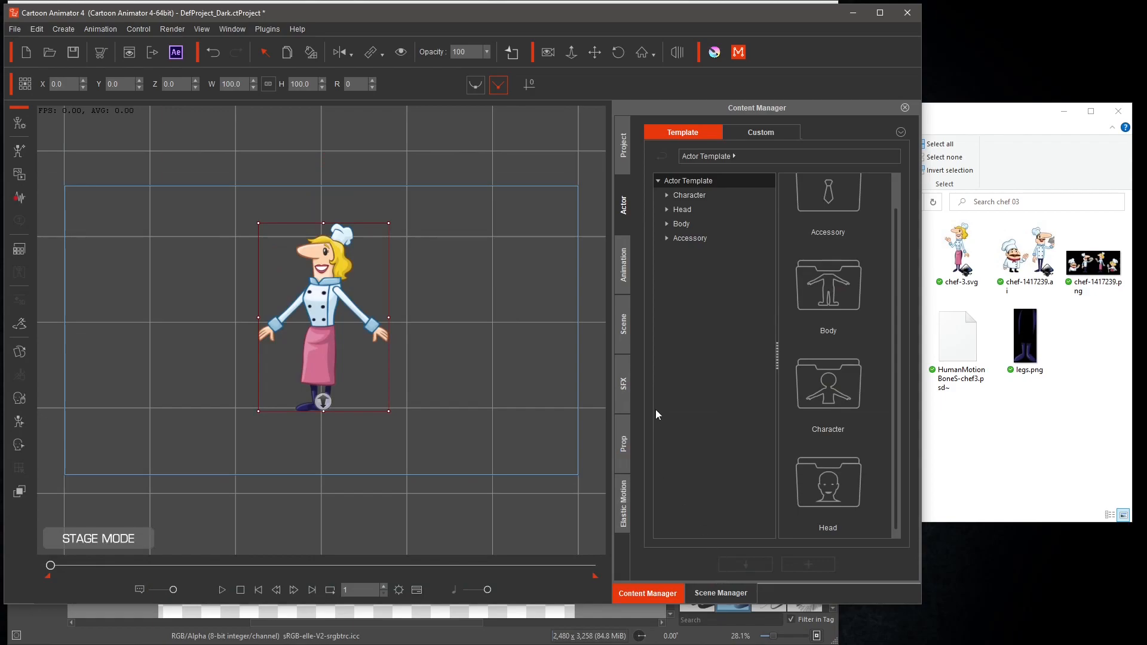
left_click(759, 132)
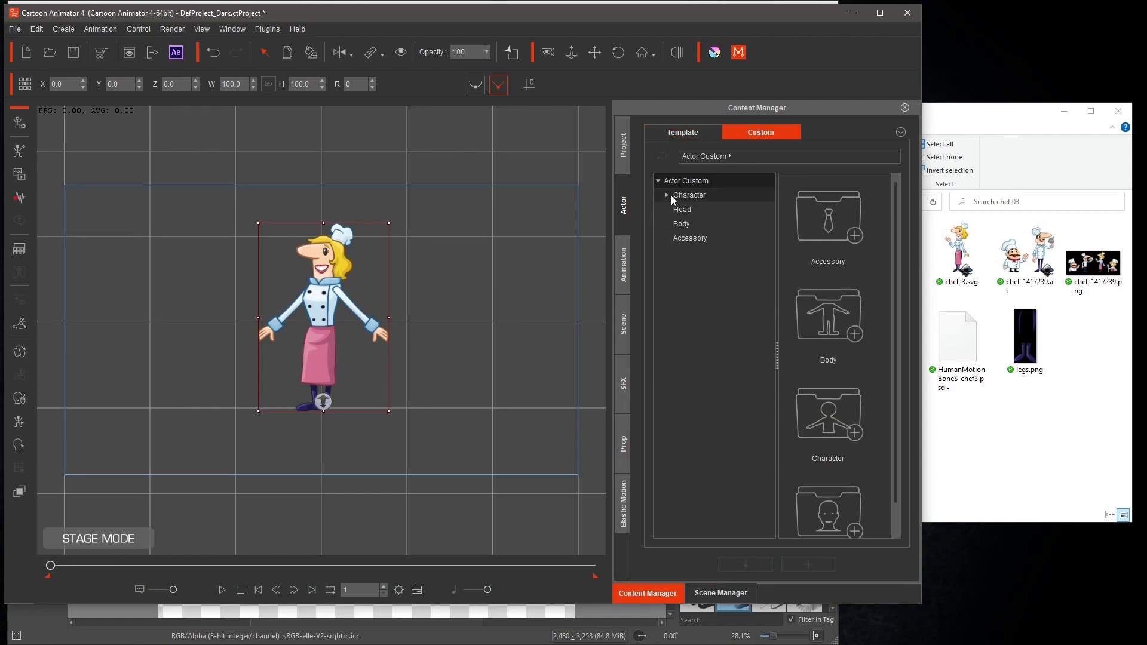
left_click(667, 195)
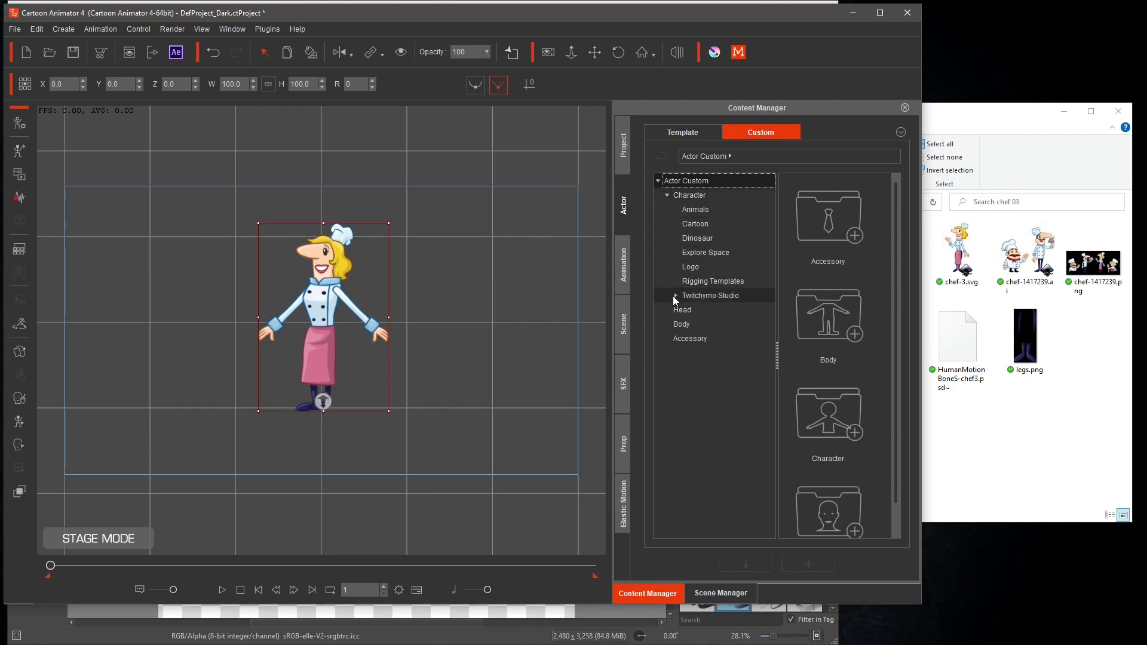
left_click(710, 309)
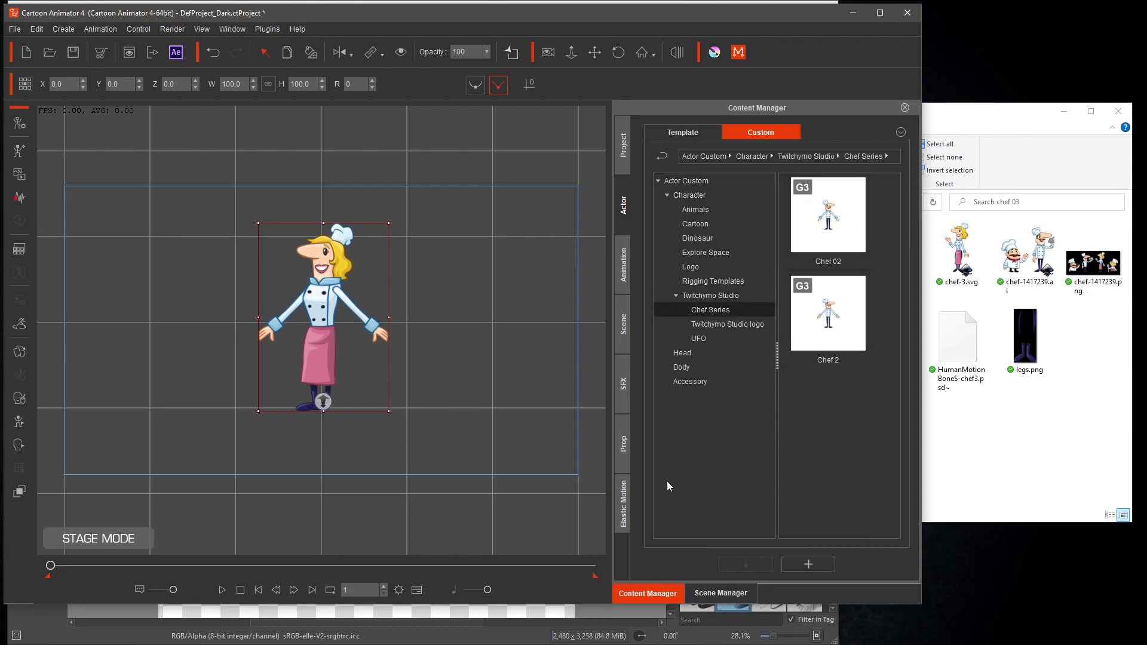
mouse_move(761, 527)
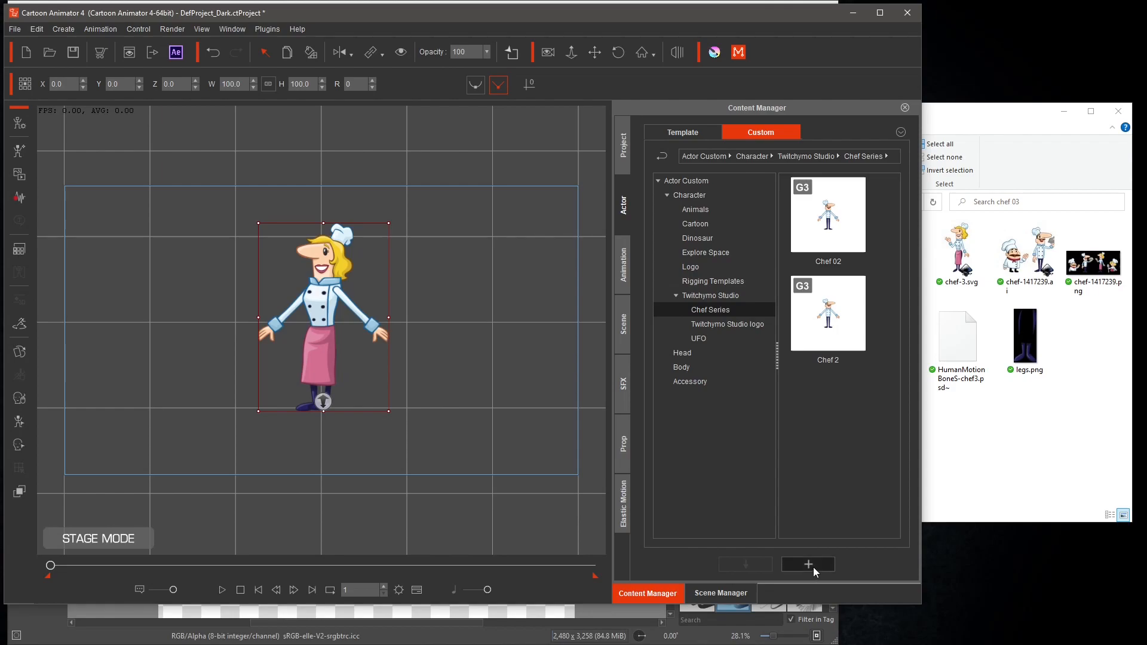
left_click(808, 564)
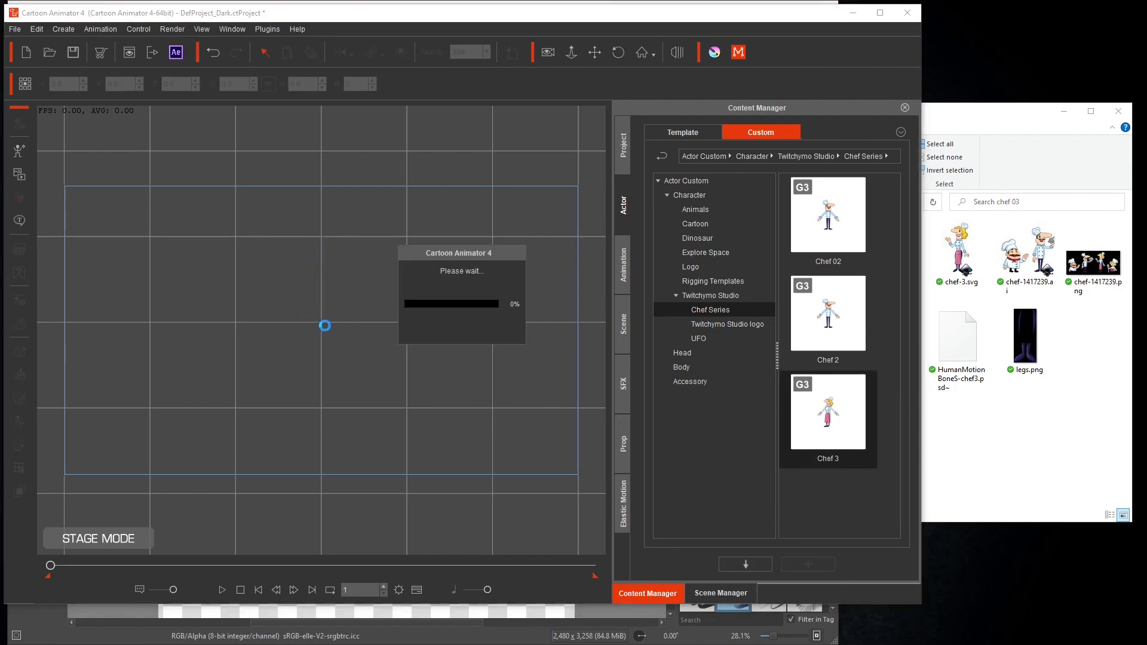
Load the saved Chef 3 actor and apply the Exciting and Exciting_S2 side-view motions
double_click(828, 411)
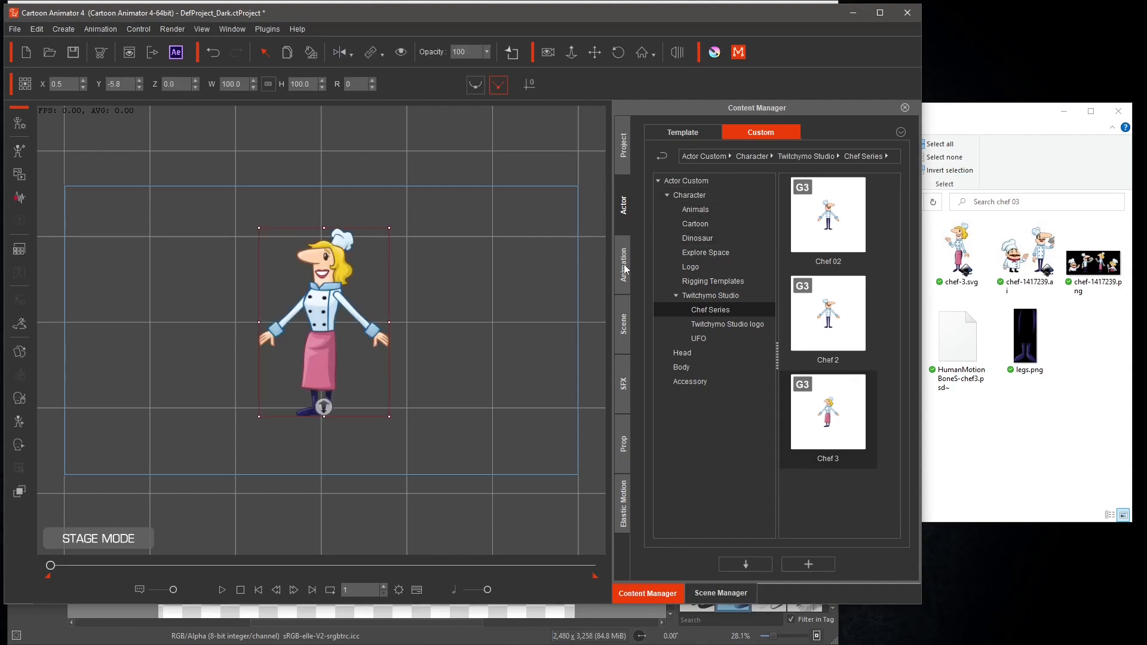
left_click(682, 132)
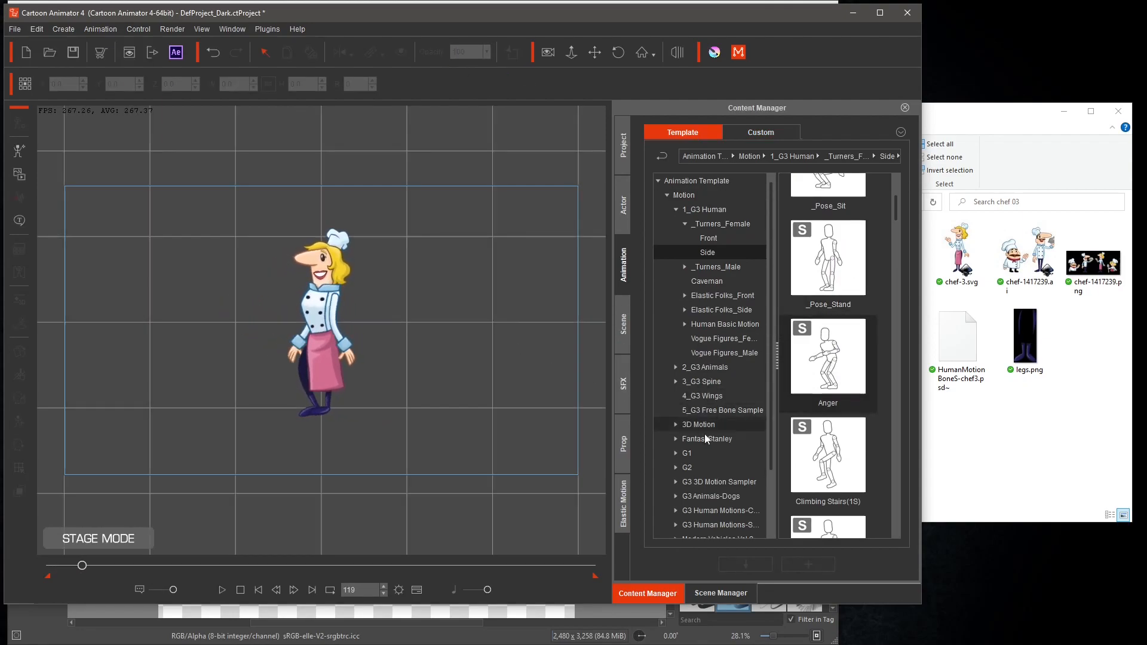
scroll("down", 3)
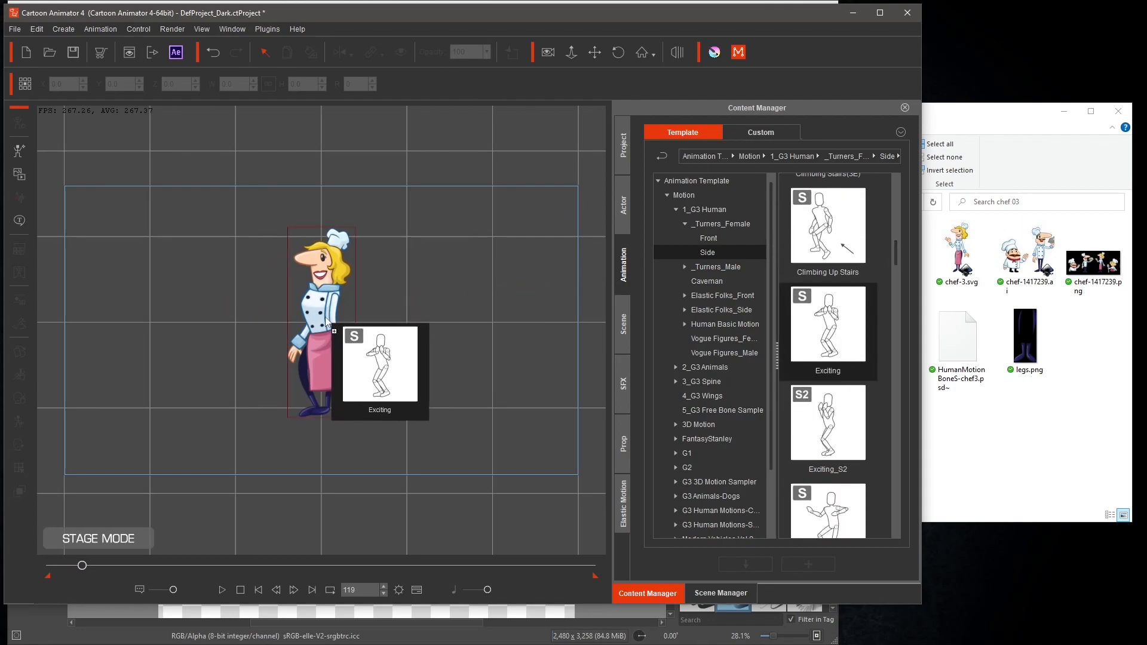
left_click(222, 590)
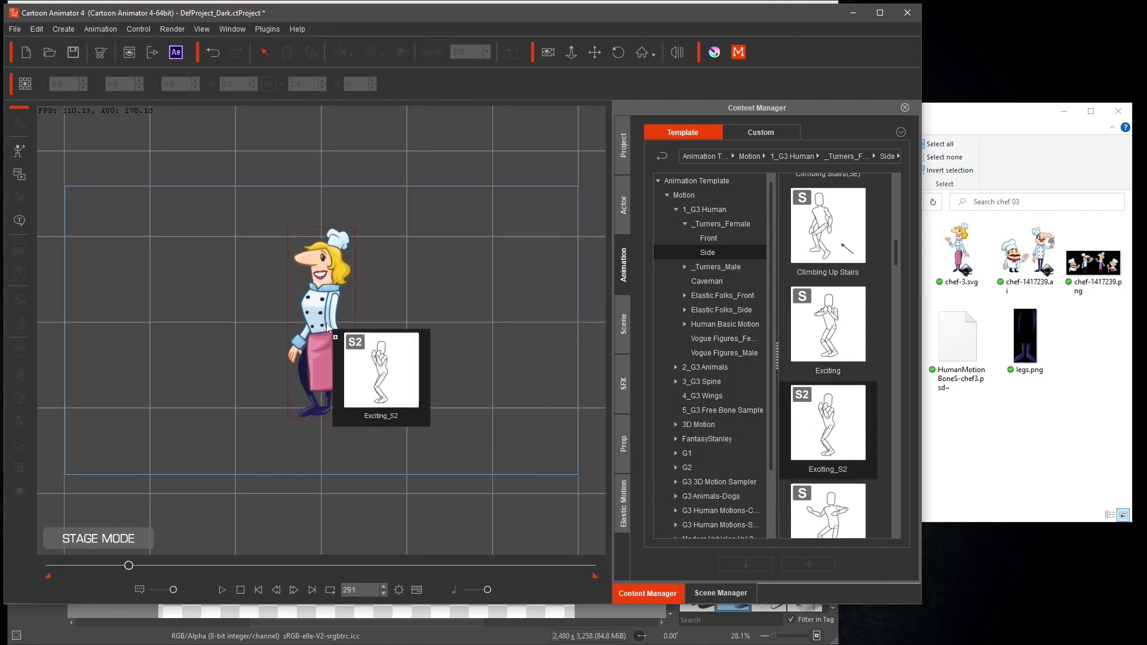
left_click(222, 590)
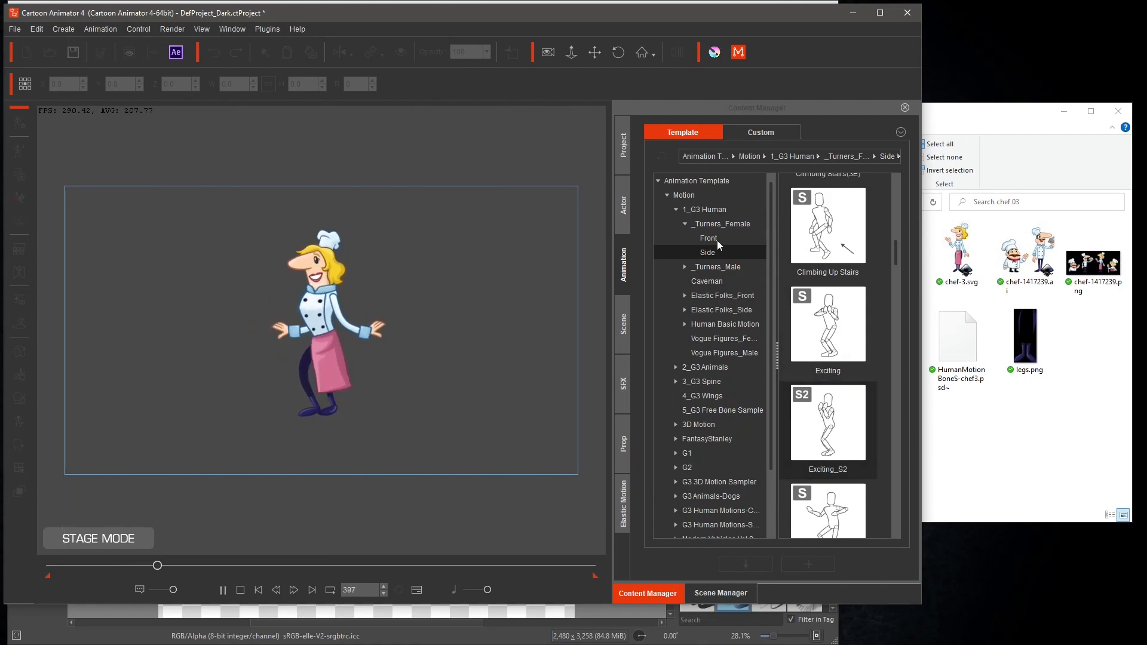